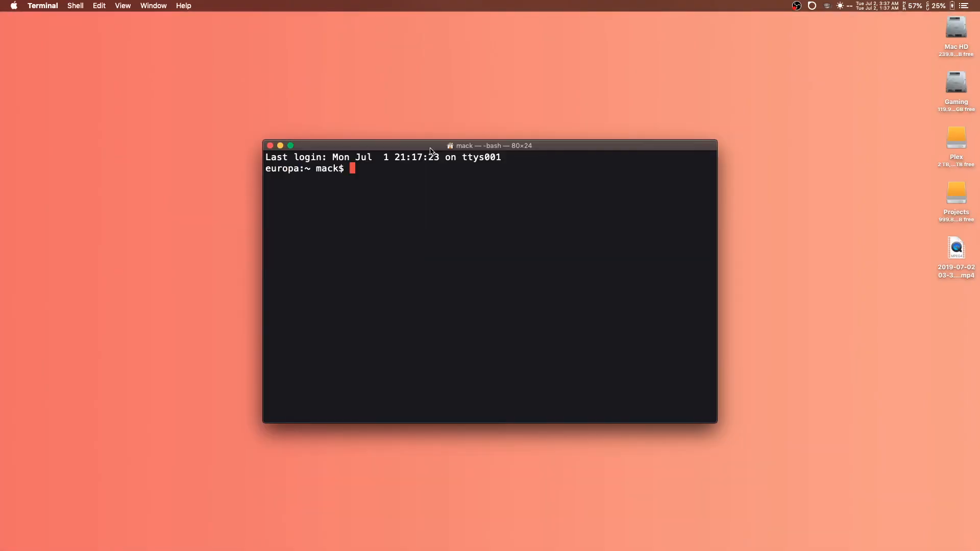
{"action": "mouse_move", "coordinate": [411, 146]}
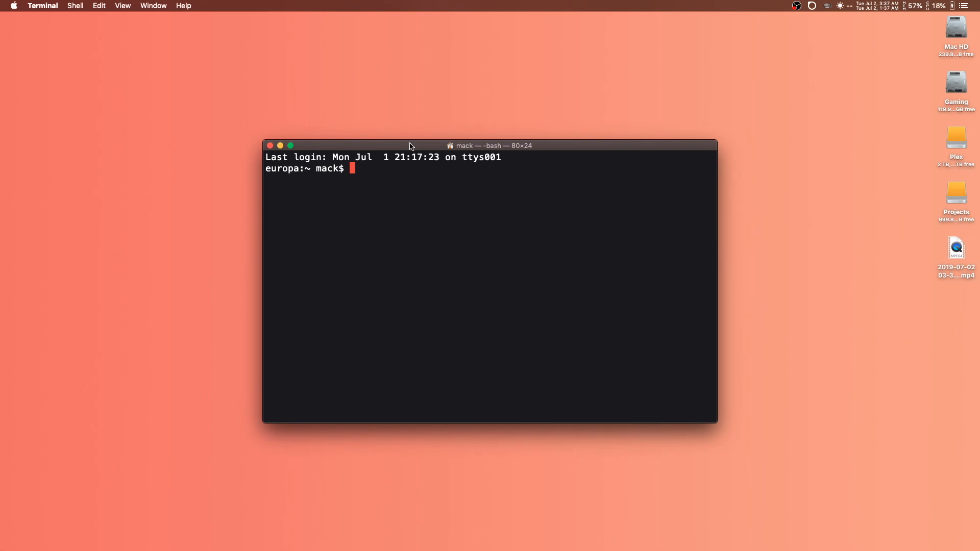
{"action": "mouse_move", "coordinate": [210, 543]}
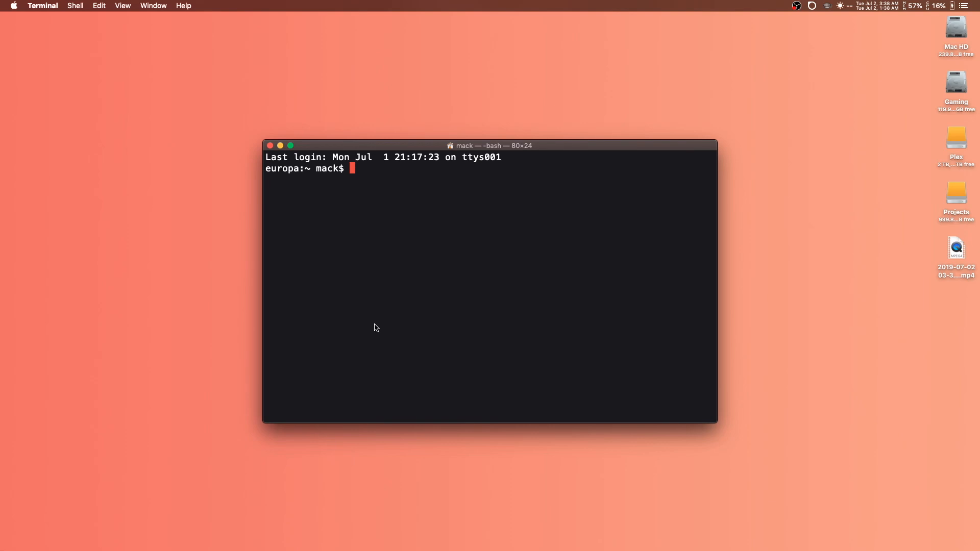
{"action": "mouse_move", "coordinate": [384, 179]}
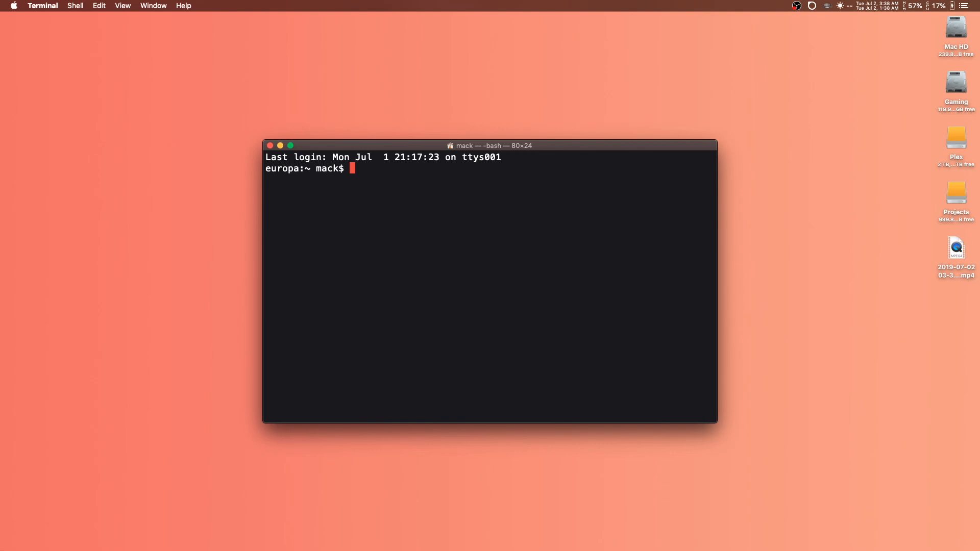
{"action": "mouse_move", "coordinate": [386, 145]}
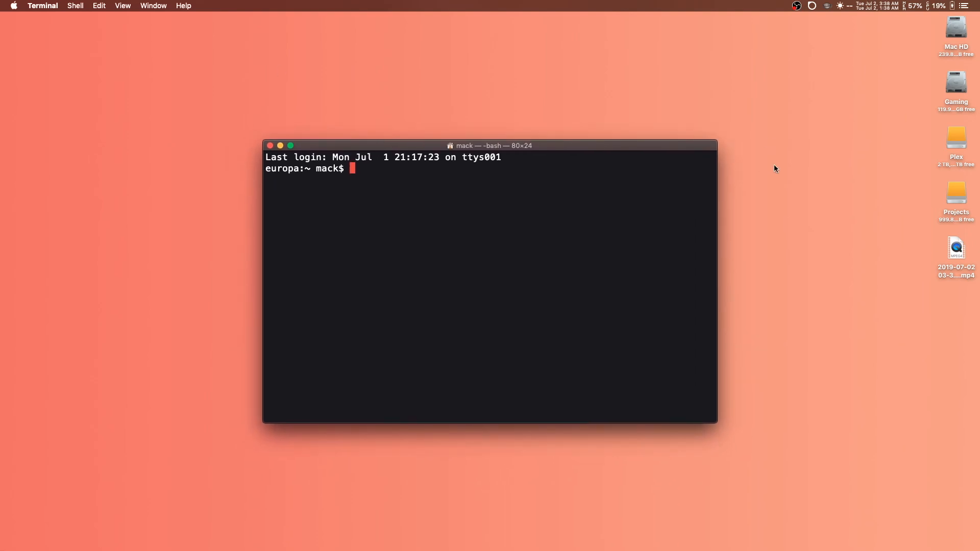
{"action": "mouse_move", "coordinate": [423, 147]}
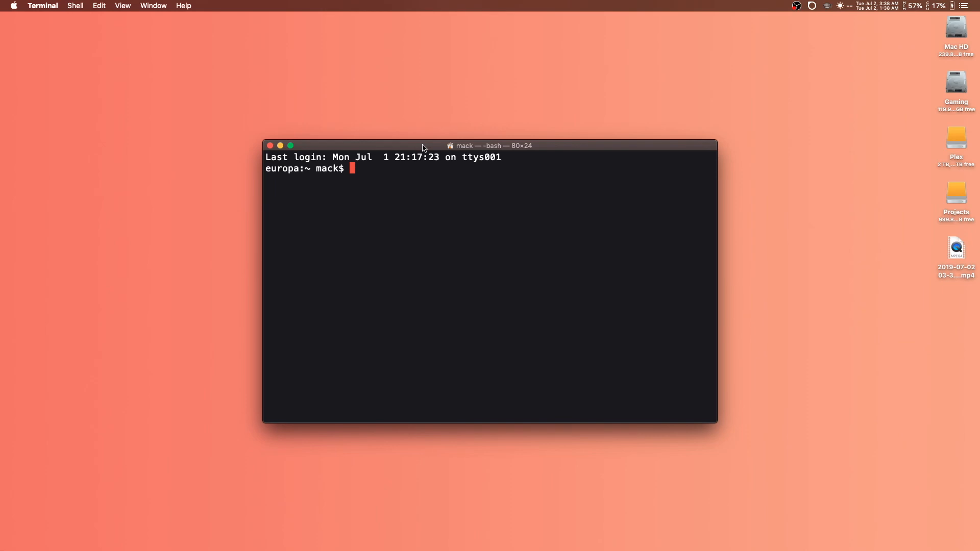
{"action": "mouse_move", "coordinate": [383, 142]}
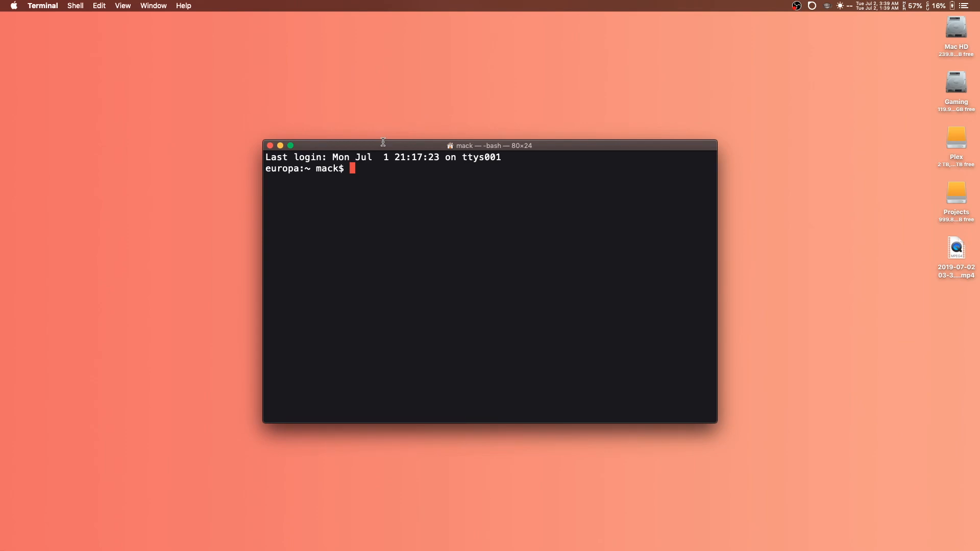
{"action": "mouse_move", "coordinate": [369, 153]}
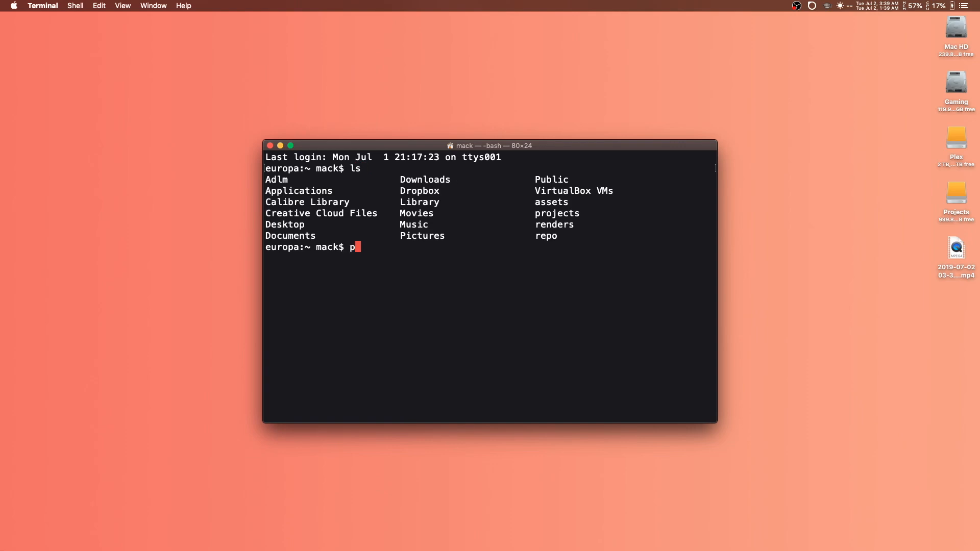
- Clear the Terminal output and run `touch macSetup` to create the empty file
{"action": "key", "text": "enter"}
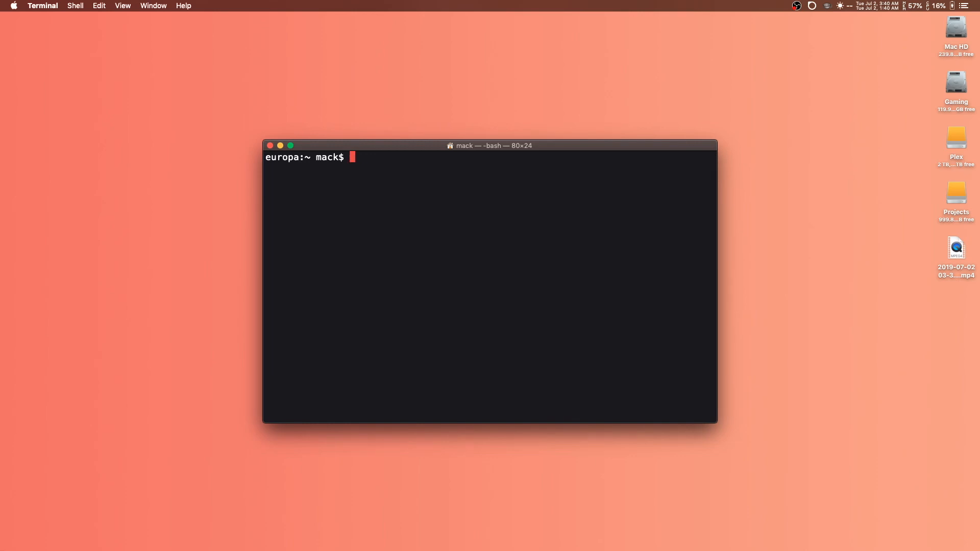
{"action": "type", "text": "touch"}
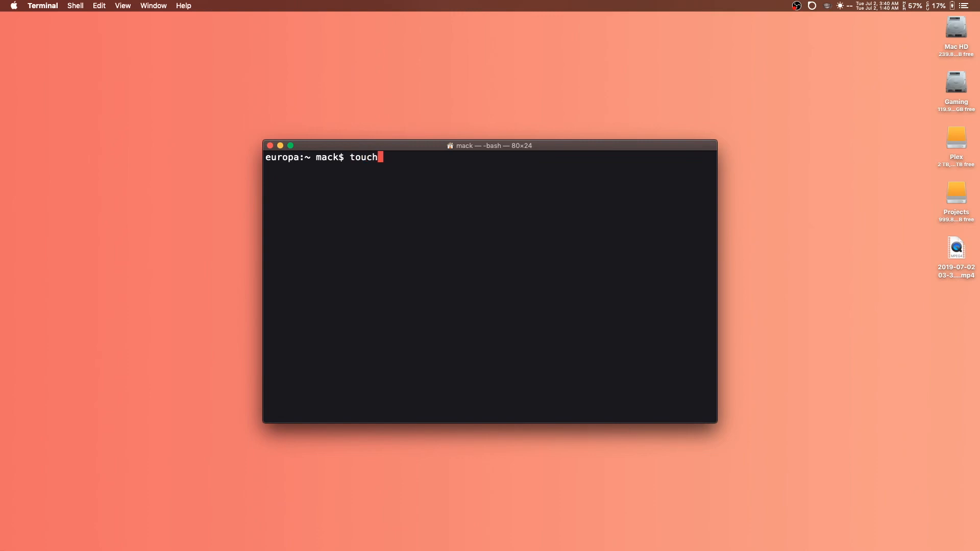
{"action": "key", "text": "Backspace"}
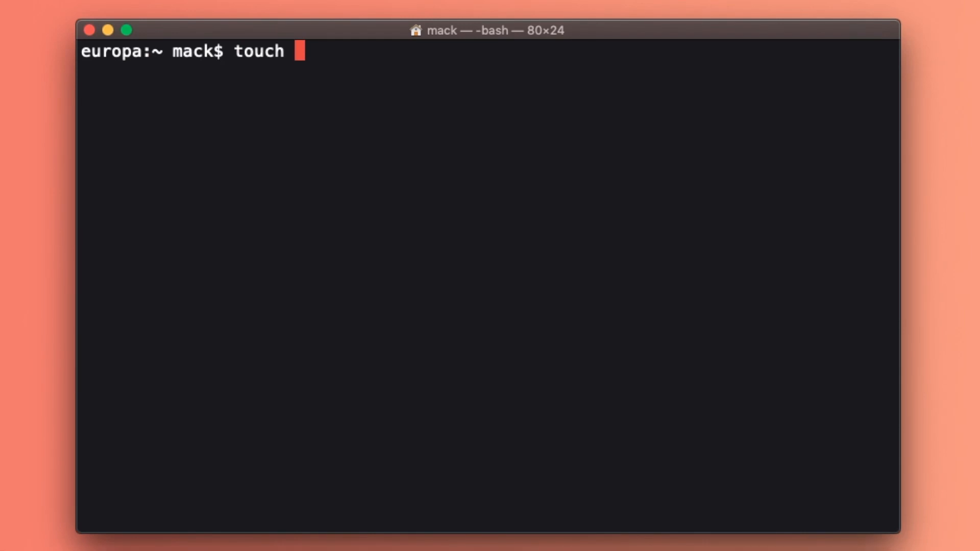
{"action": "type", "text": "m"}
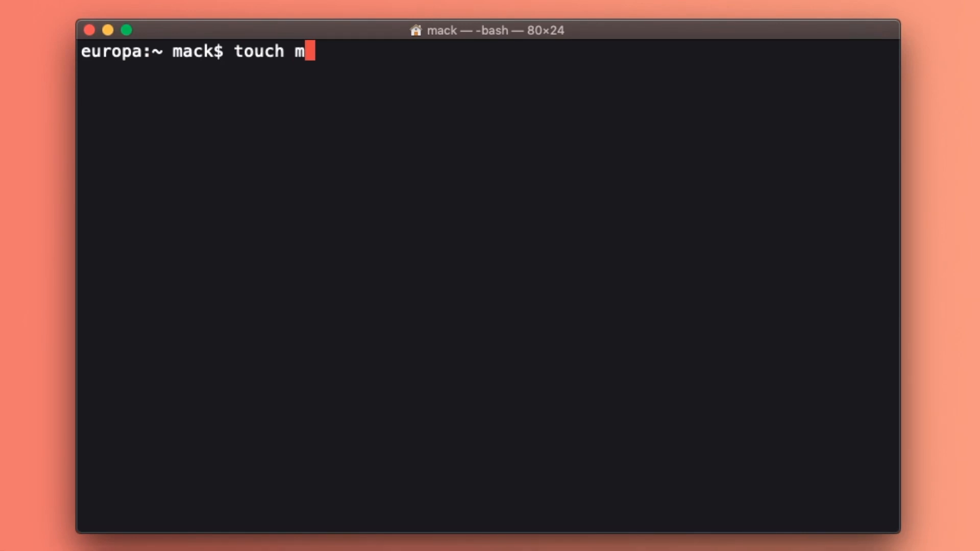
{"action": "type", "text": "acSetup."}
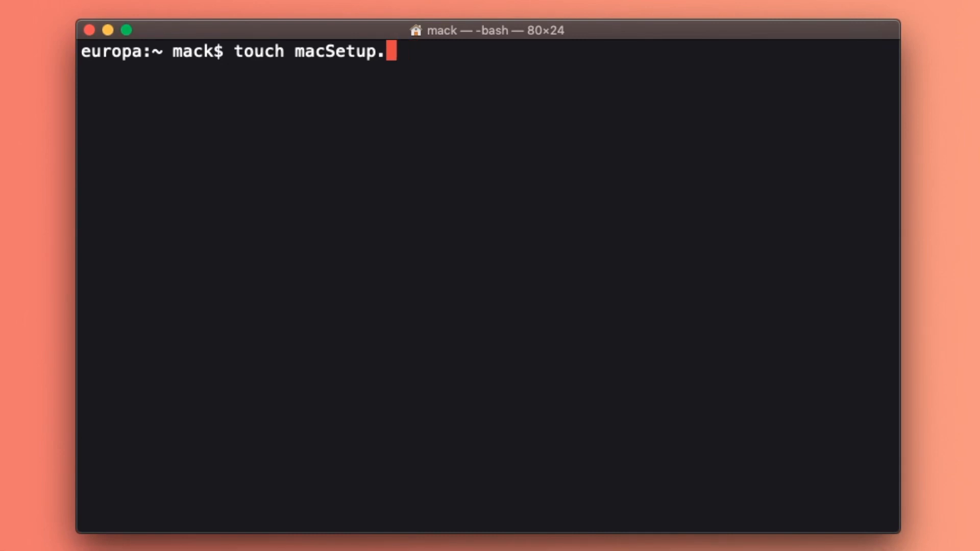
{"action": "key", "text": "Backspace"}
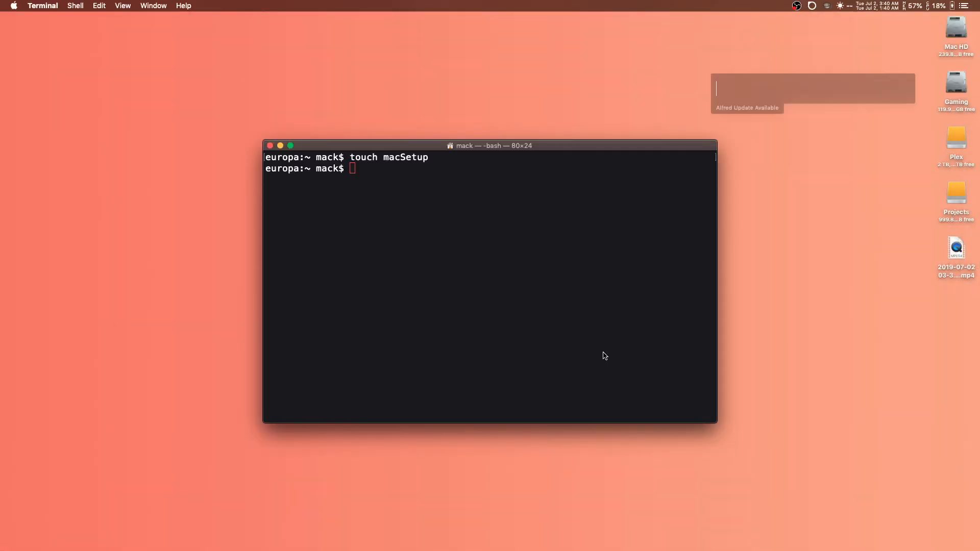
- Open Finder, select macSetup in the home folder and right-click it
{"action": "type", "text": "finder"}
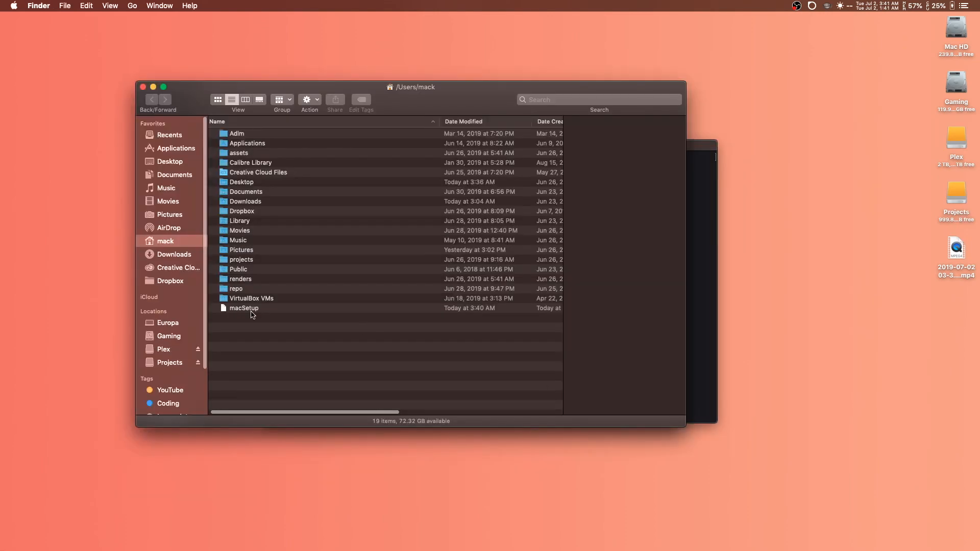
{"action": "left_click", "coordinate": [244, 309]}
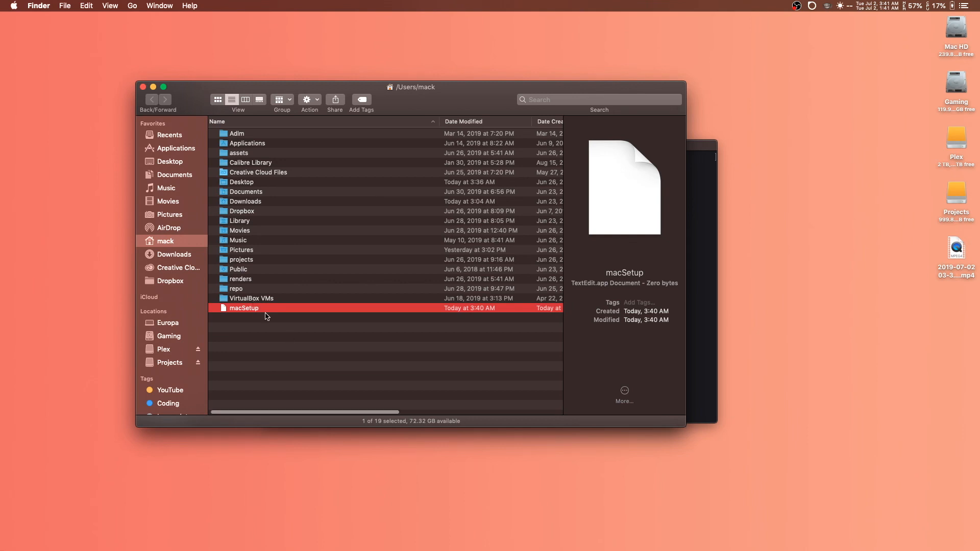
{"action": "right_click", "coordinate": [254, 310]}
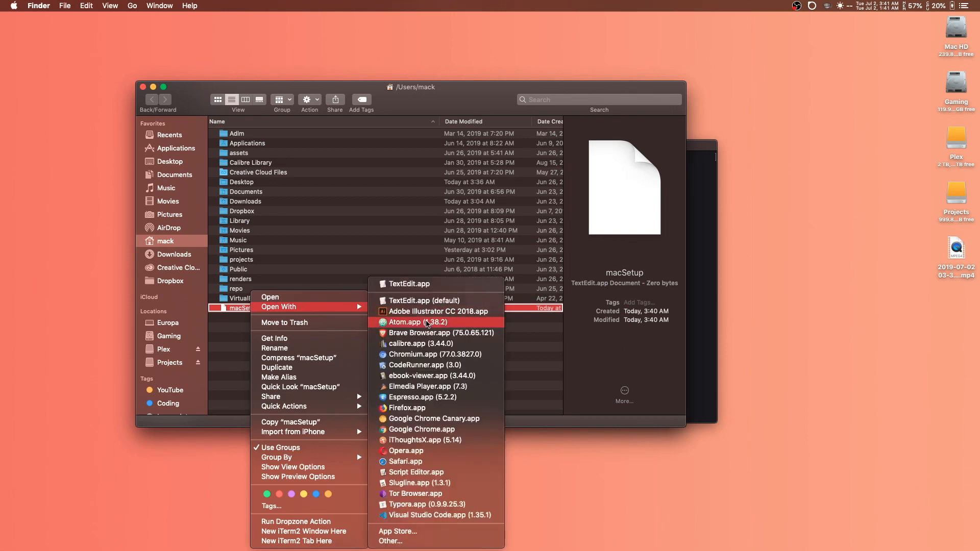
- Open macSetup with Atom.app and type `#!/usr/bin/env bash` on line 1
{"action": "left_click", "coordinate": [418, 322]}
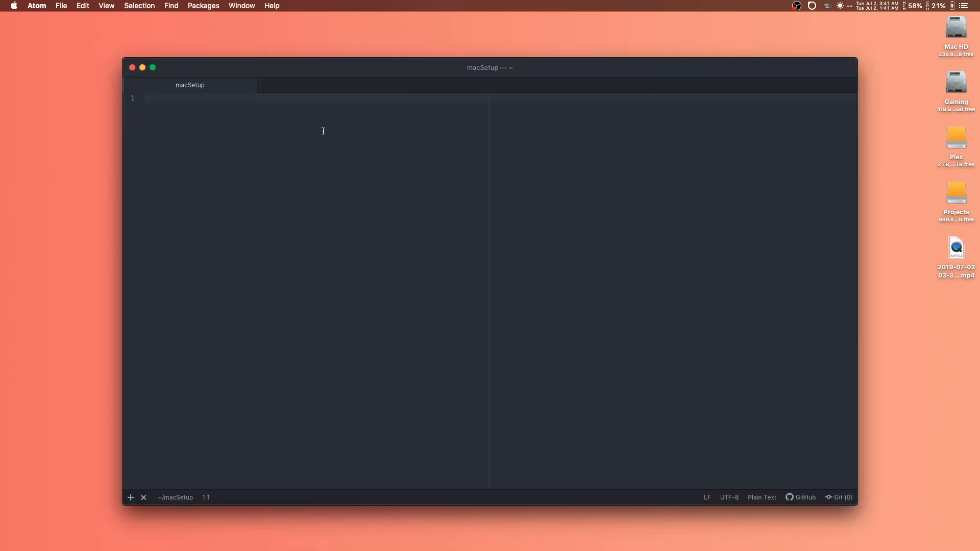
{"action": "mouse_move", "coordinate": [307, 177]}
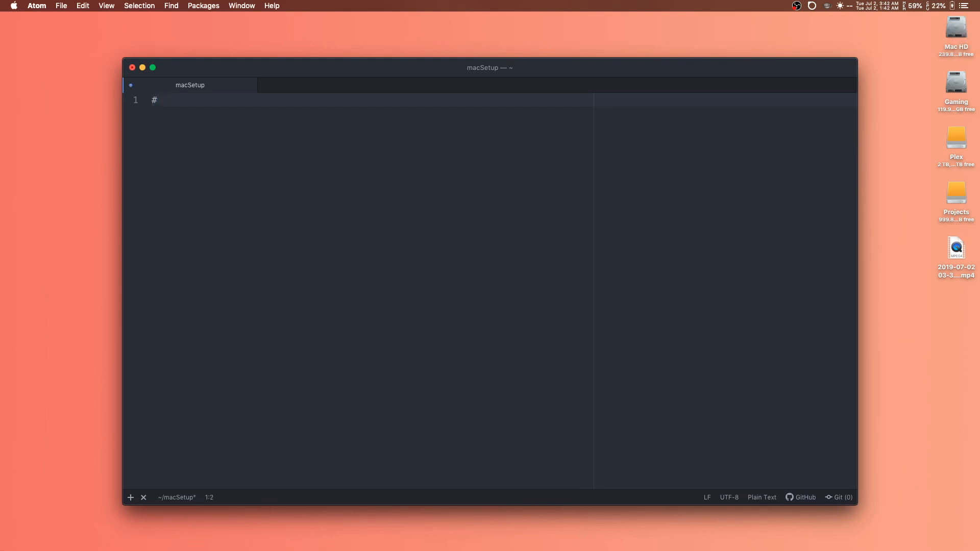
{"action": "type", "text": "!"}
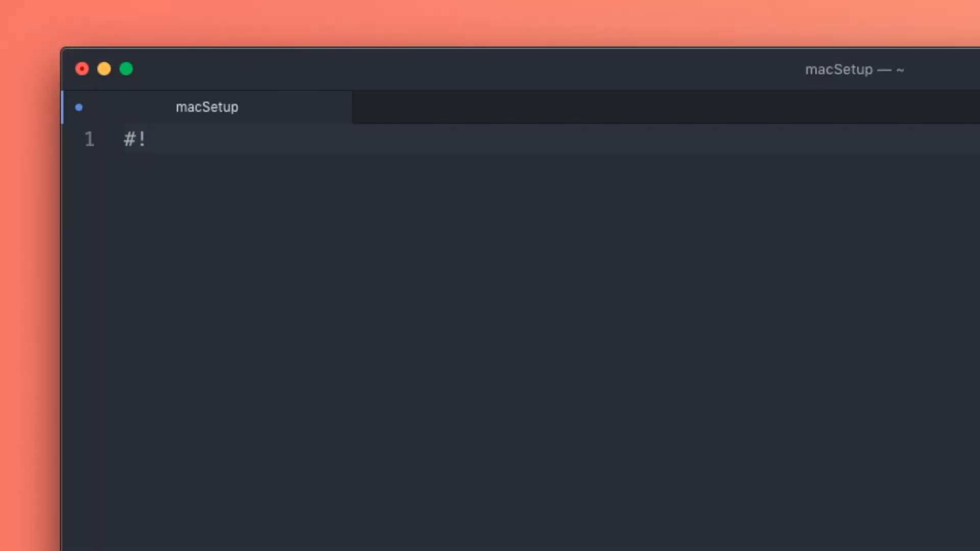
{"action": "type", "text": "/usr/"}
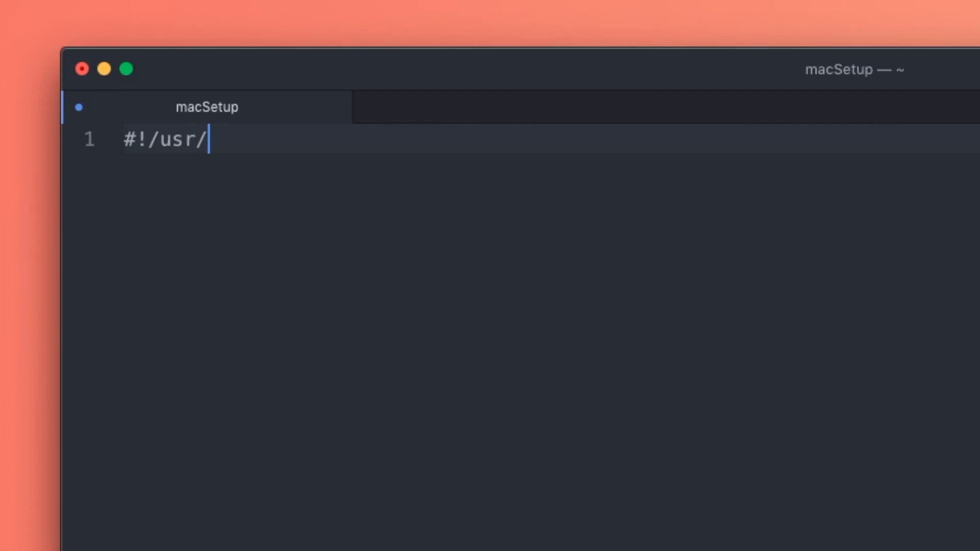
{"action": "type", "text": "bin/"}
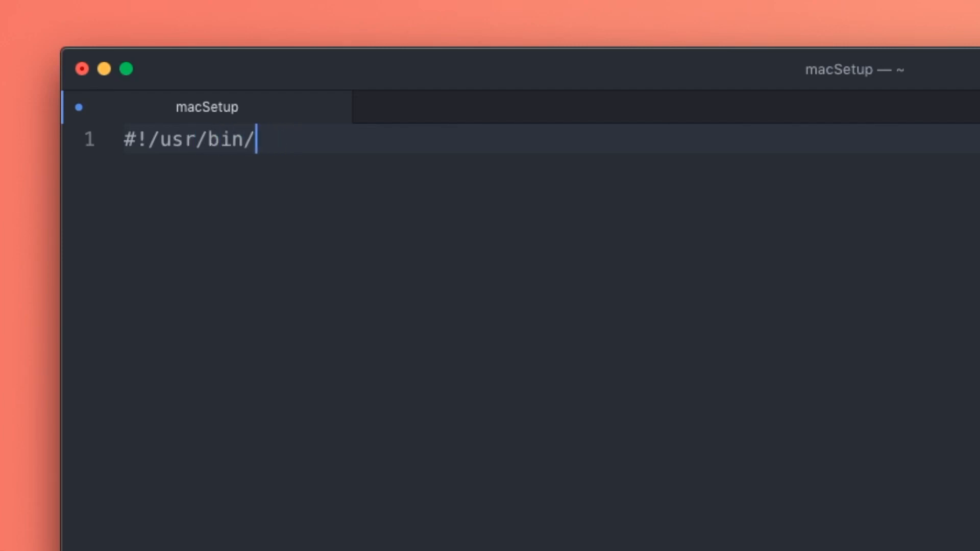
{"action": "type", "text": "env bash"}
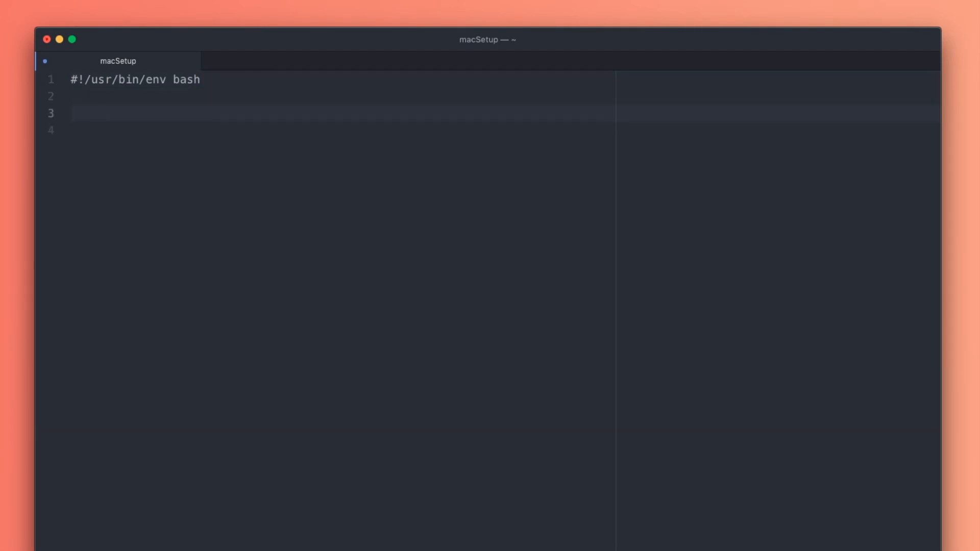
- Draft outline items System Preferences, Listing Terminal Commands and Restart Affected Apps
{"action": "type", "text": "1."}
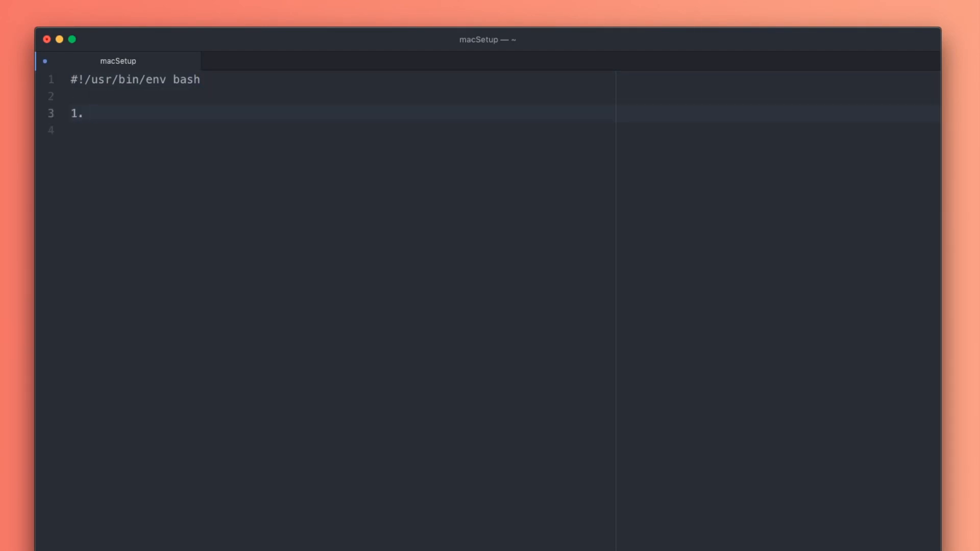
{"action": "type", "text": "Sys"}
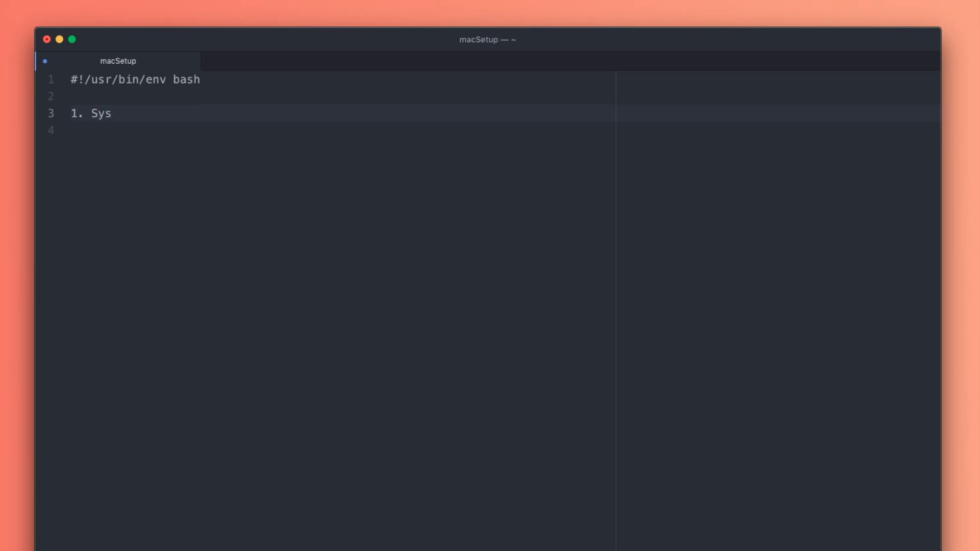
{"action": "type", "text": "tem Preferences"}
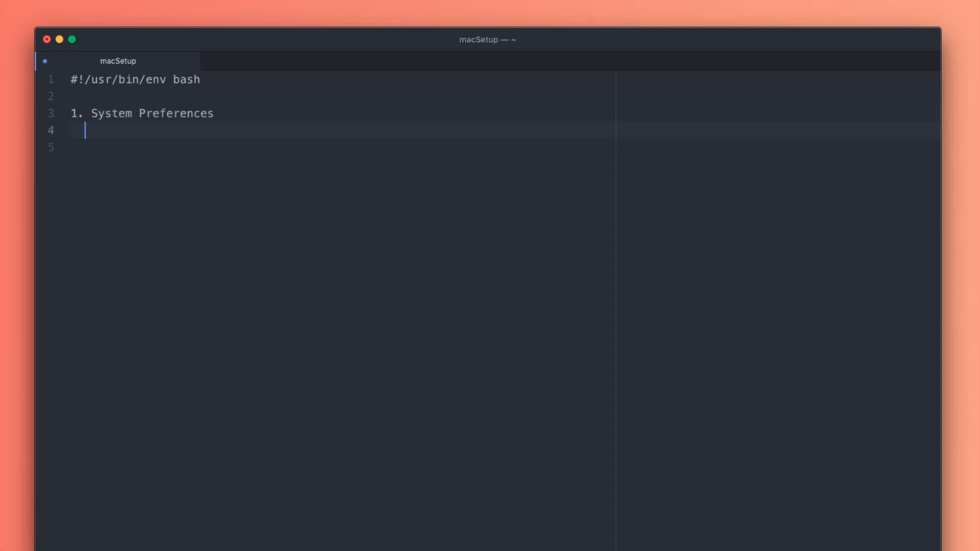
{"action": "type", "text": "1."}
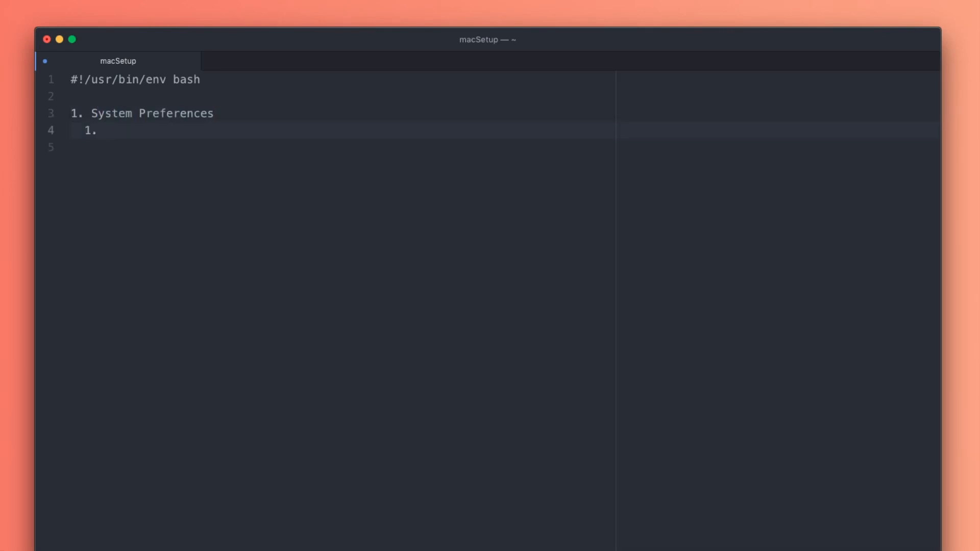
{"action": "type", "text": "Listing Term"}
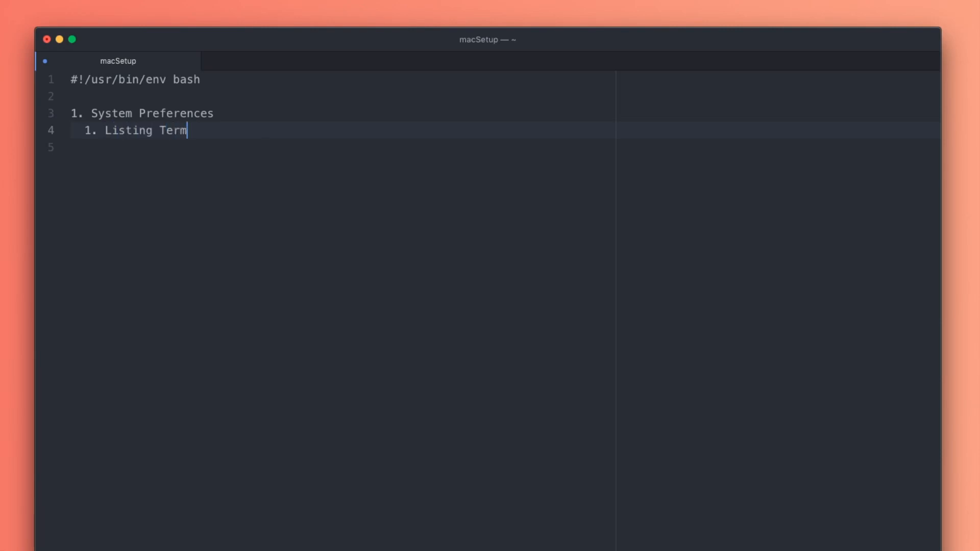
{"action": "type", "text": "inal Commands"}
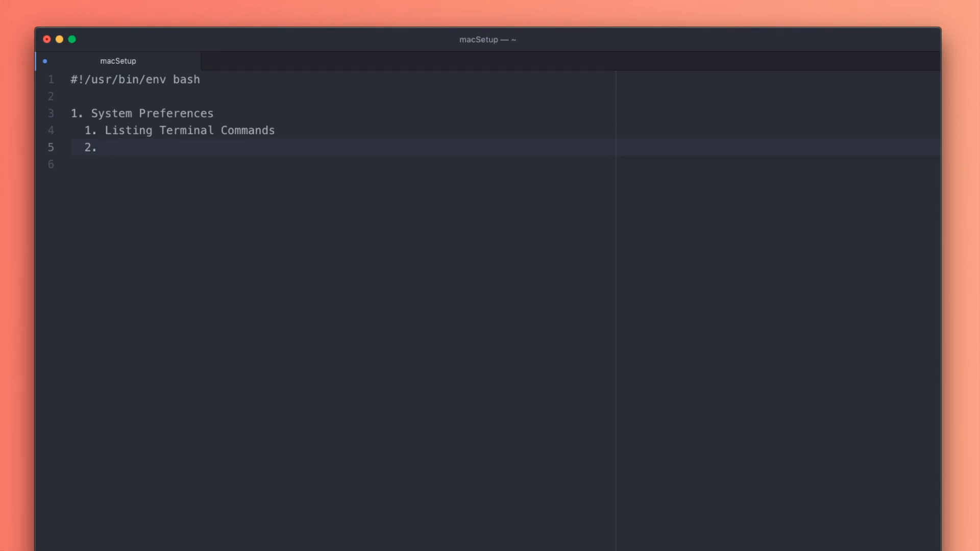
{"action": "type", "text": "Restart E"}
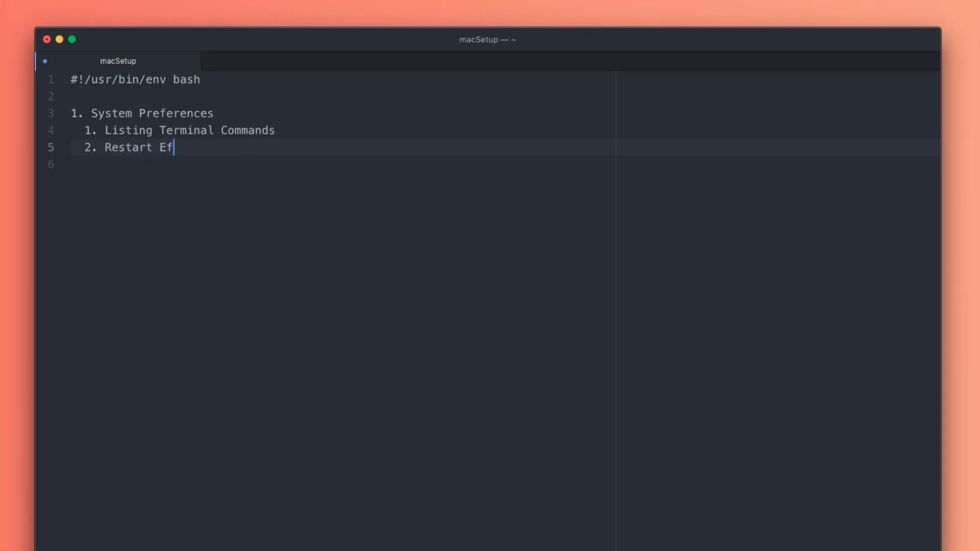
{"action": "type", "text": "fected Apps"}
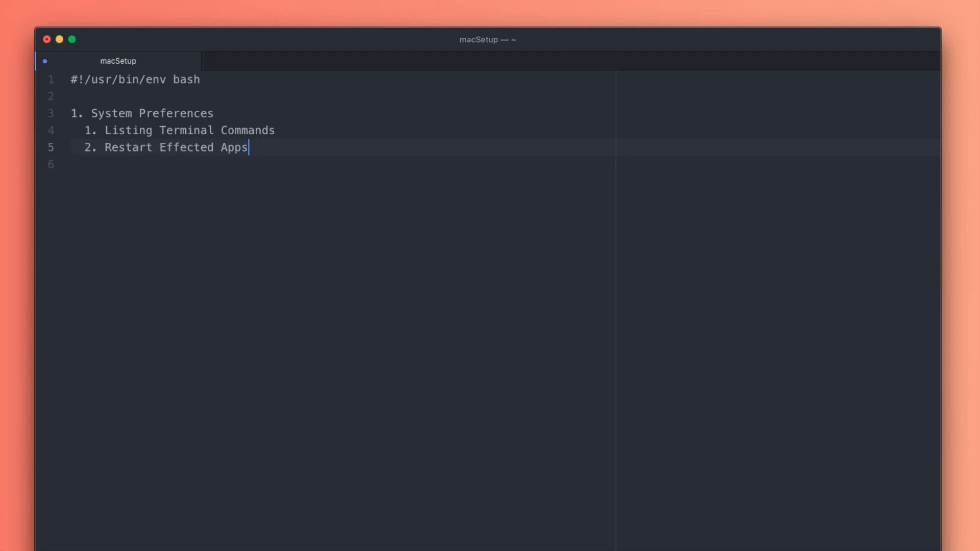
{"action": "key", "text": "enter"}
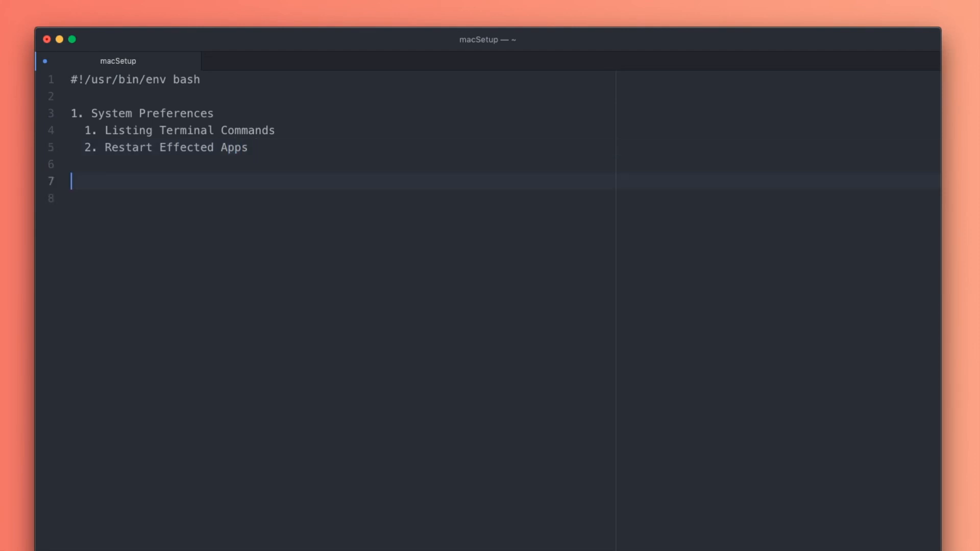
- Add an Install Apps heading with items 1. Homebrew, 2. Casks, 3. Mac App Store
{"action": "type", "text": "Install Apps"}
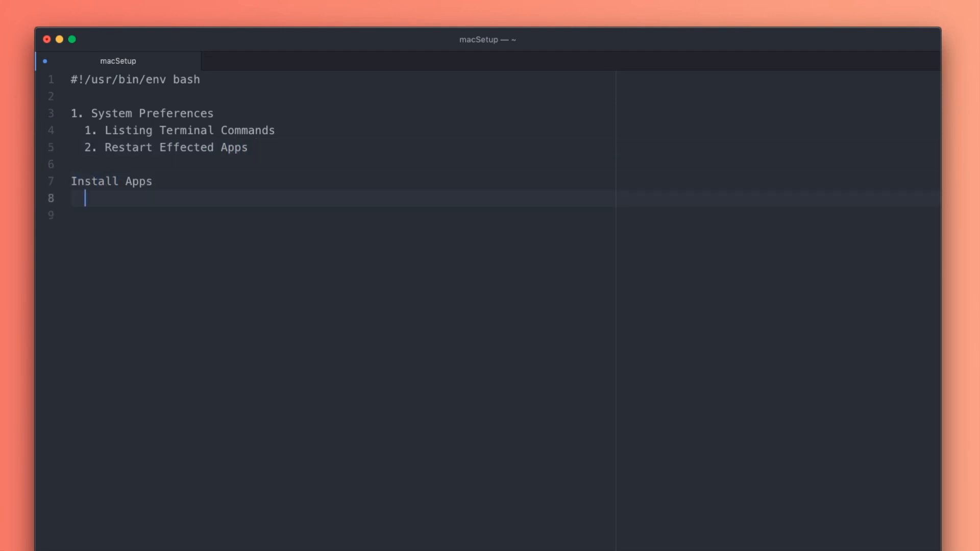
{"action": "type", "text": "1. Homebrew"}
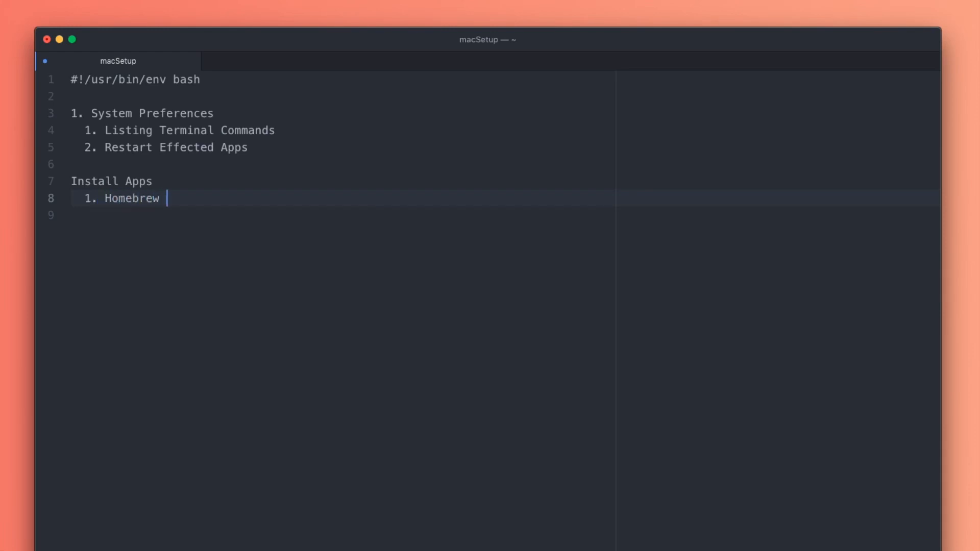
{"action": "key", "text": "enter"}
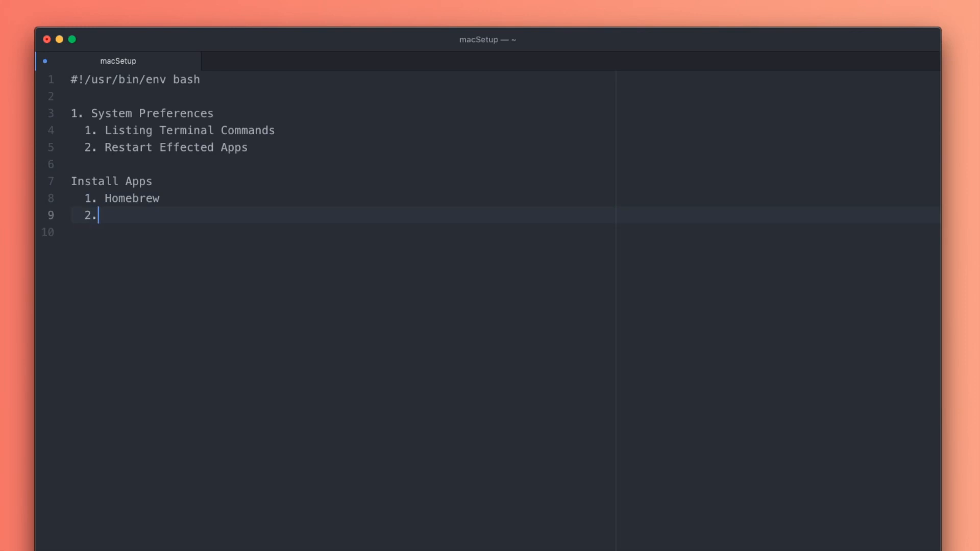
{"action": "type", "text": "Casks"}
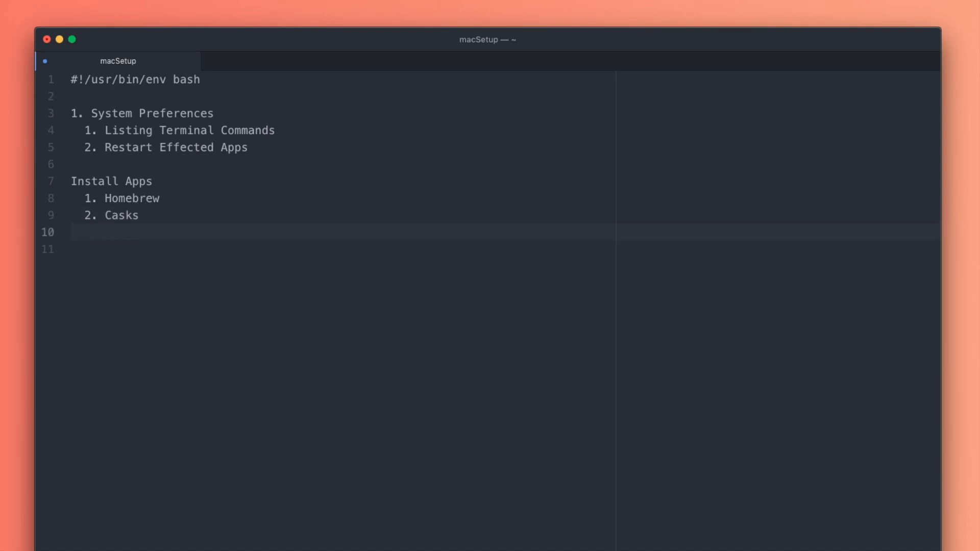
{"action": "type", "text": "3. Mac App Store"}
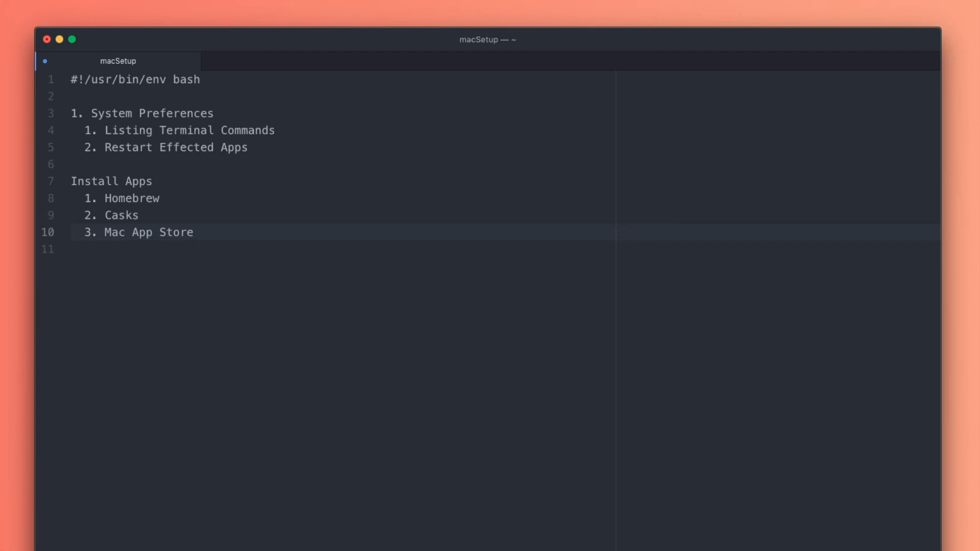
{"action": "left_click", "coordinate": [195, 232]}
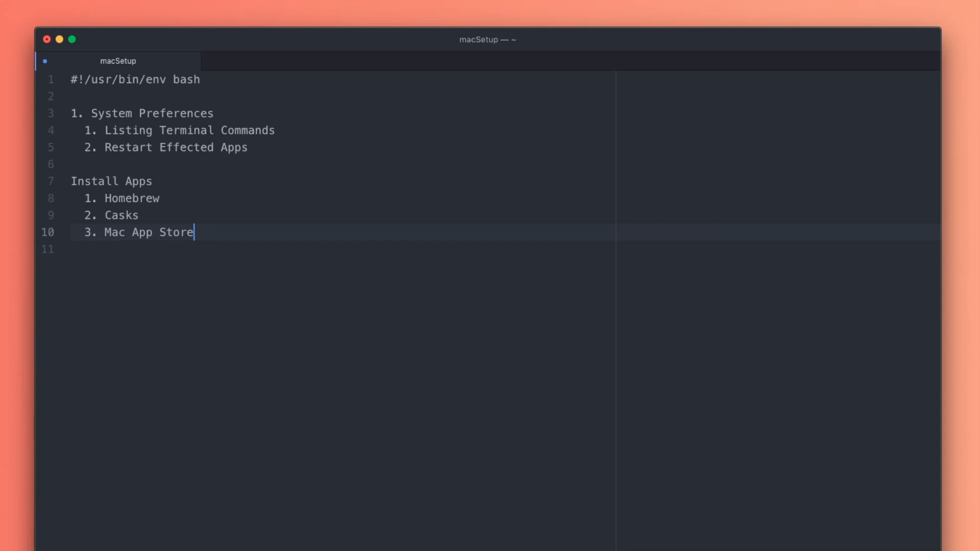
{"action": "type", "text": "BR"}
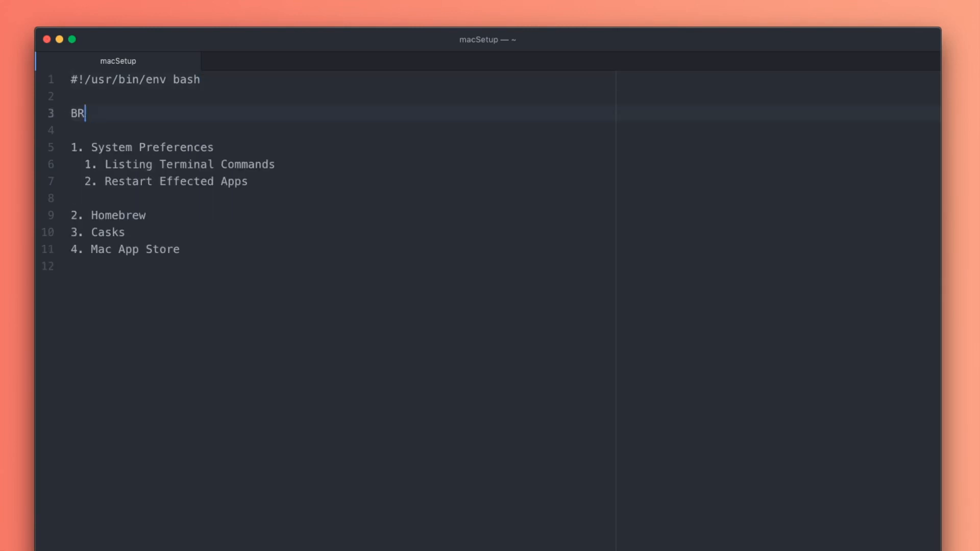
- Type BREW=(), MAS=() and CASKS=() on separate lines below the shebang
{"action": "key", "text": "Backspace"}
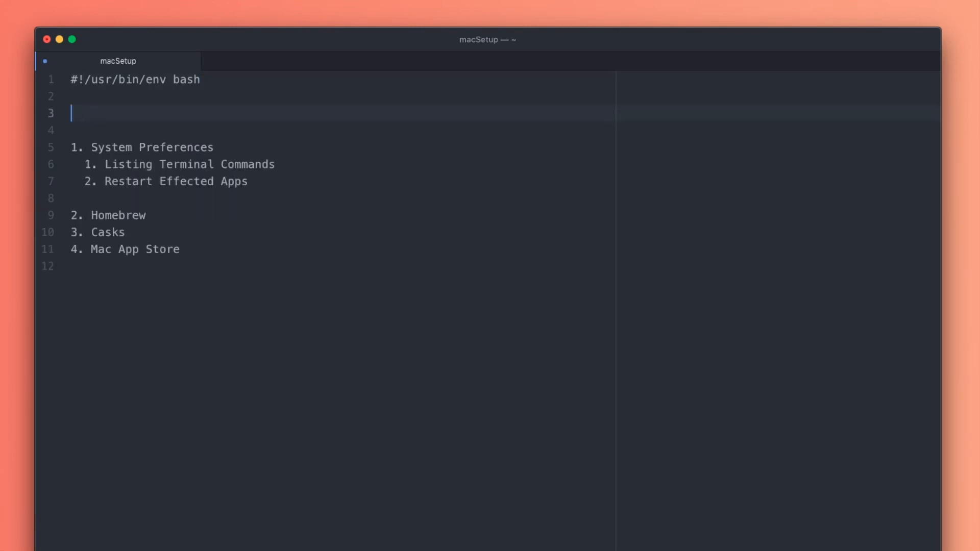
{"action": "type", "text": "BREW="}
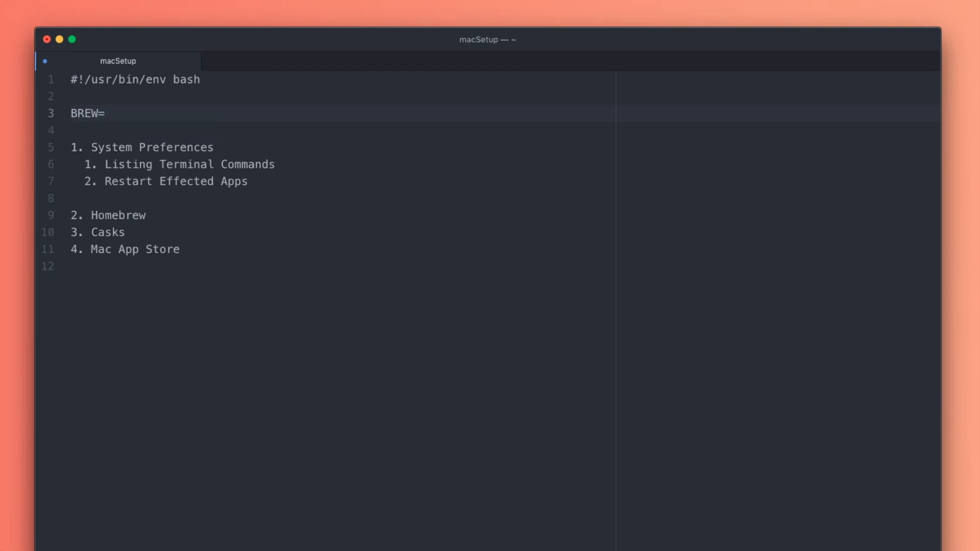
{"action": "type", "text": "()"}
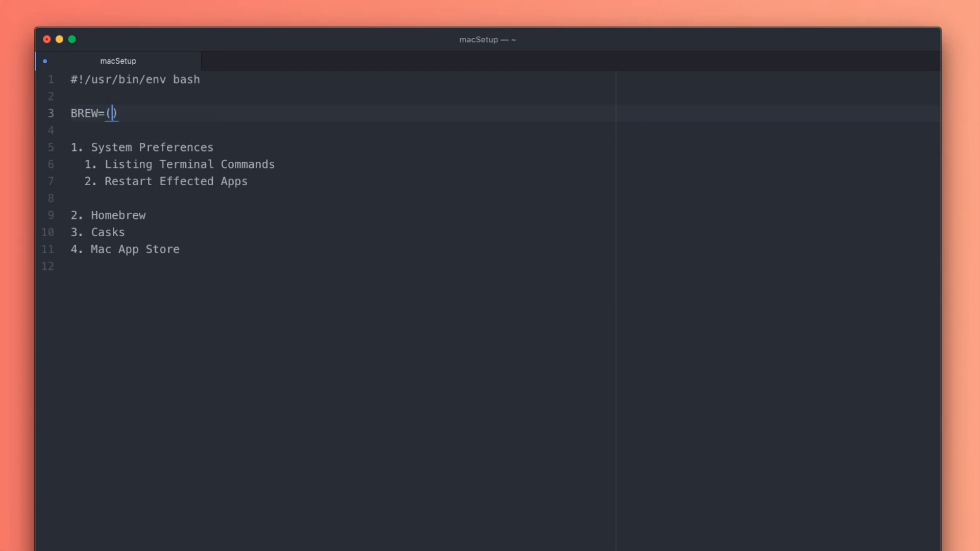
{"action": "type", "text": "MAS"}
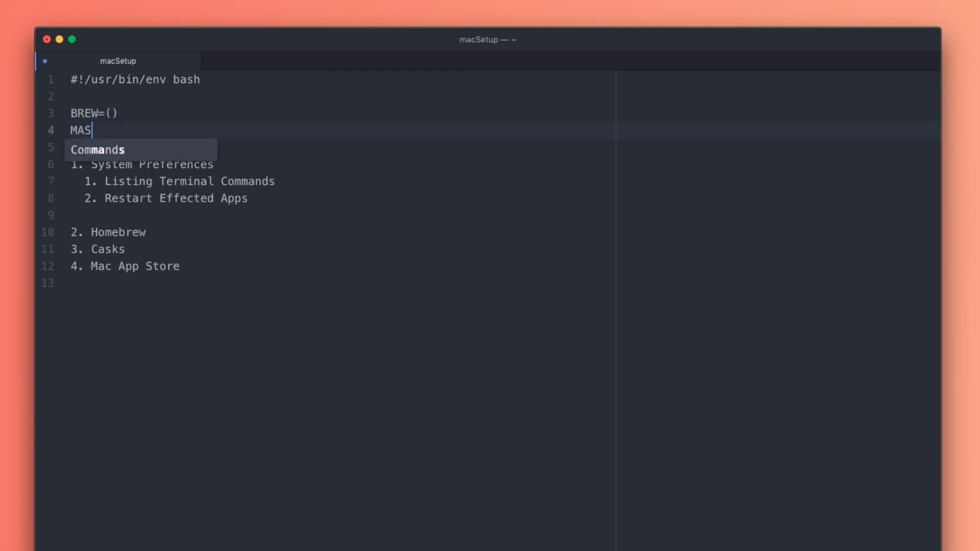
{"action": "type", "text": "=()"}
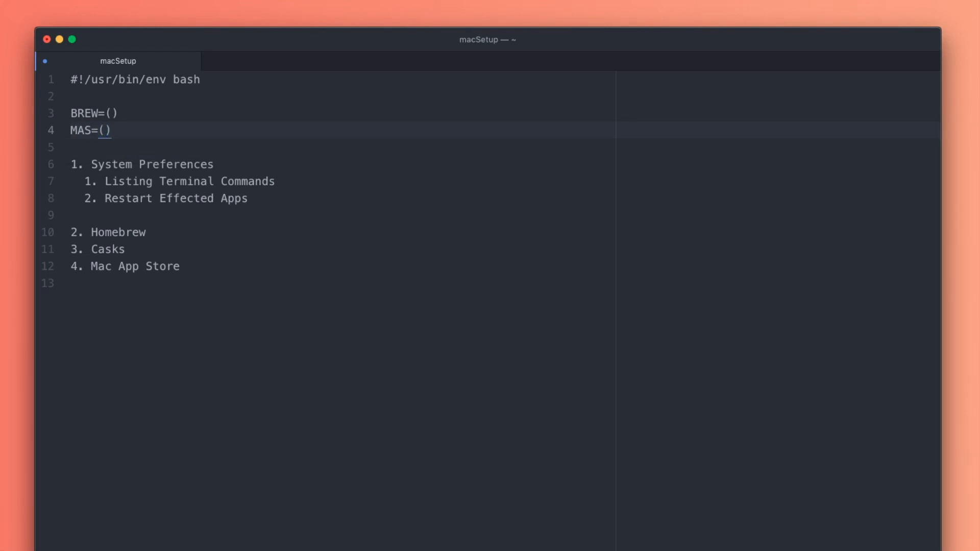
{"action": "type", "text": "CASKS"}
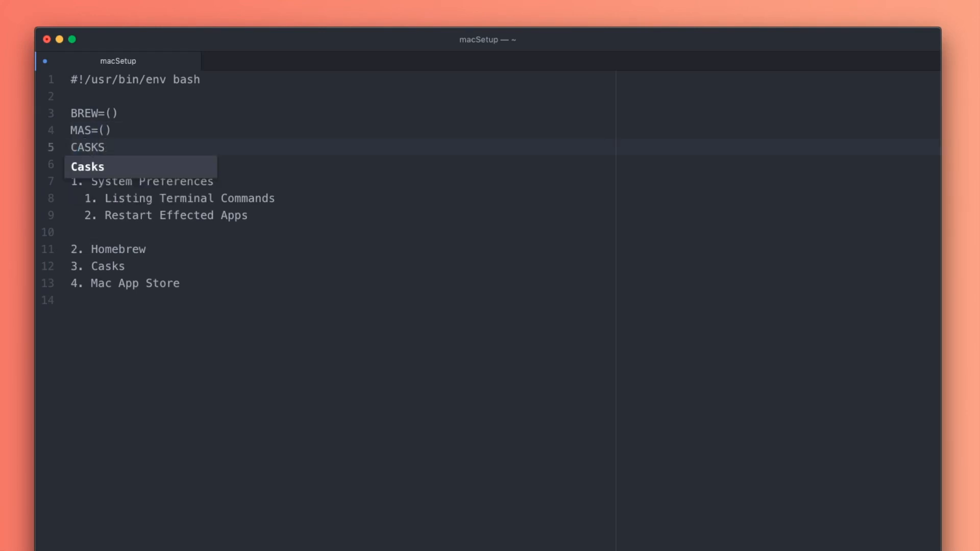
{"action": "type", "text": "="}
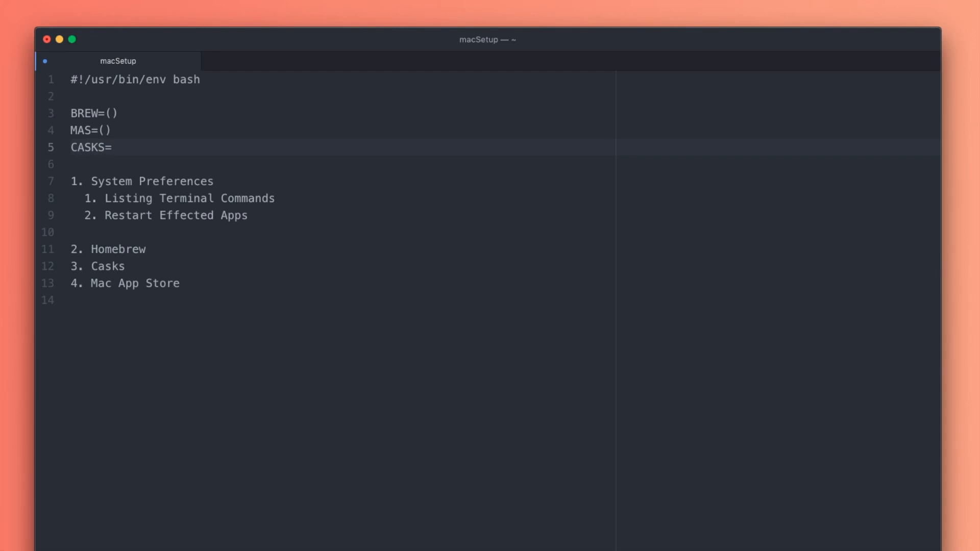
{"action": "type", "text": "()"}
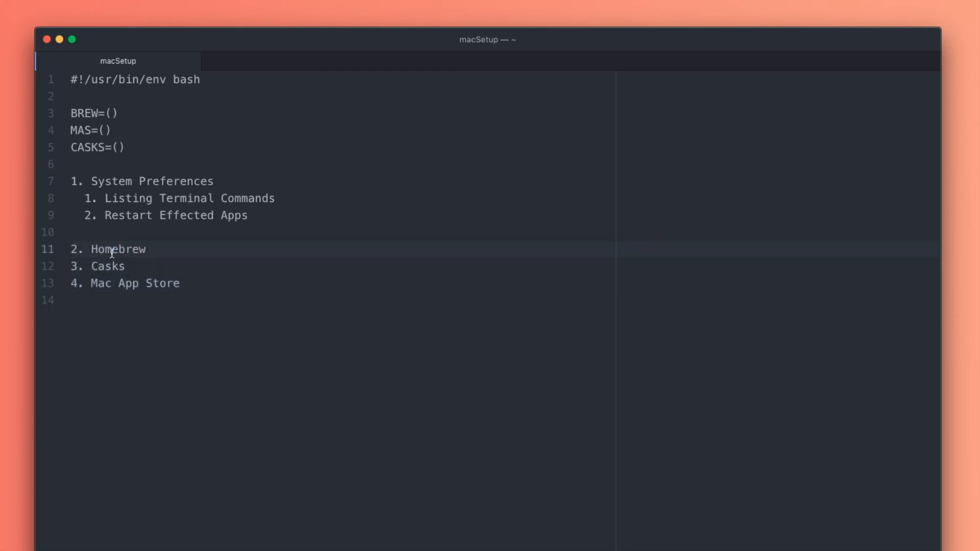
{"action": "mouse_move", "coordinate": [155, 286]}
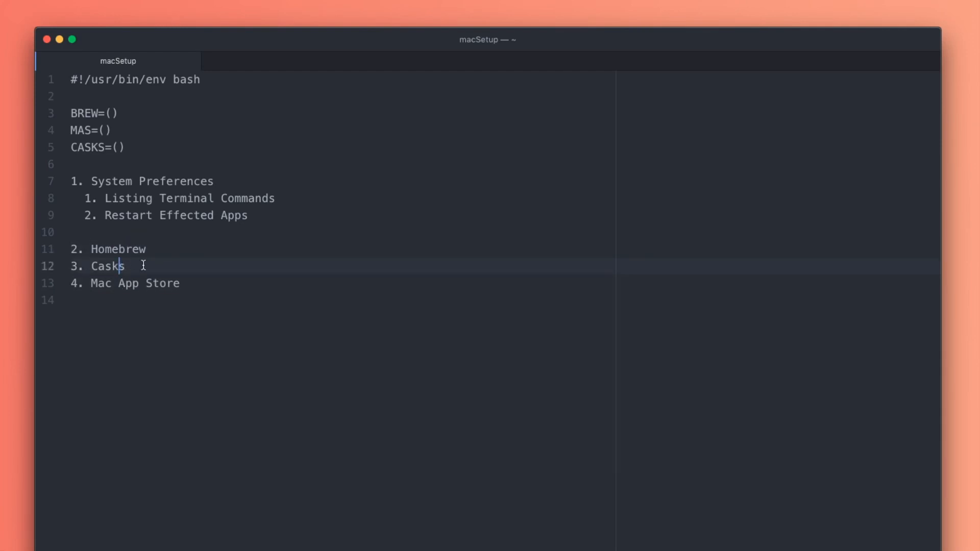
{"action": "left_click", "coordinate": [112, 113]}
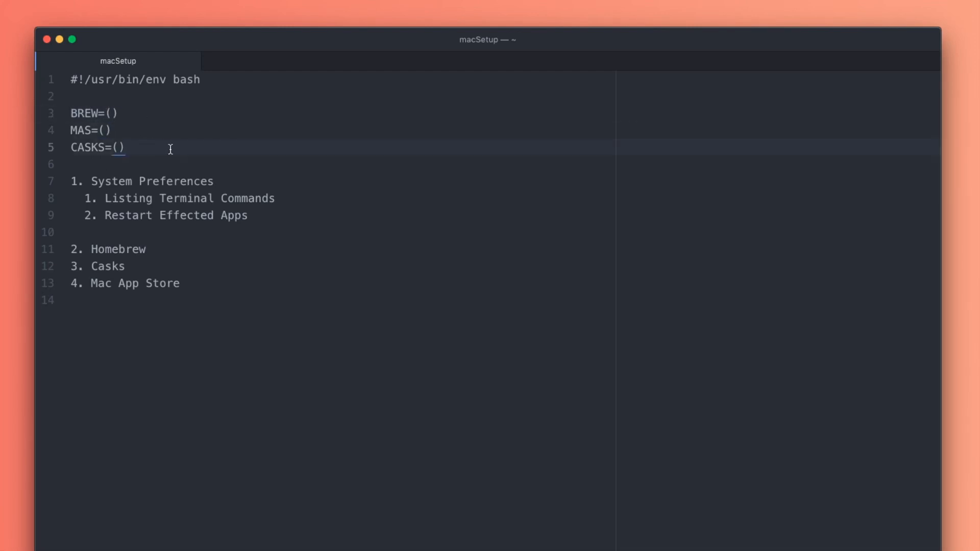
{"action": "mouse_move", "coordinate": [149, 143]}
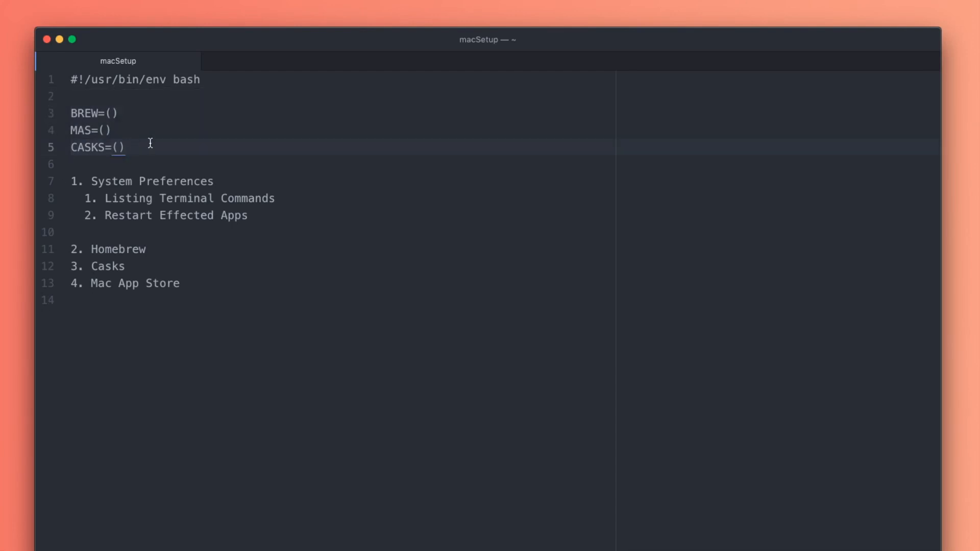
{"action": "left_click", "coordinate": [125, 147]}
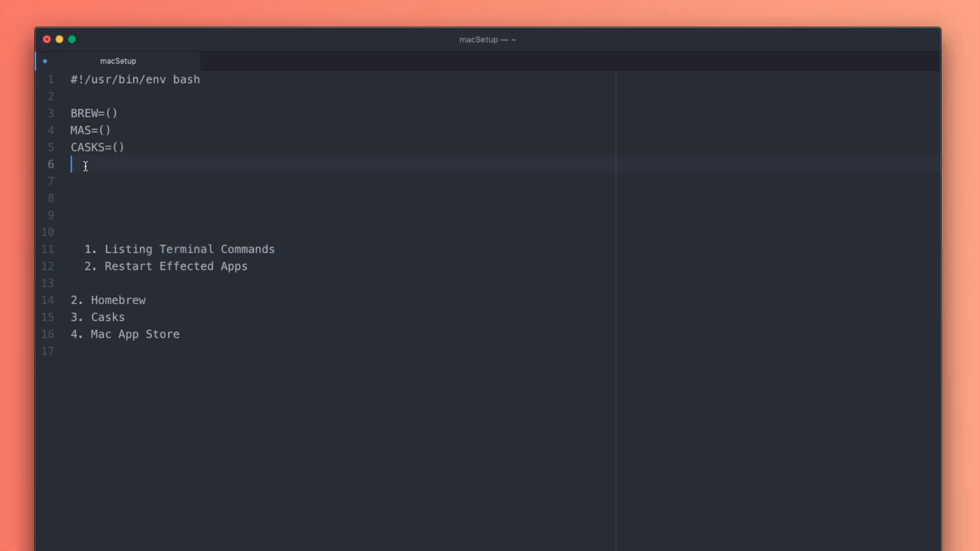
- Paste the defaults write commands, starting with screencapture disable-shadow TRUE, after CASKS=()
{"action": "type", "text": "defaults write com.apple.screencapture disable-shadow -bool TRUE"}
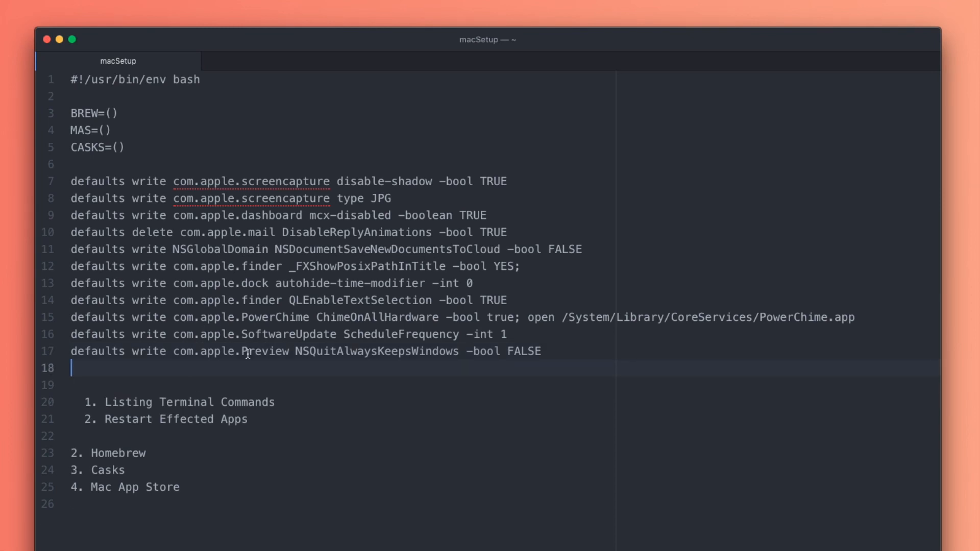
{"action": "mouse_move", "coordinate": [647, 415]}
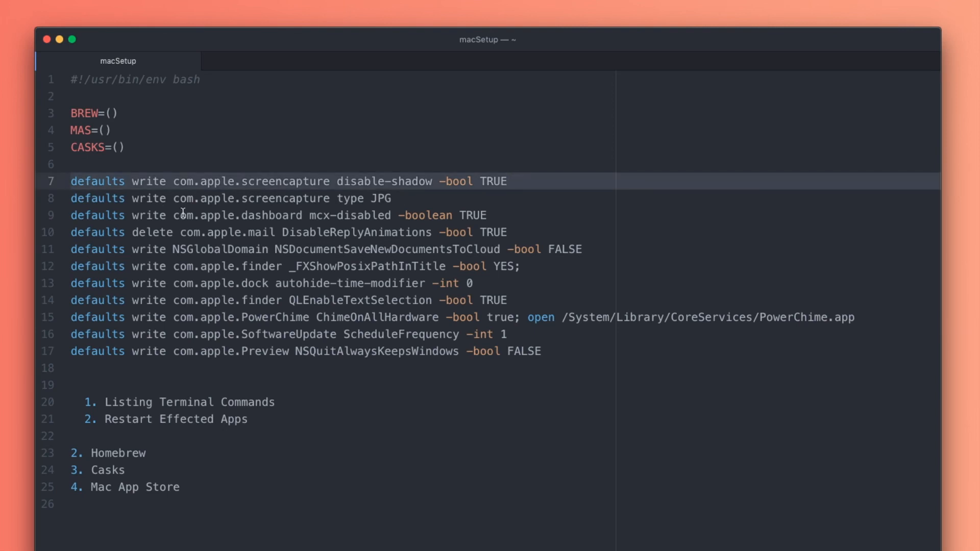
{"action": "left_click", "coordinate": [261, 198]}
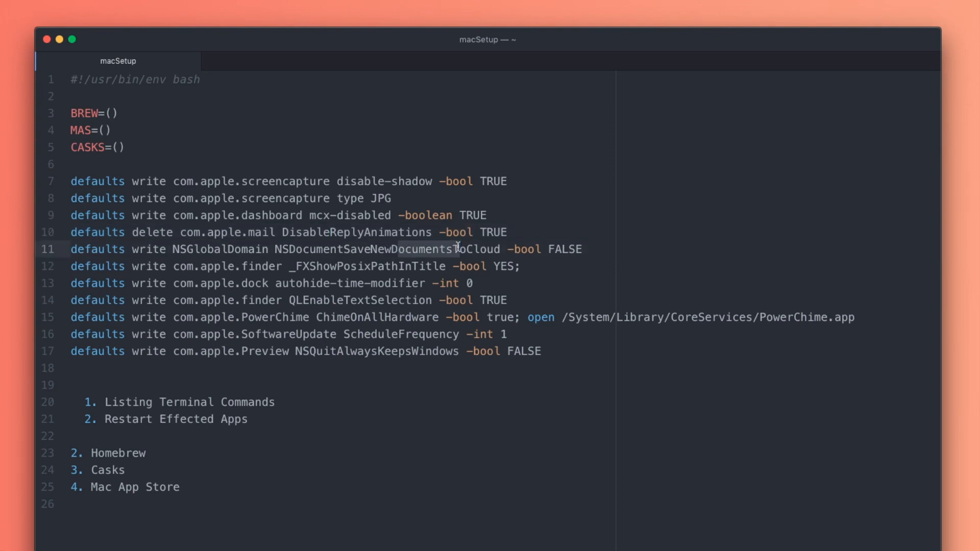
{"action": "left_click", "coordinate": [437, 249]}
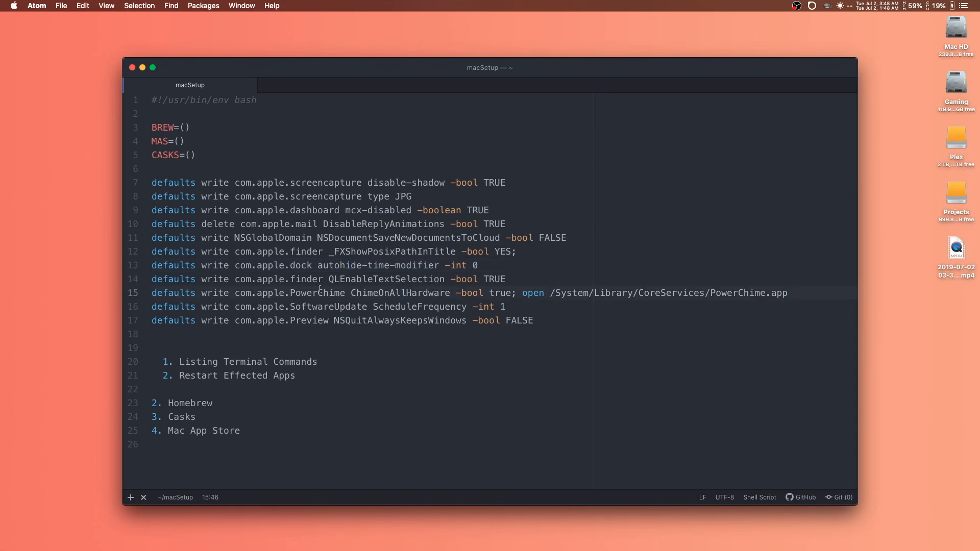
{"action": "left_click", "coordinate": [153, 67]}
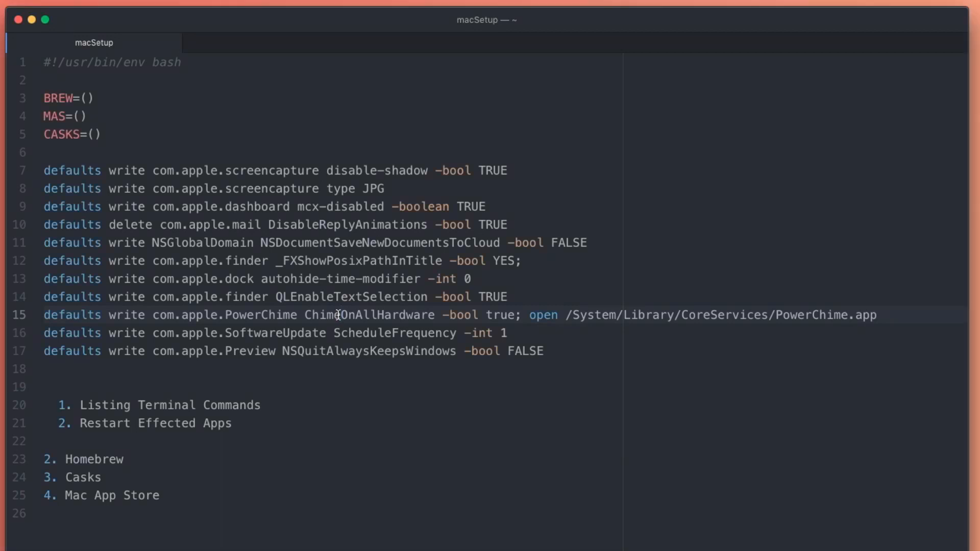
{"action": "mouse_move", "coordinate": [333, 401]}
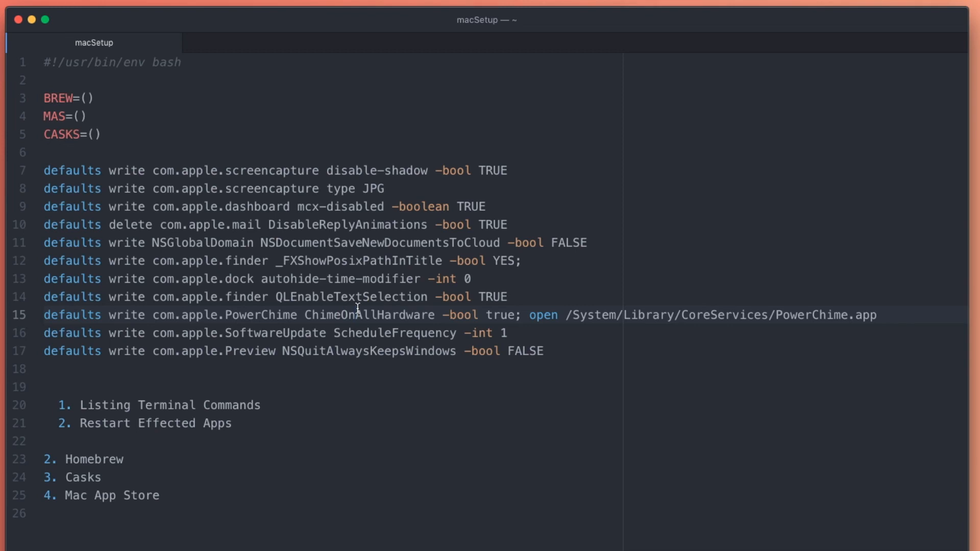
{"action": "mouse_move", "coordinate": [415, 313]}
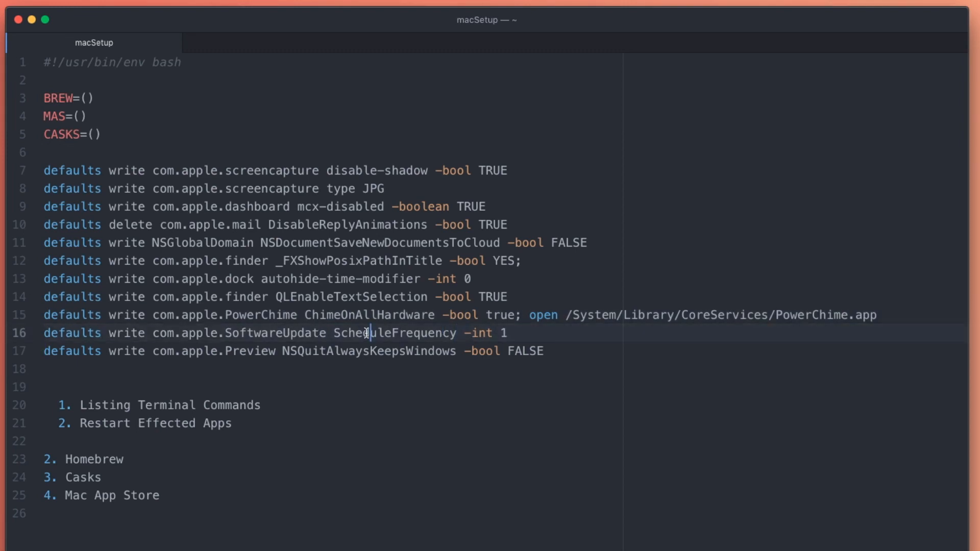
{"action": "double_click", "coordinate": [398, 332]}
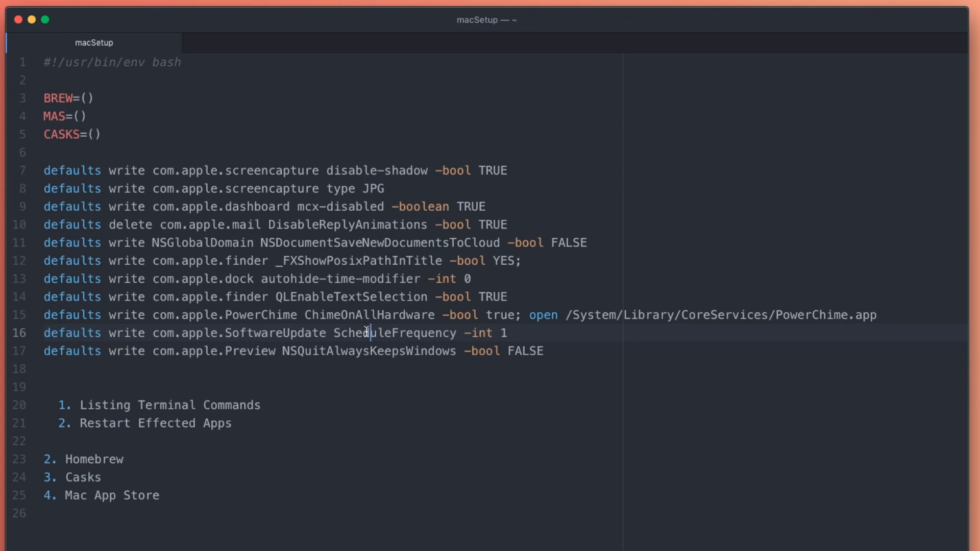
{"action": "mouse_move", "coordinate": [375, 325]}
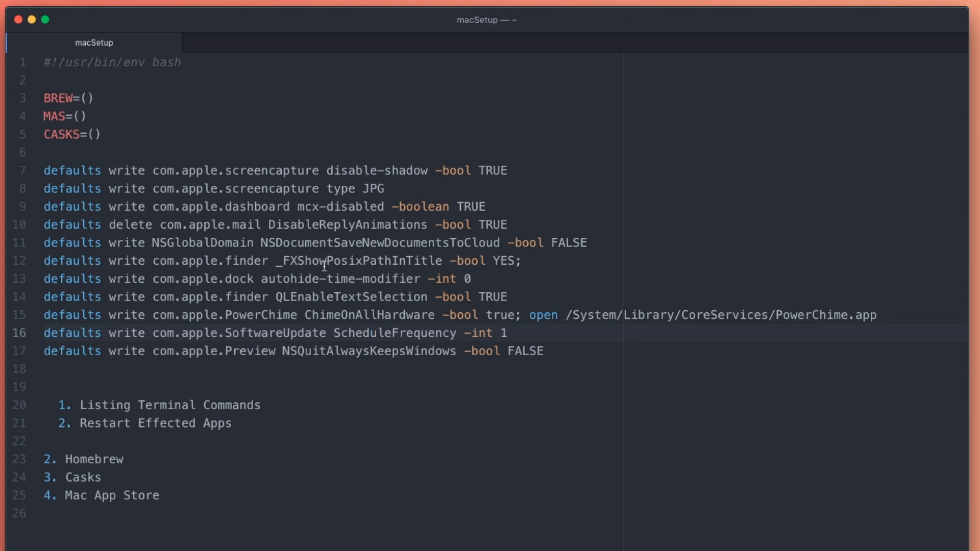
{"action": "mouse_move", "coordinate": [524, 343]}
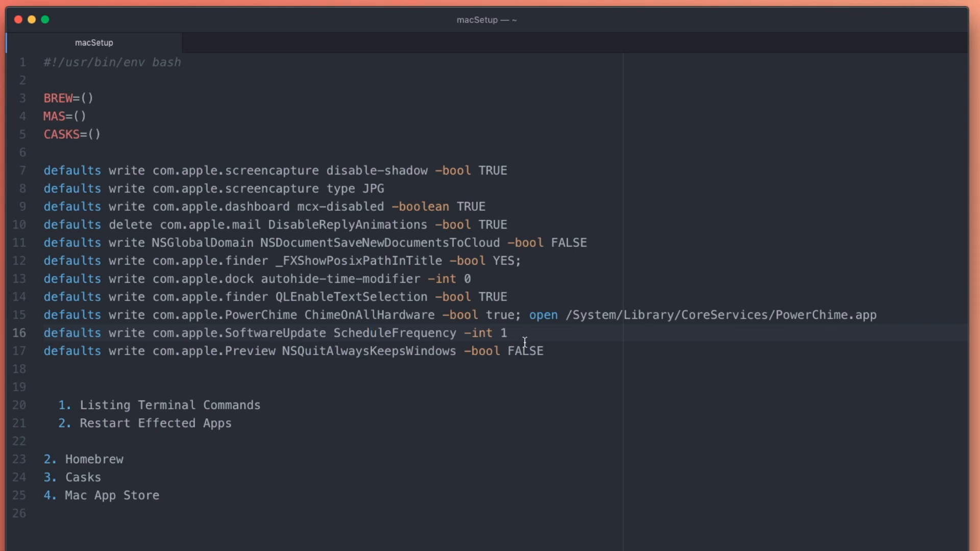
{"action": "mouse_move", "coordinate": [203, 340]}
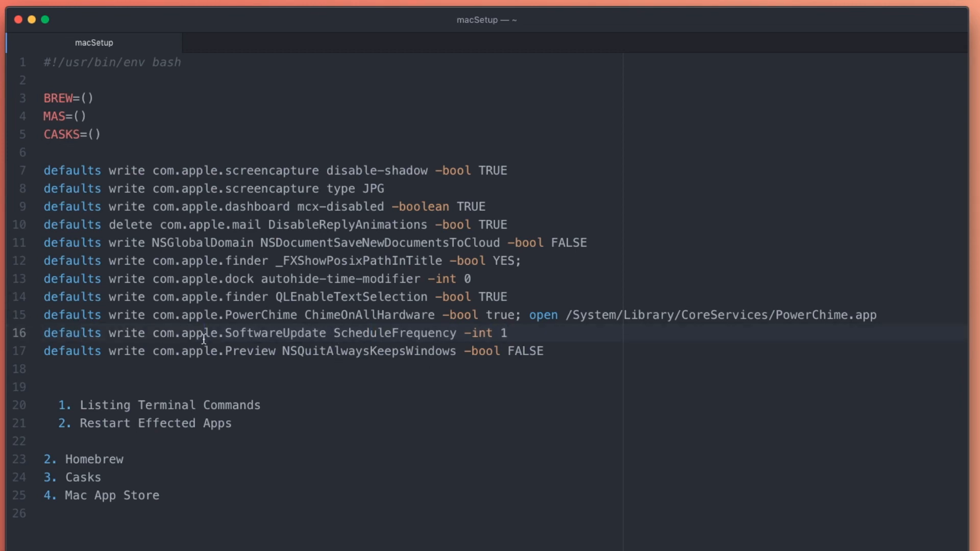
- Type killall Dock, killall Finder and killall SystemUIServer on separate lines
{"action": "left_click", "coordinate": [204, 405]}
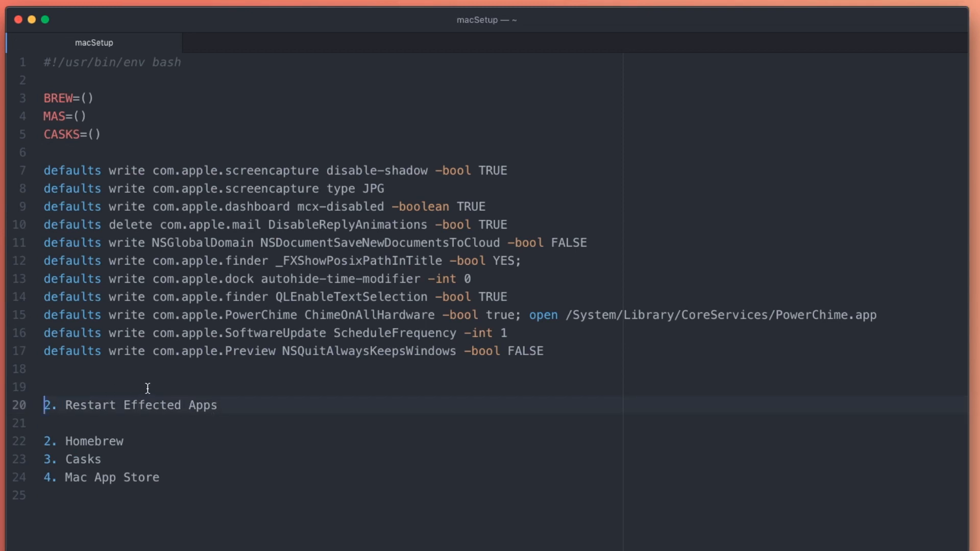
{"action": "mouse_move", "coordinate": [547, 348]}
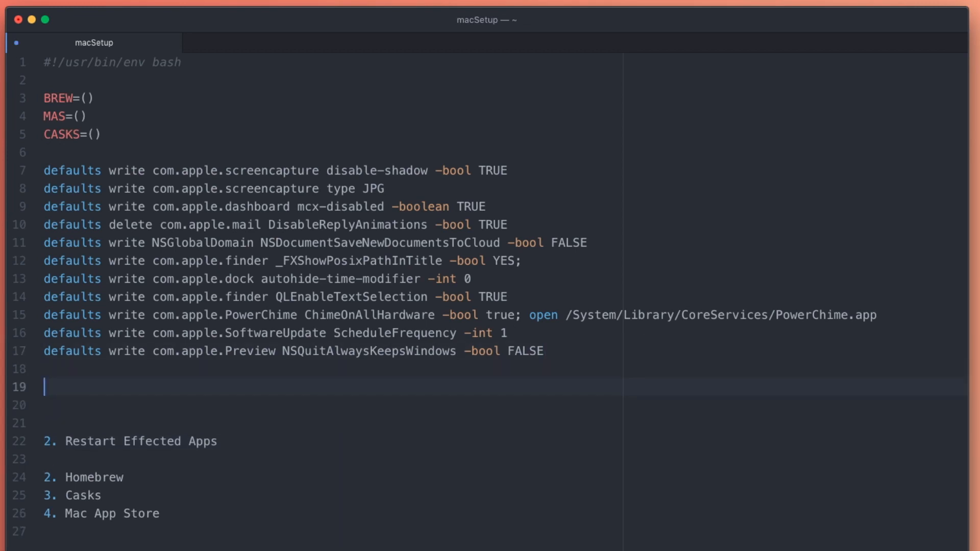
{"action": "type", "text": "killa"}
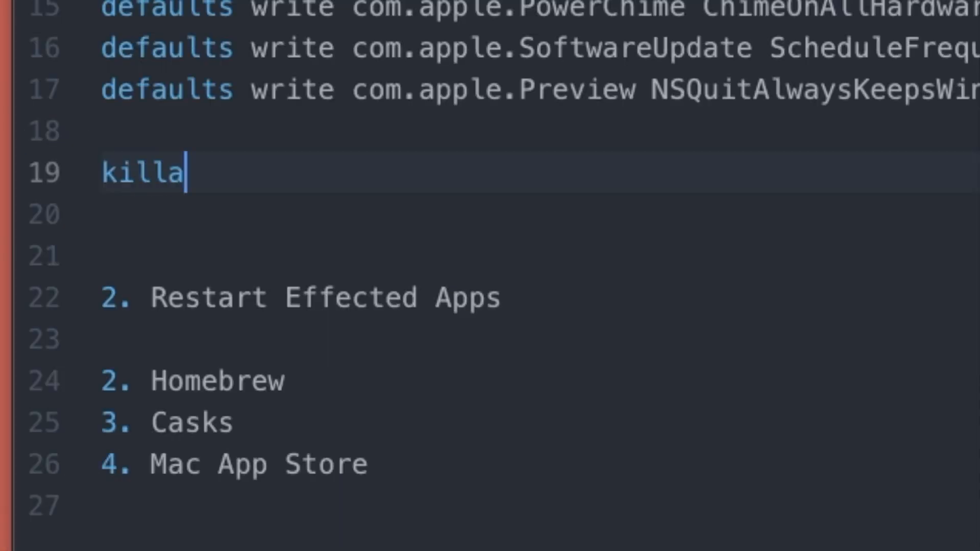
{"action": "type", "text": "ll Dock"}
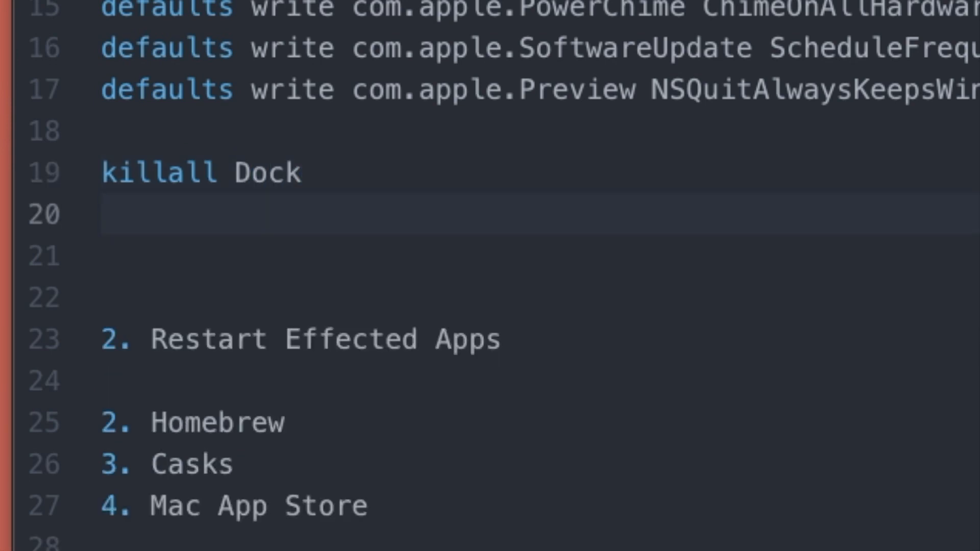
{"action": "type", "text": "killall"}
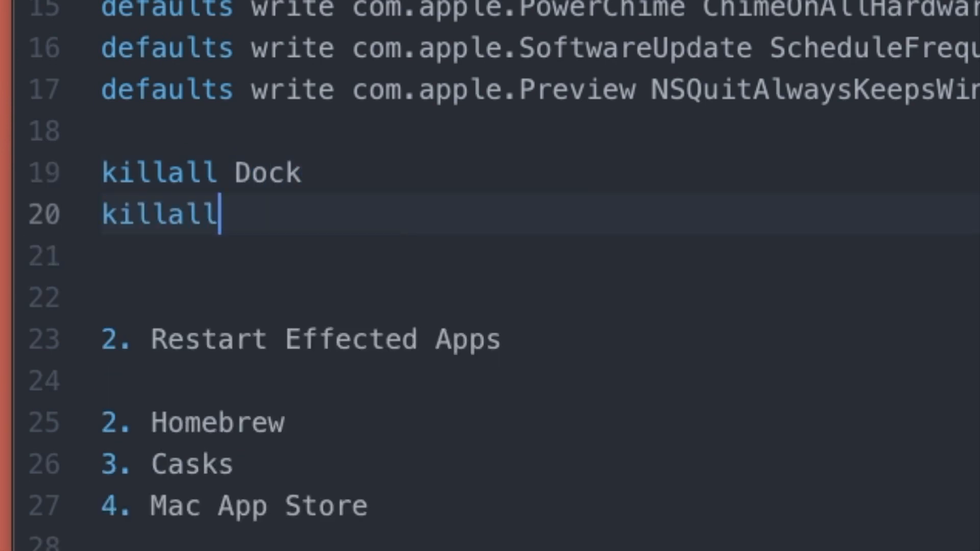
{"action": "type", "text": "Finder"}
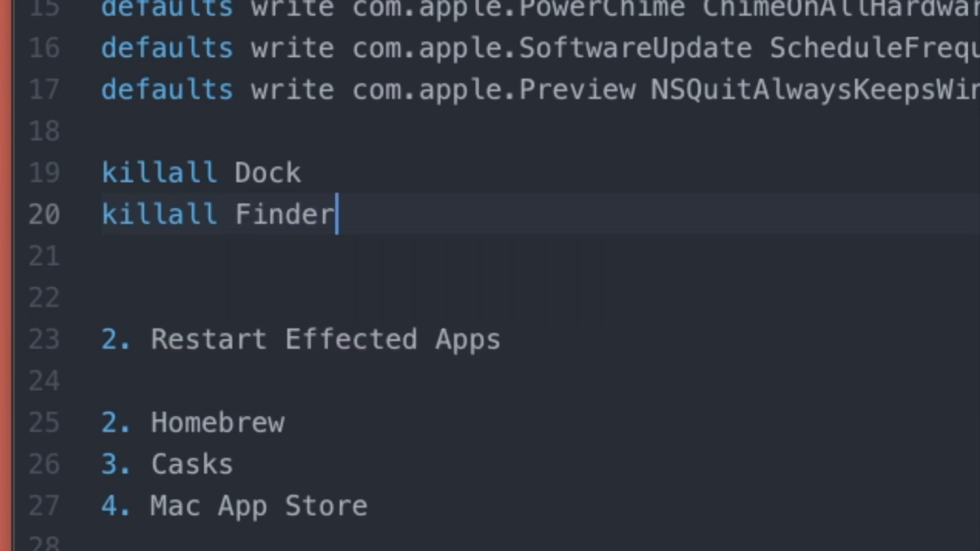
{"action": "type", "text": "ki"}
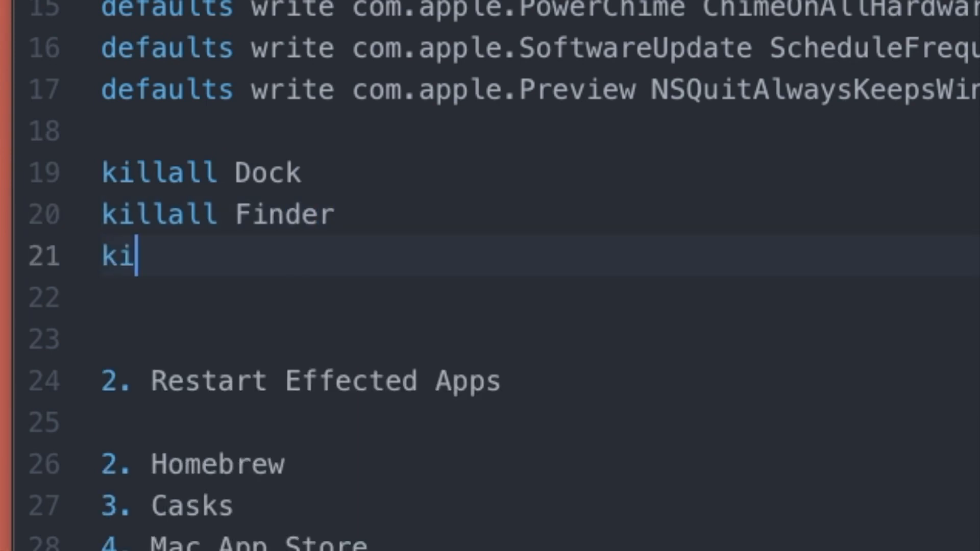
{"action": "type", "text": "llall System"}
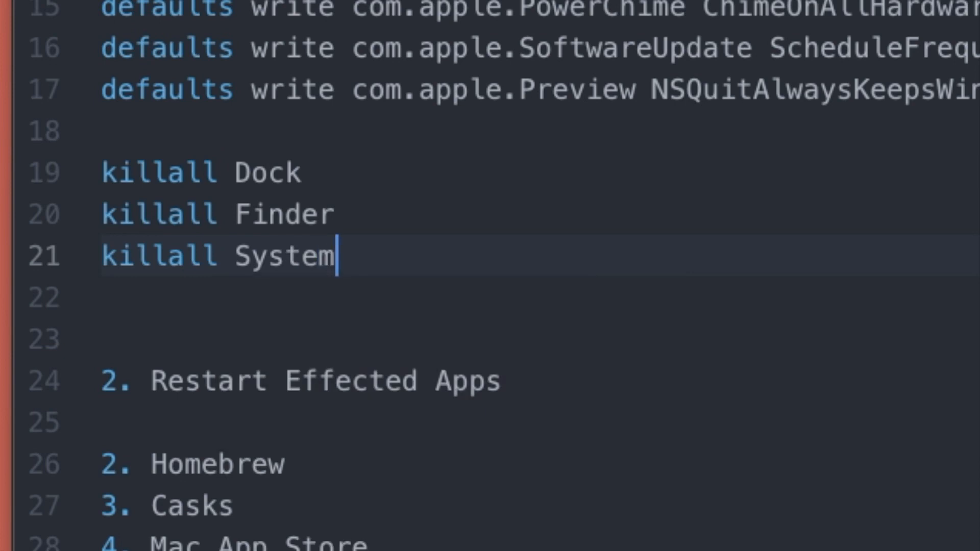
{"action": "type", "text": "UIServer"}
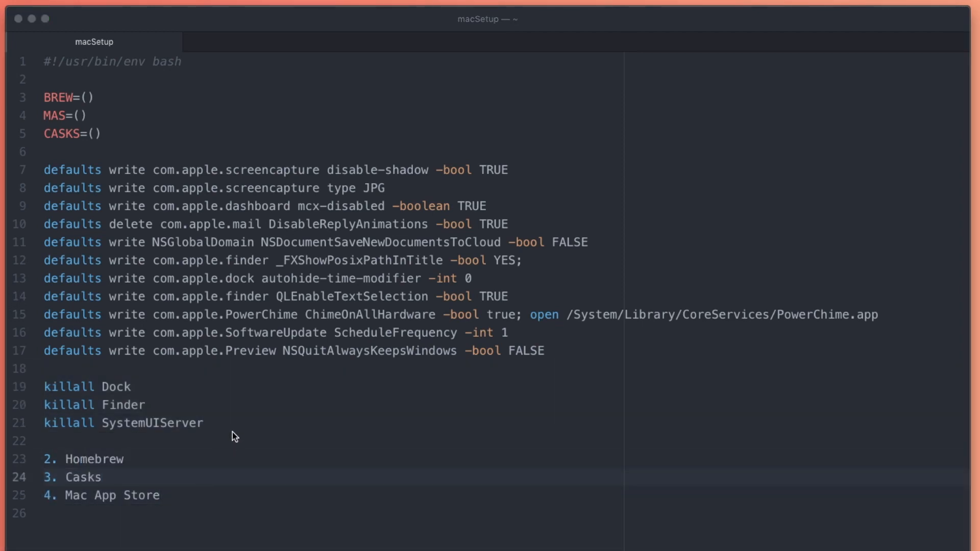
- Replace the Homebrew note with xcode-select install and the Homebrew ruby curl install command
{"action": "left_click", "coordinate": [144, 440]}
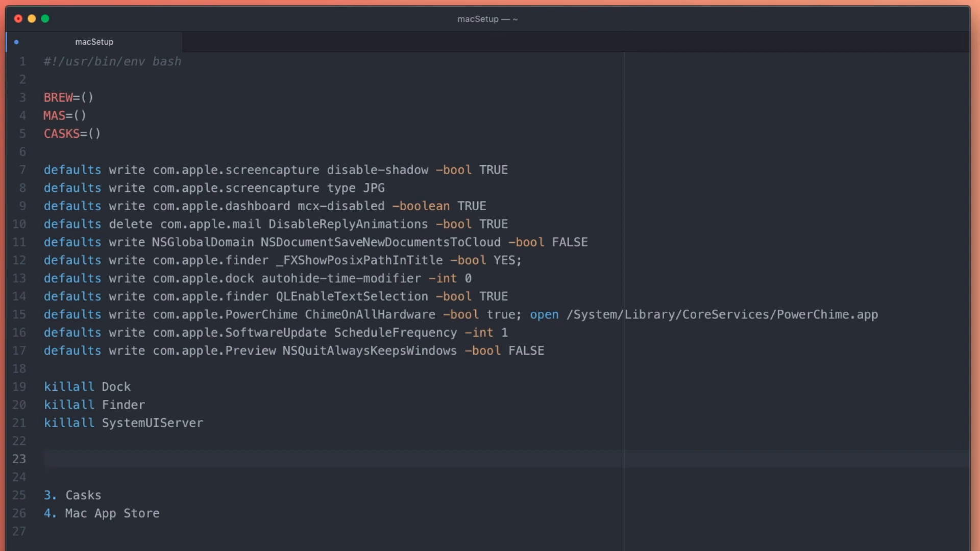
{"action": "type", "text": "x"}
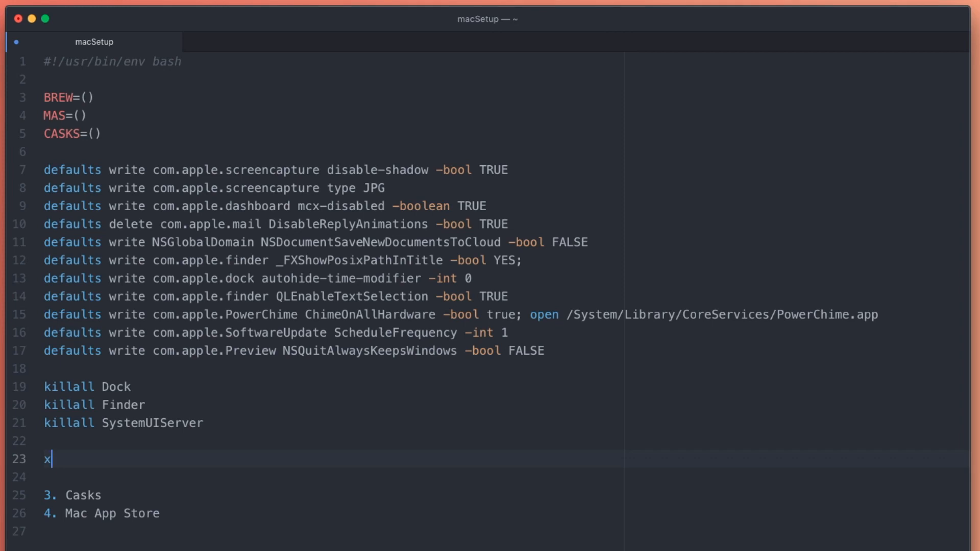
{"action": "type", "text": "code-"}
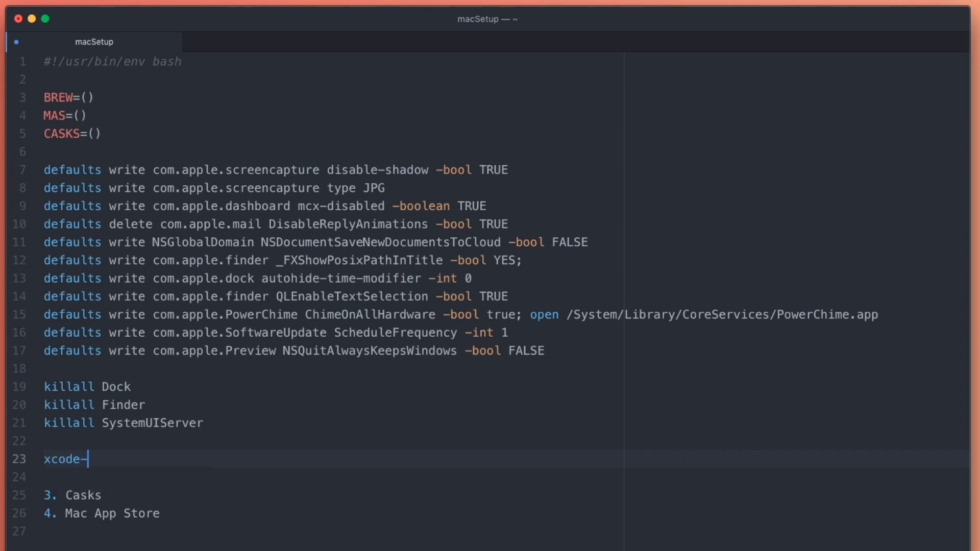
{"action": "type", "text": "select -install"}
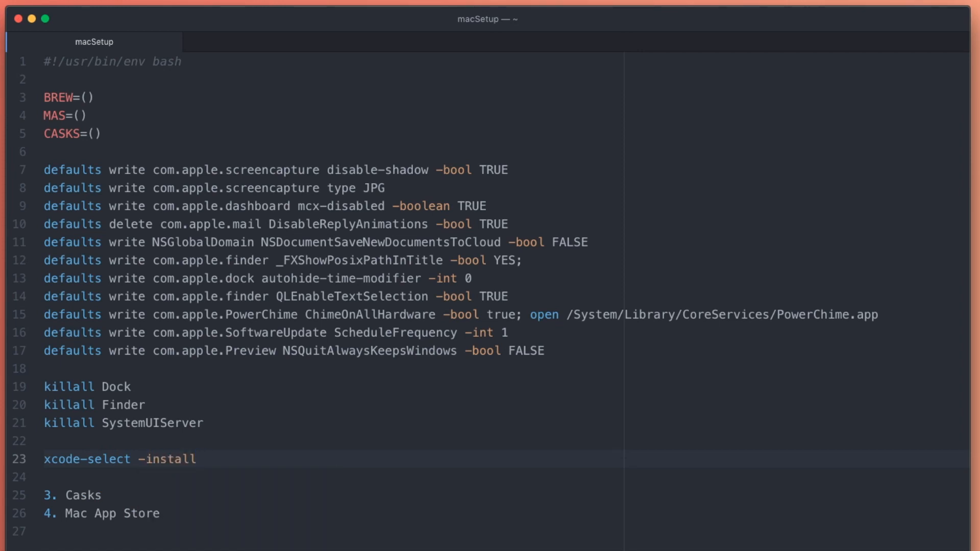
{"action": "type", "text": "/usr/bin/ruby -e \"$(curl -fsSL https://raw.githubusercontent.com/Homebrew/install/master/install)\""}
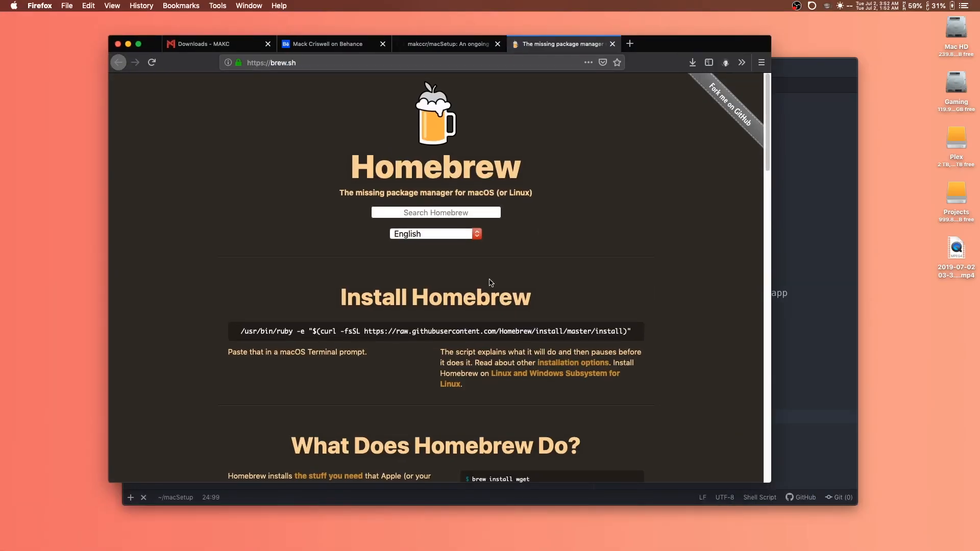
- Scroll the brew.sh page in Firefox down to the Install Homebrew command
{"action": "scroll", "scroll_direction": "down", "scroll_amount": 3}
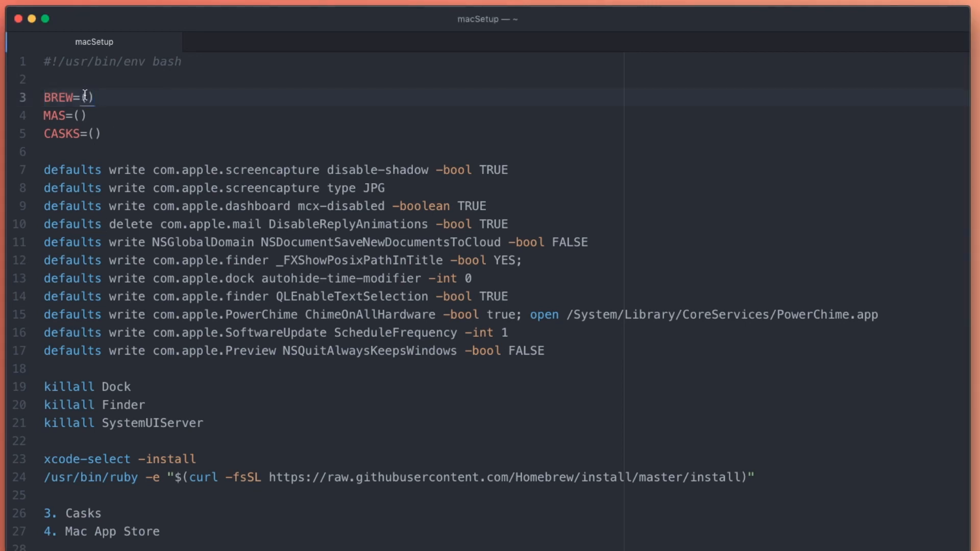
{"action": "mouse_move", "coordinate": [86, 137]}
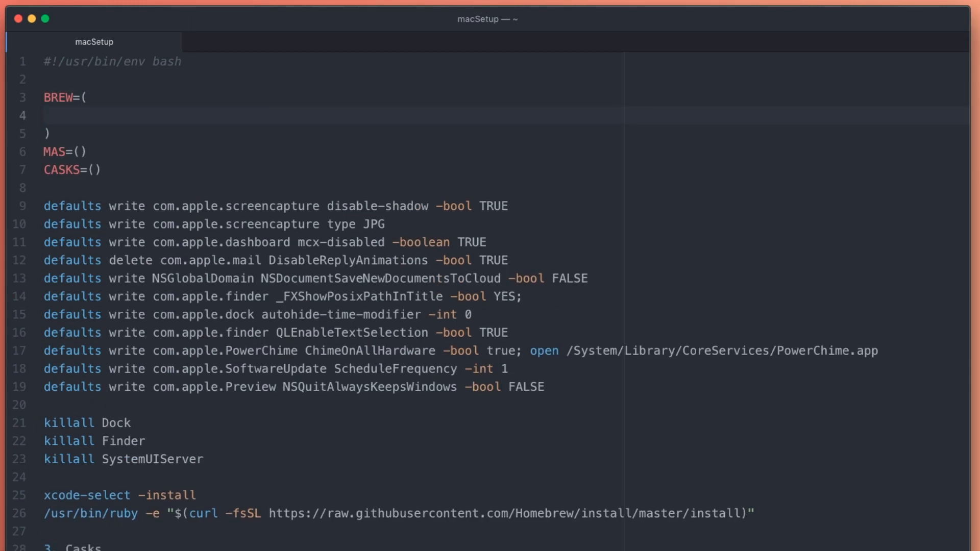
- Enter cask, mas, vim and nano in the BREW array, plus 'brew install cask'
{"action": "type", "text": "cask"}
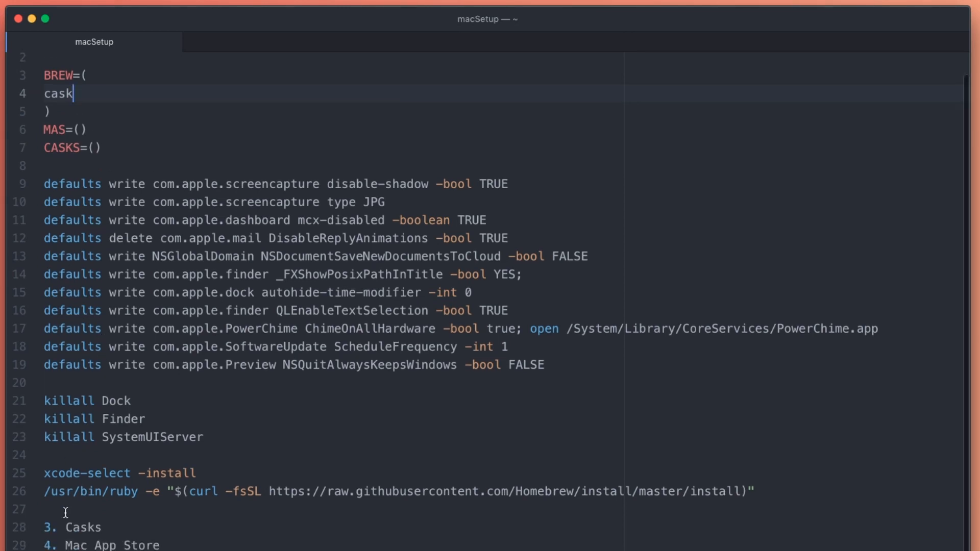
{"action": "type", "text": "mas"}
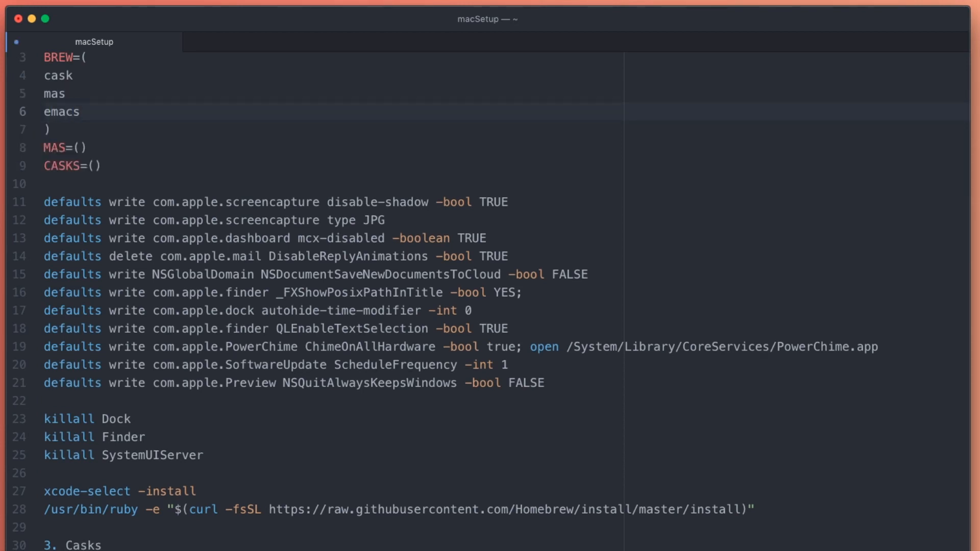
{"action": "type", "text": "vim"}
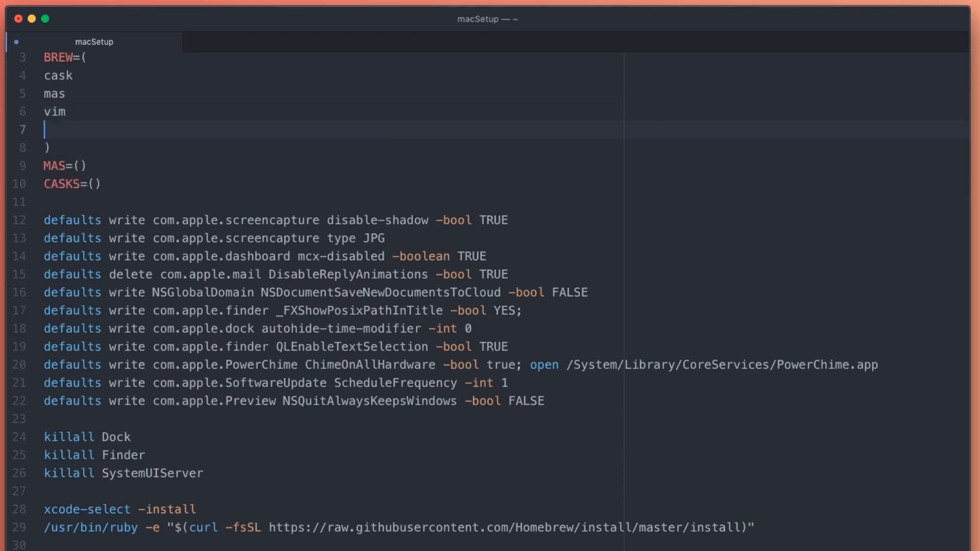
{"action": "type", "text": "nano"}
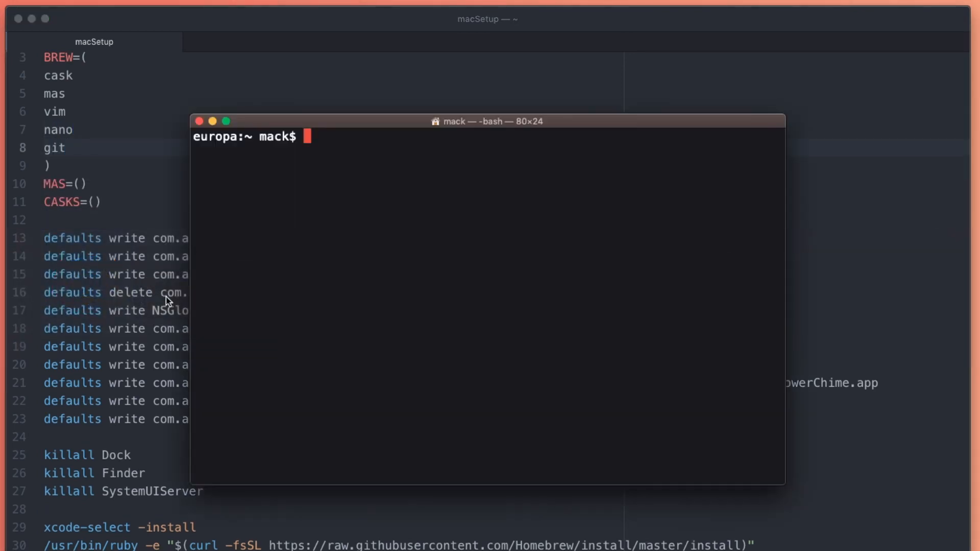
{"action": "type", "text": "brew"}
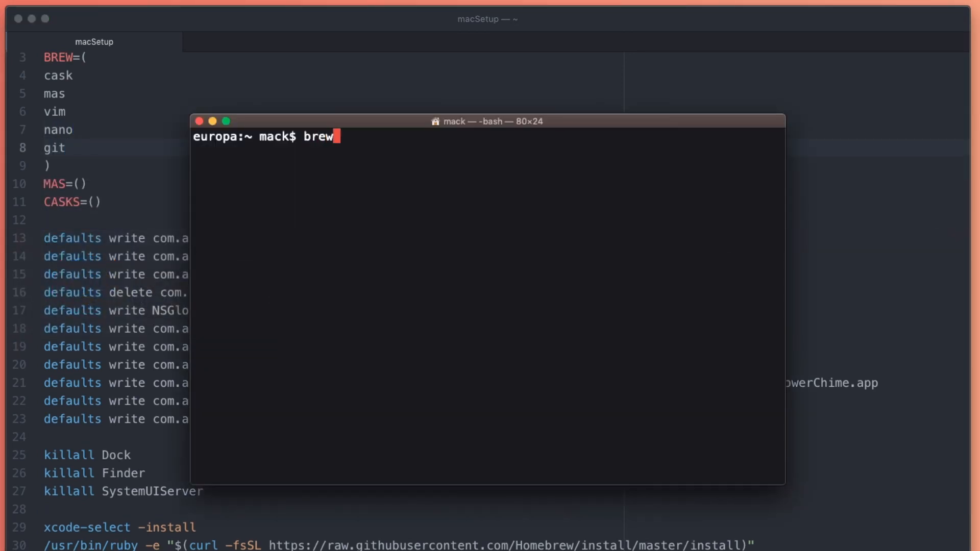
{"action": "type", "text": "install cask"}
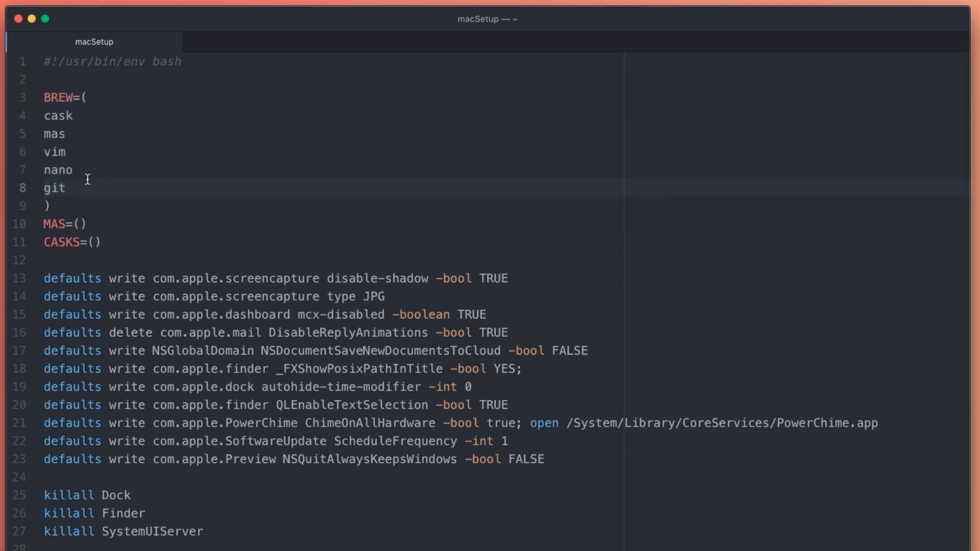
- Add youtube-dl and speedtest-cli as further BREW array entries
{"action": "type", "text": "youtube-"}
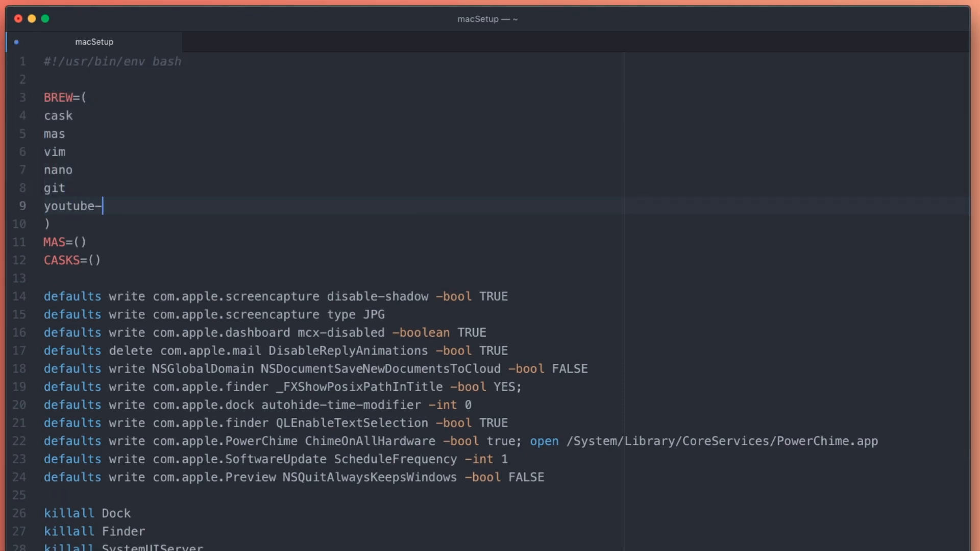
{"action": "type", "text": "dl"}
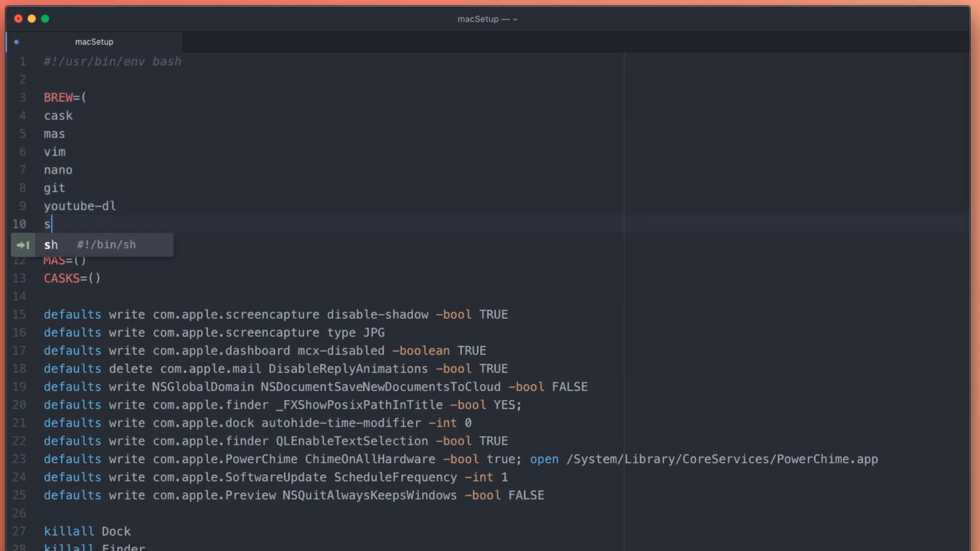
{"action": "type", "text": "peed"}
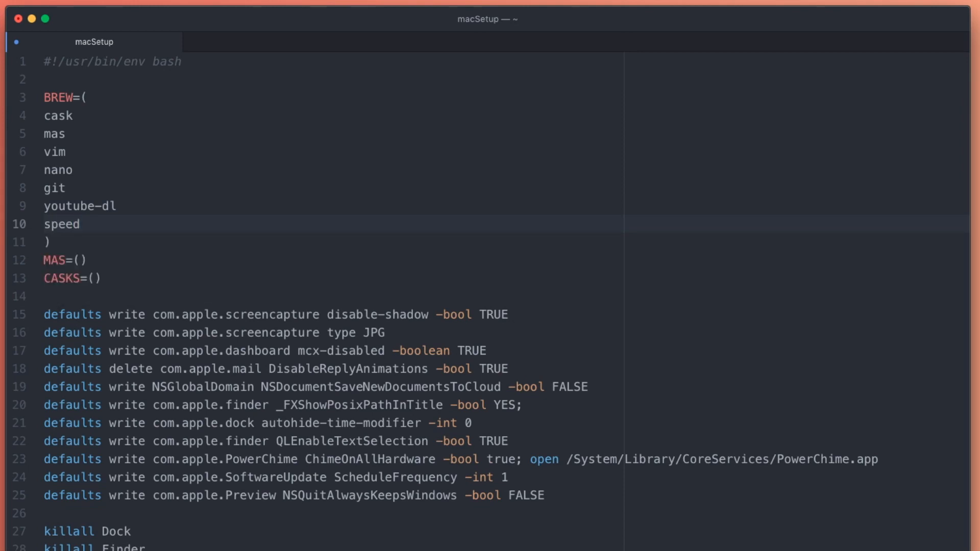
{"action": "type", "text": "test-cli"}
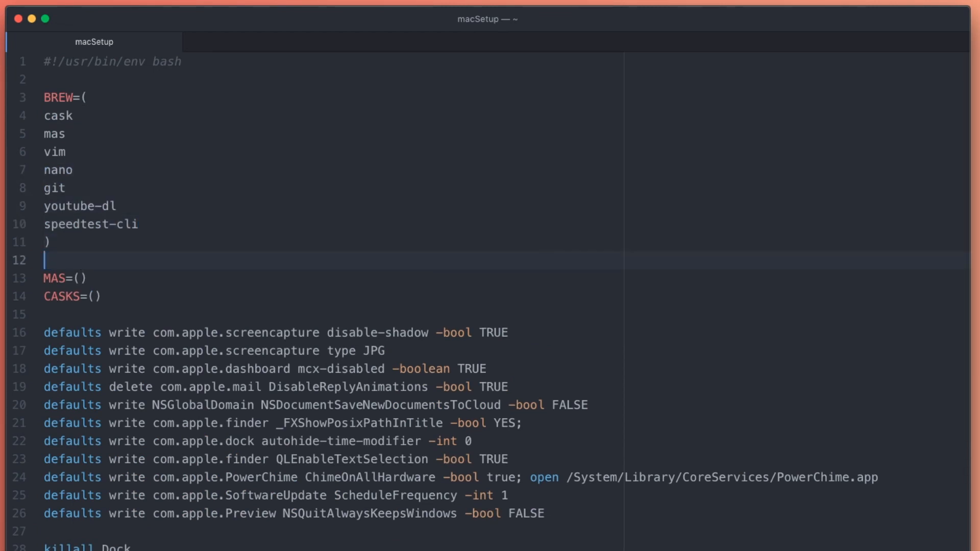
{"action": "scroll", "scroll_direction": "down", "scroll_amount": 3}
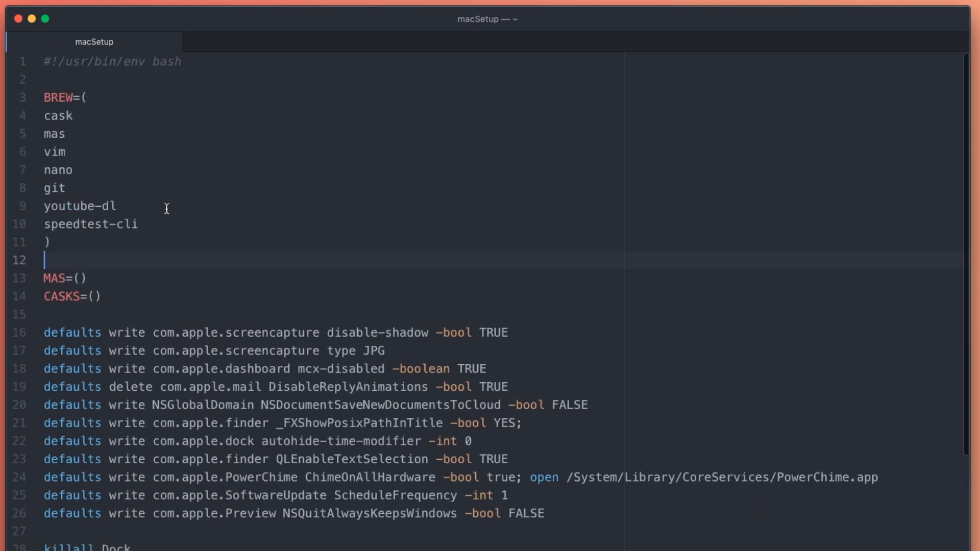
{"action": "scroll", "scroll_direction": "down", "scroll_amount": 3}
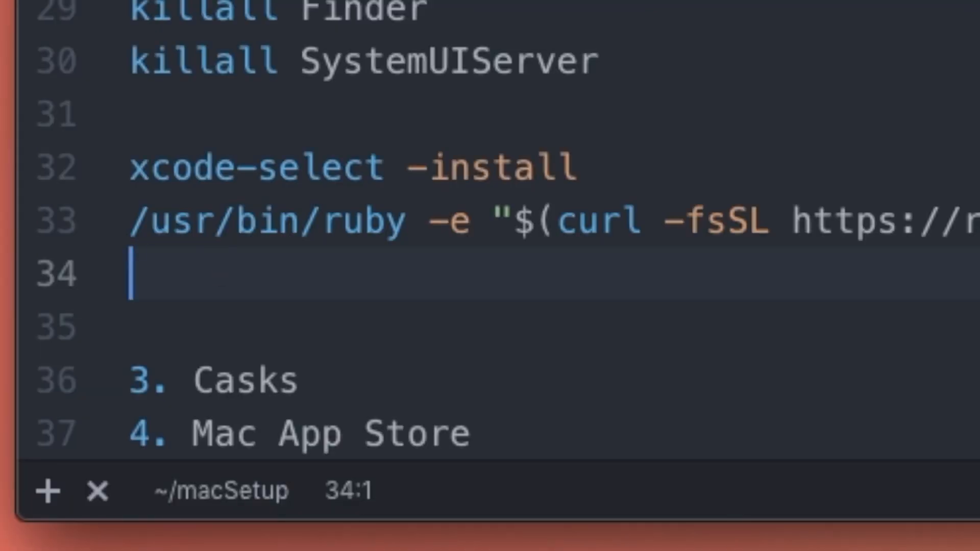
- Add the line `brew install ${BREW[@]}` below the Homebrew install command in macSetup
{"action": "type", "text": "brew install"}
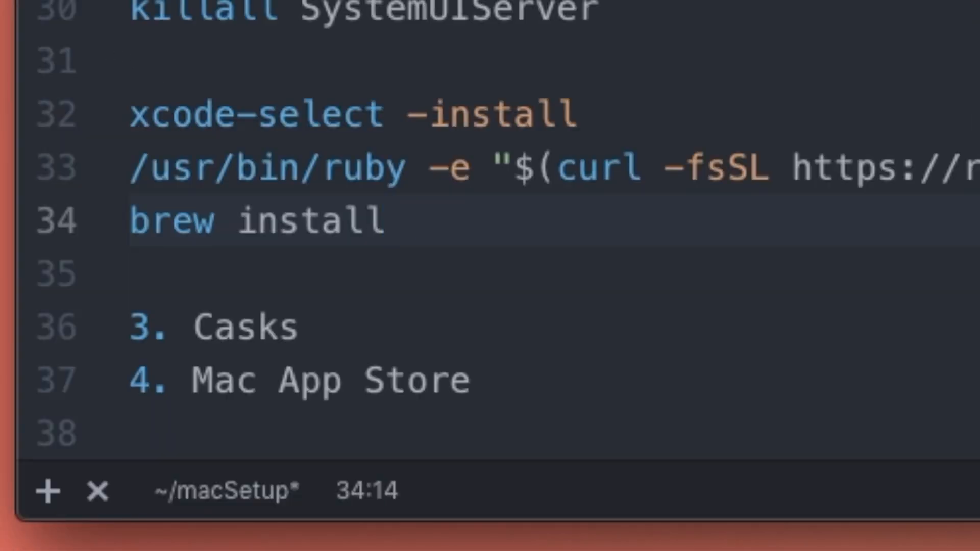
{"action": "type", "text": "$"}
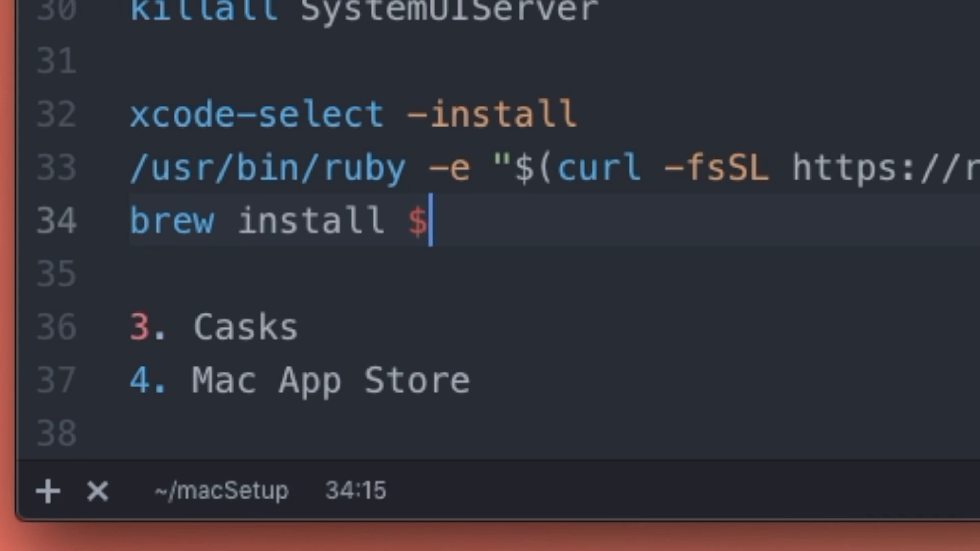
{"action": "type", "text": "{}"}
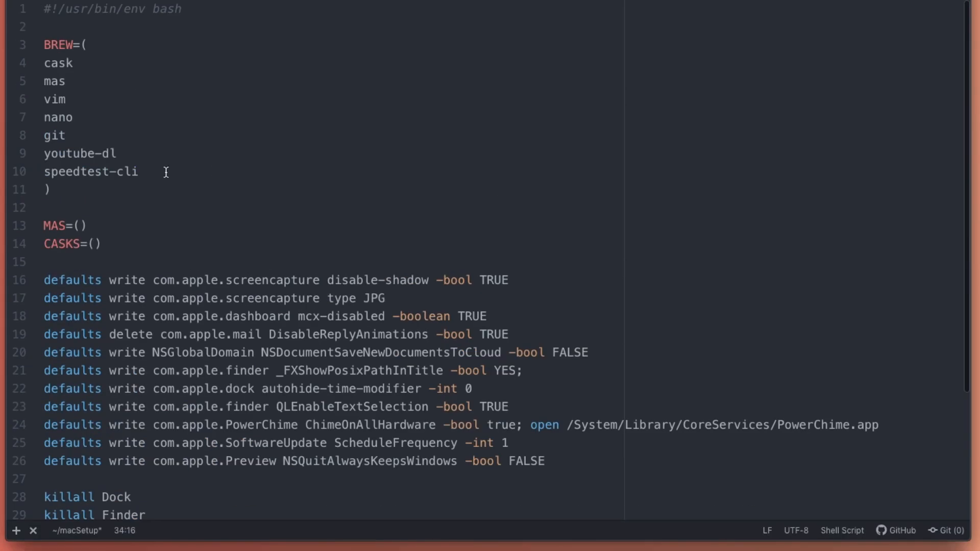
{"action": "type", "text": "B}"}
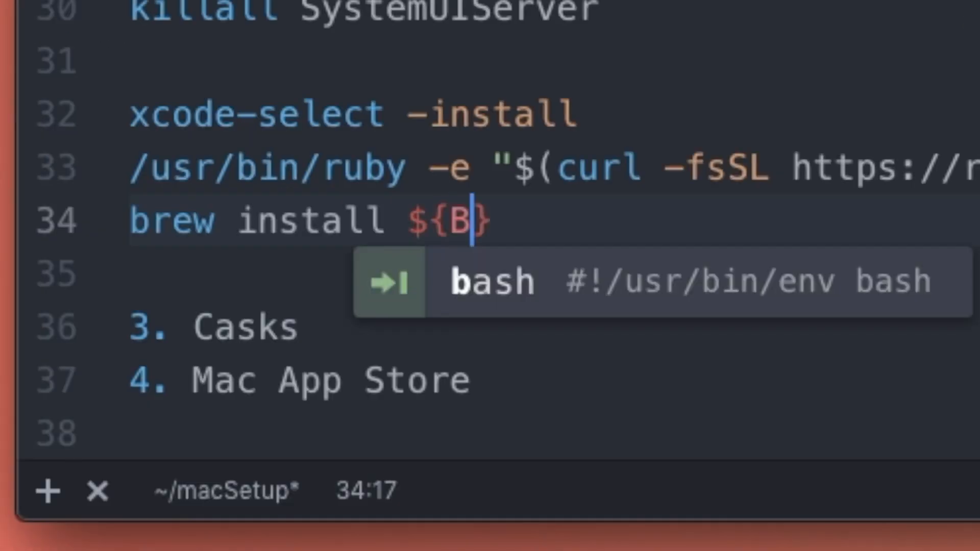
{"action": "type", "text": "REW["}
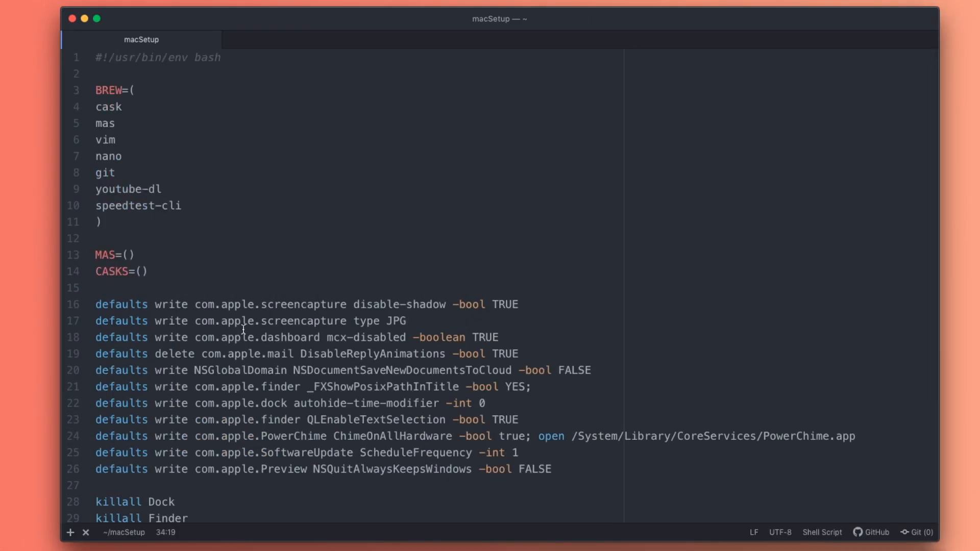
{"action": "scroll", "scroll_direction": "down", "scroll_amount": 3}
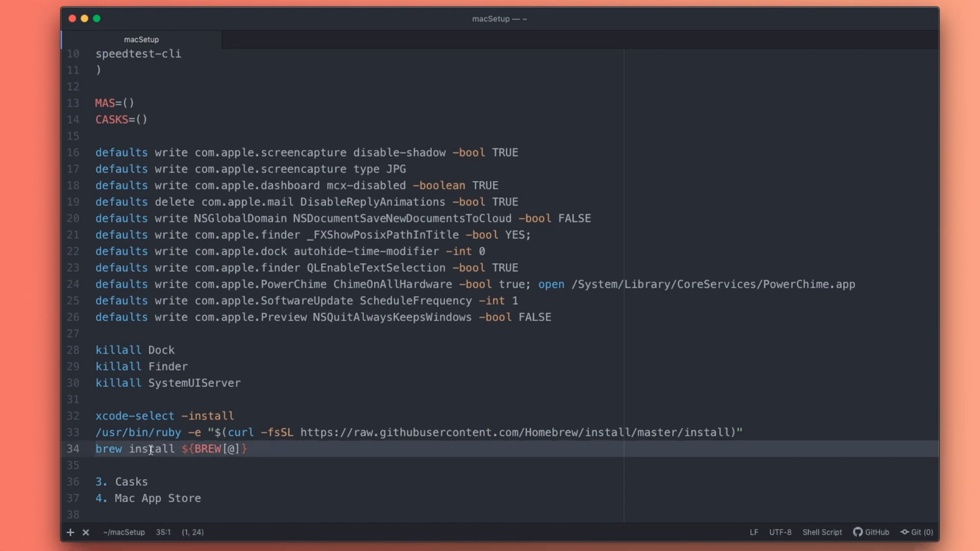
{"action": "left_click", "coordinate": [110, 449]}
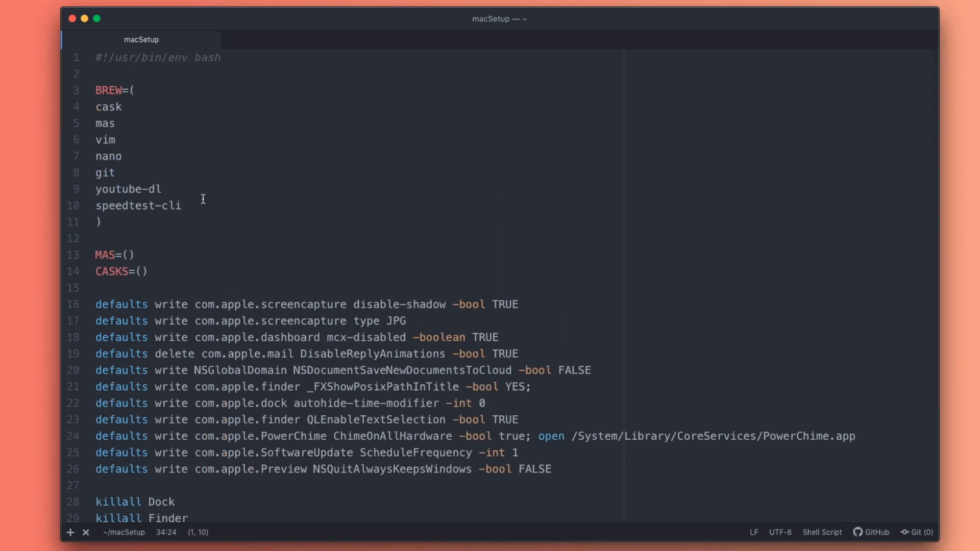
{"action": "mouse_move", "coordinate": [88, 90]}
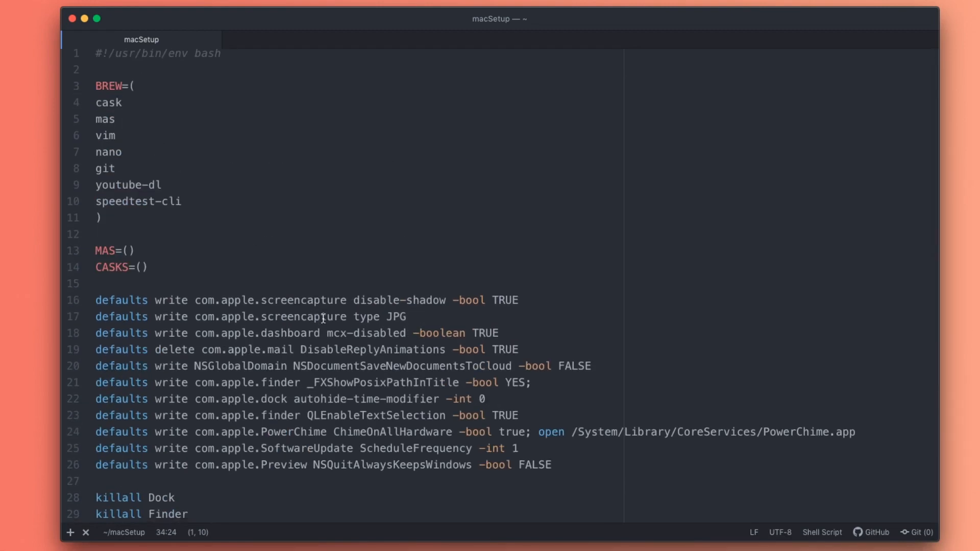
{"action": "scroll", "scroll_direction": "down", "scroll_amount": 3}
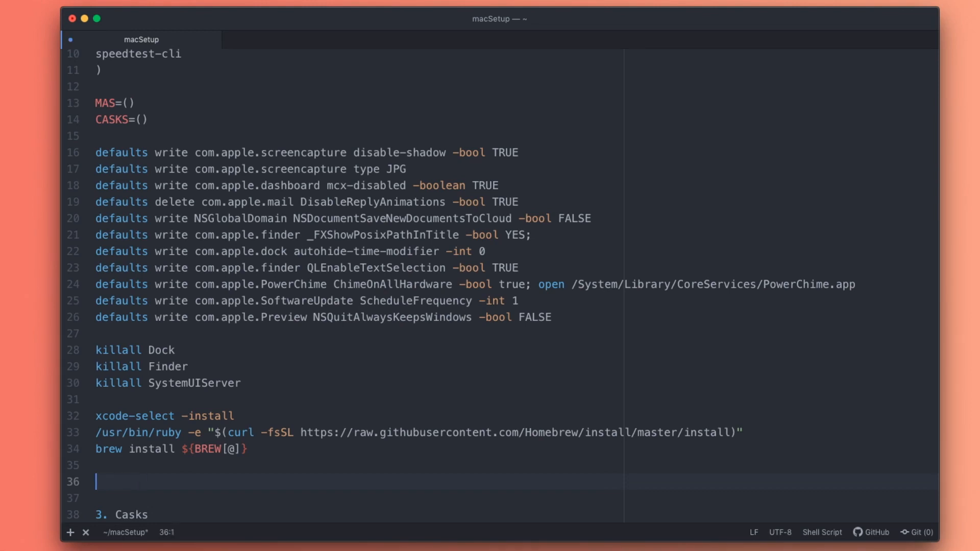
- Add the line `brew cask install ${CASKS[@]}`, autocompleting CASKS
{"action": "type", "text": "brew cask install"}
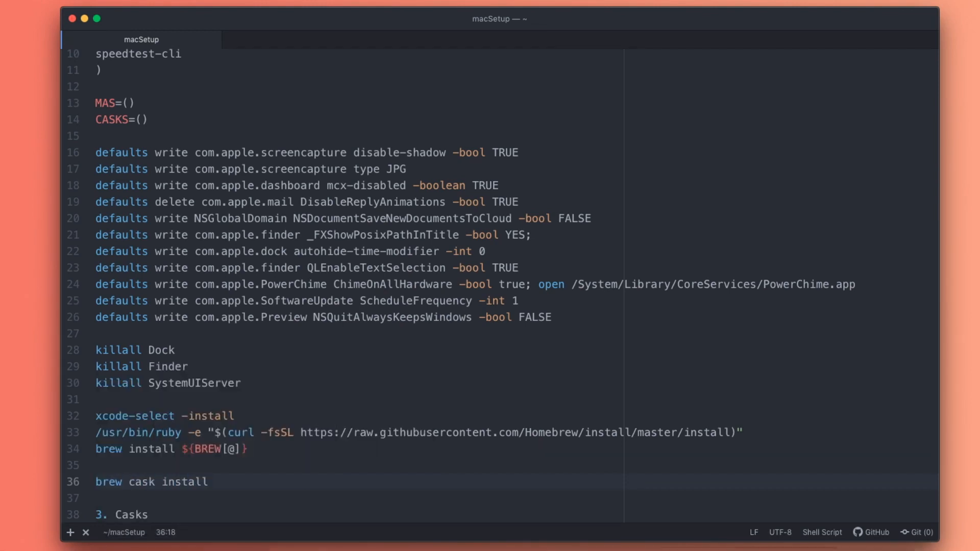
{"action": "scroll", "scroll_direction": "down", "scroll_amount": 3}
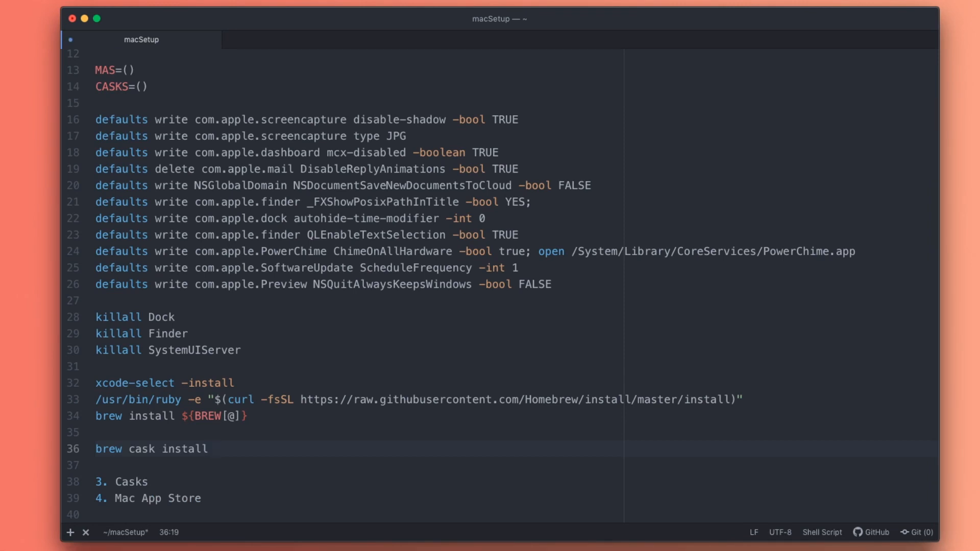
{"action": "type", "text": "${CAK"}
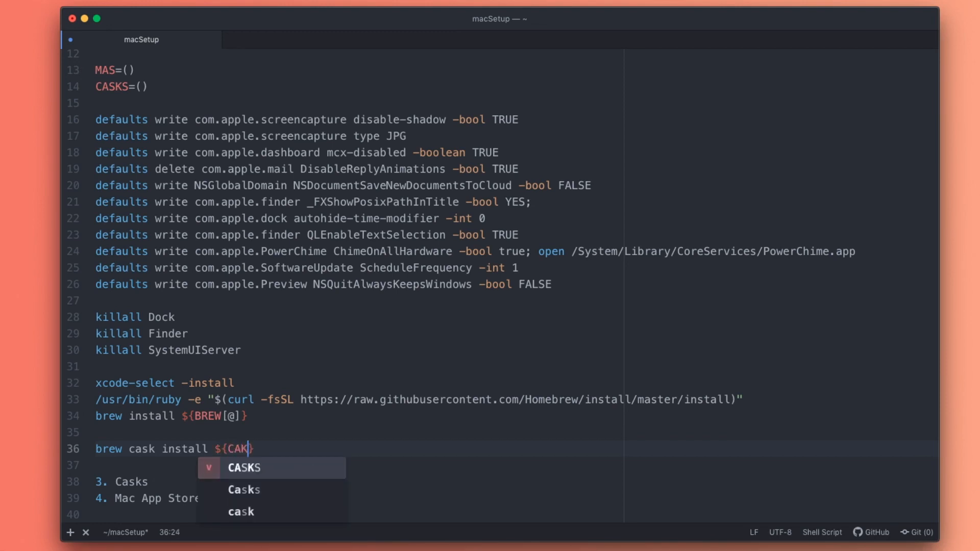
{"action": "type", "text": "SKS"}
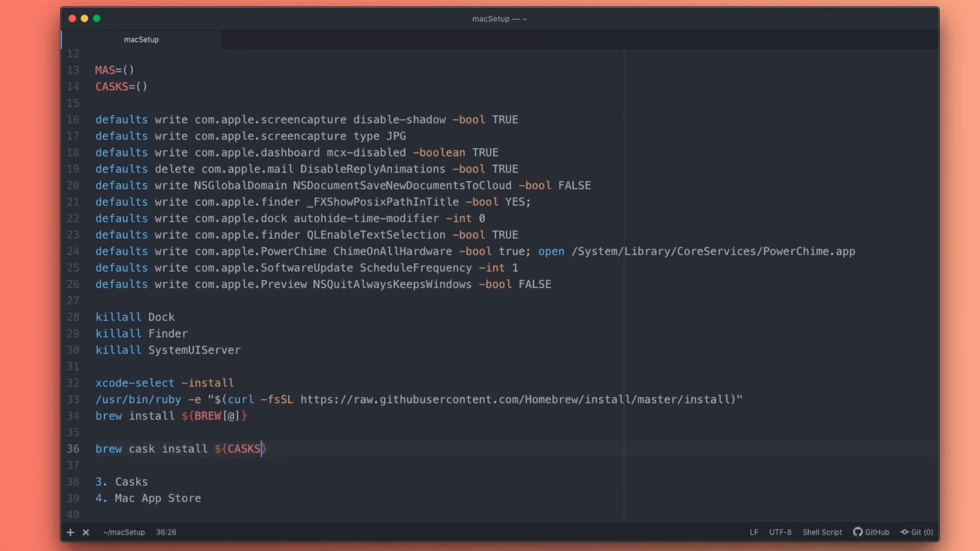
{"action": "type", "text": "[@]"}
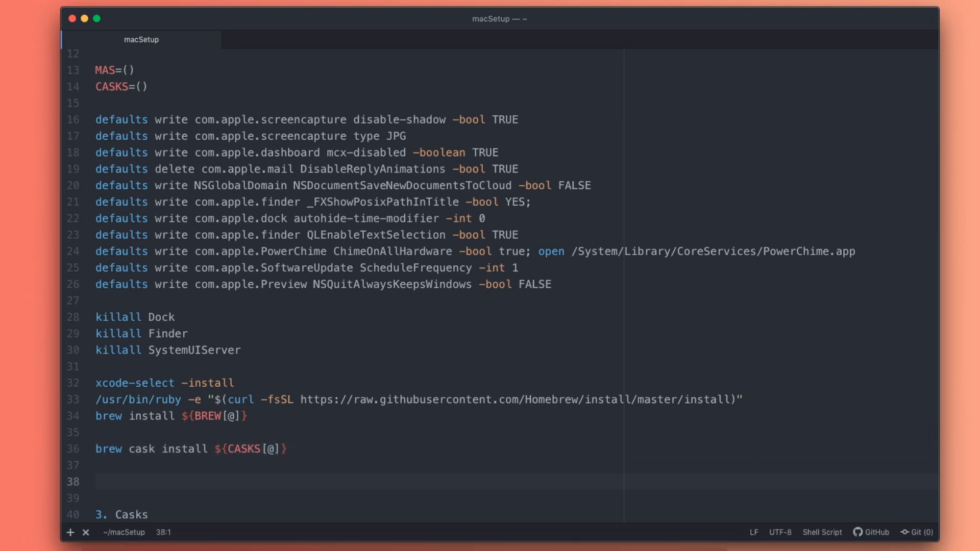
{"action": "scroll", "scroll_direction": "down", "scroll_amount": 3}
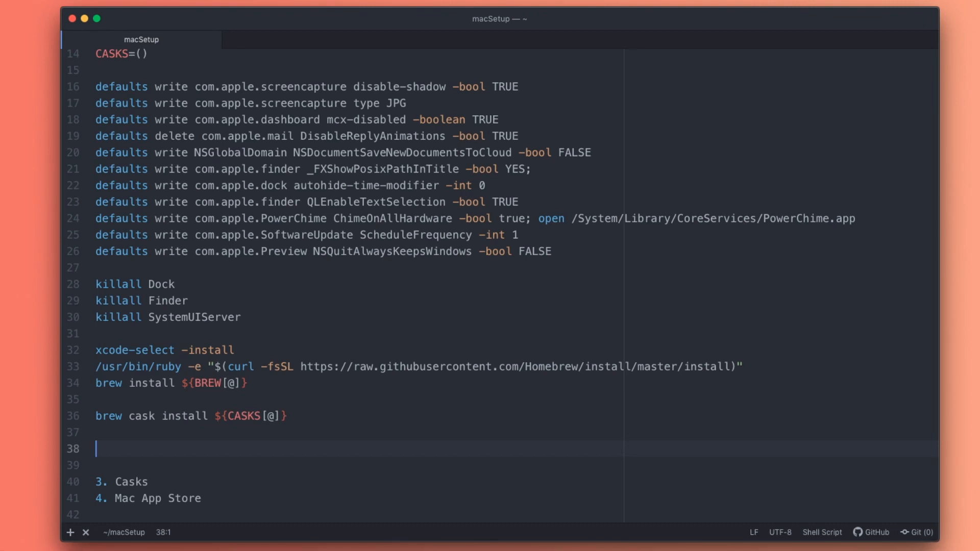
- Add the line `mas install ${MAS[@]}` below it
{"action": "type", "text": "mas install"}
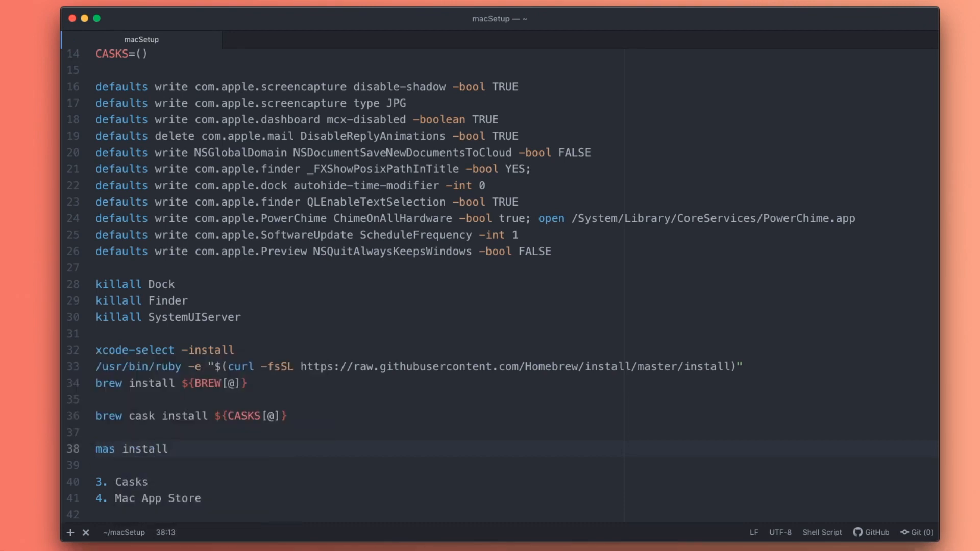
{"action": "left_click", "coordinate": [176, 449]}
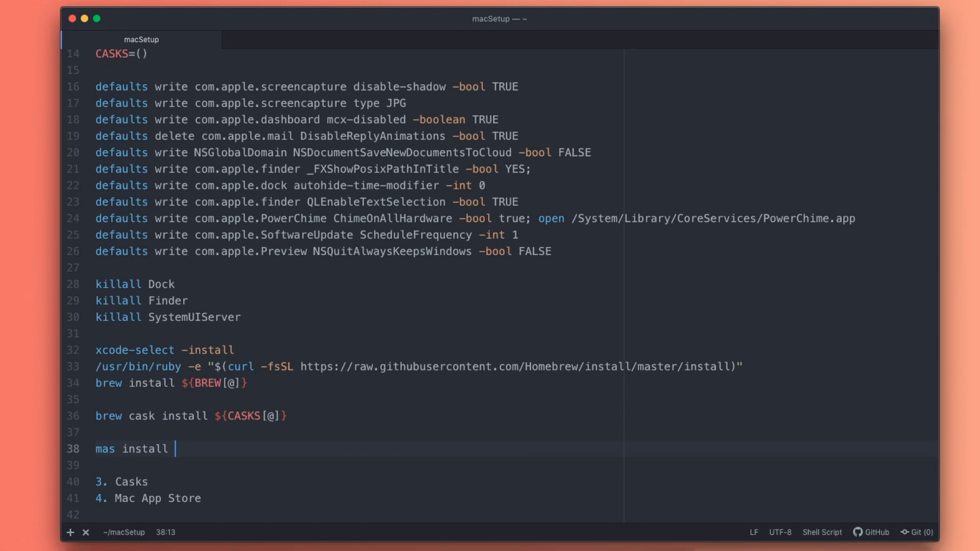
{"action": "type", "text": "$"}
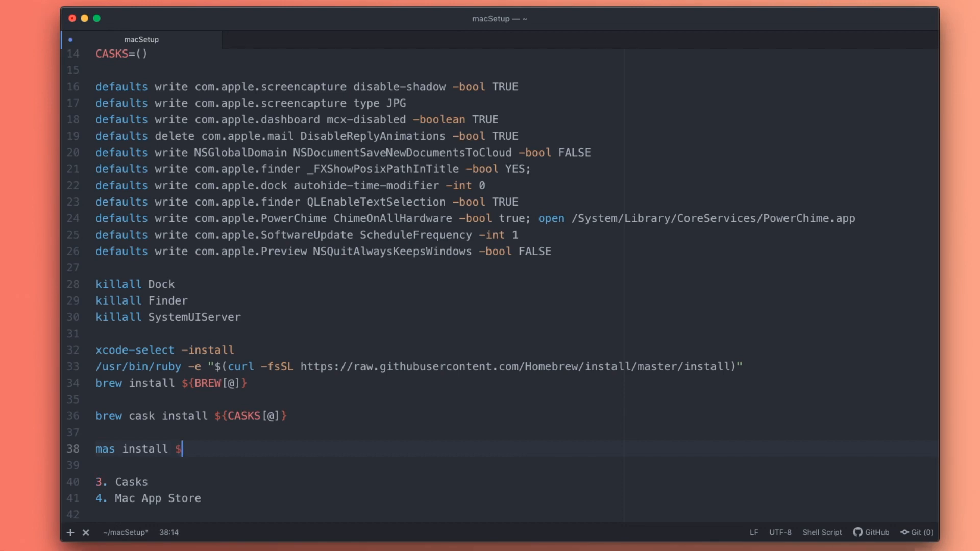
{"action": "type", "text": "{MAS[@]}"}
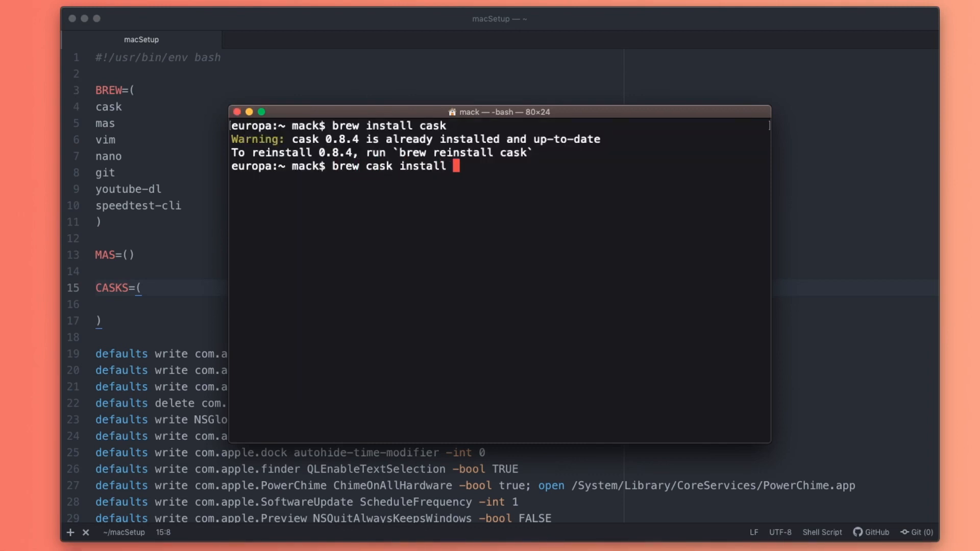
- Narrow Terminal to one column and rerun brew cask list to copy casks into CASKS
{"action": "key", "text": "Backspace"}
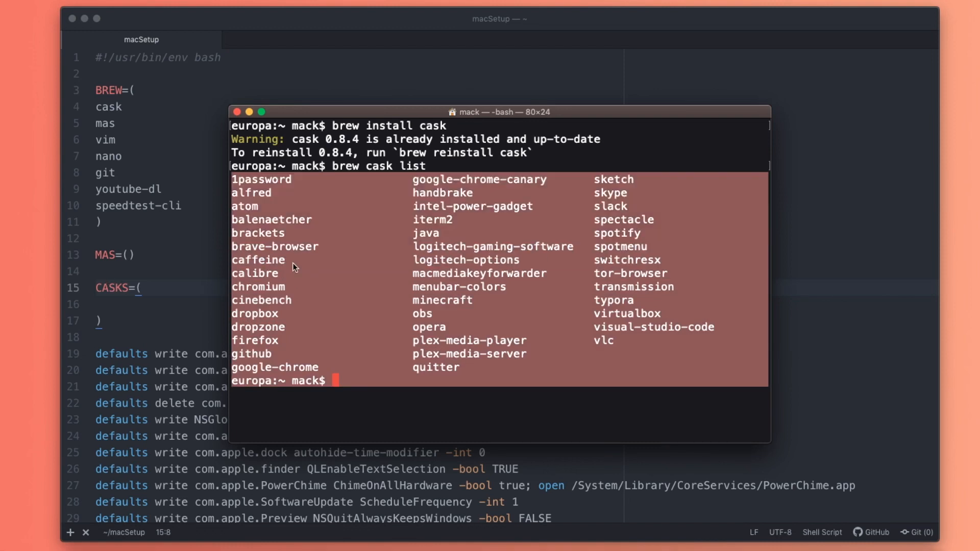
{"action": "double_click", "coordinate": [255, 313]}
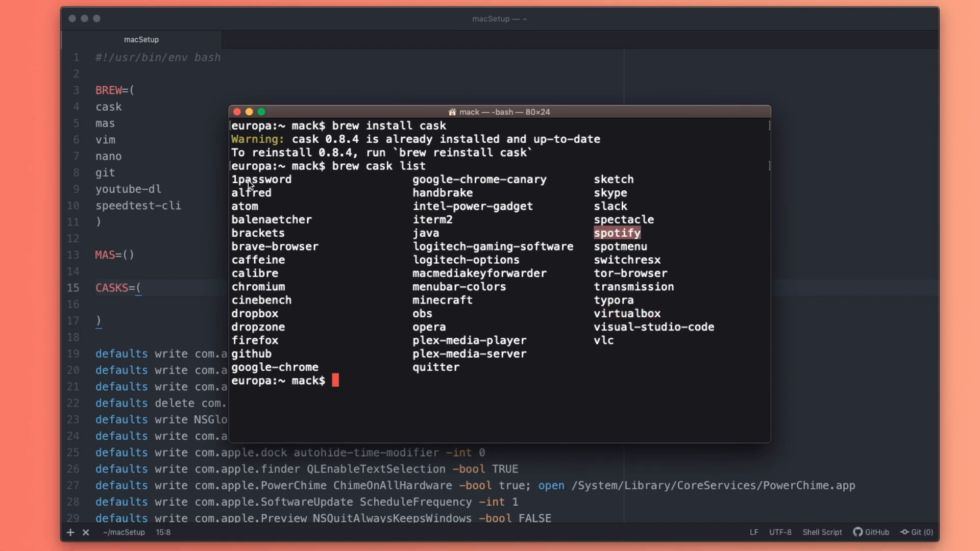
{"action": "mouse_move", "coordinate": [365, 395]}
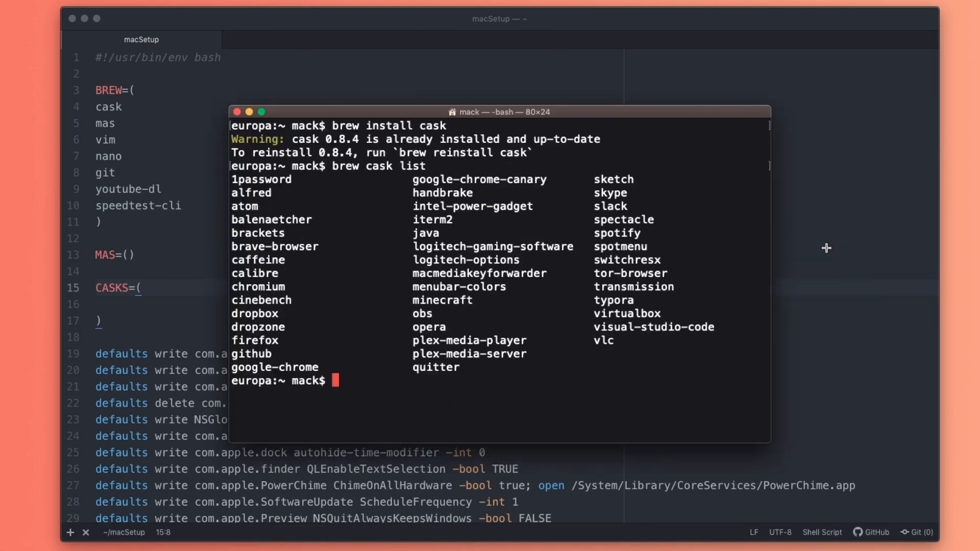
{"action": "mouse_move", "coordinate": [774, 247]}
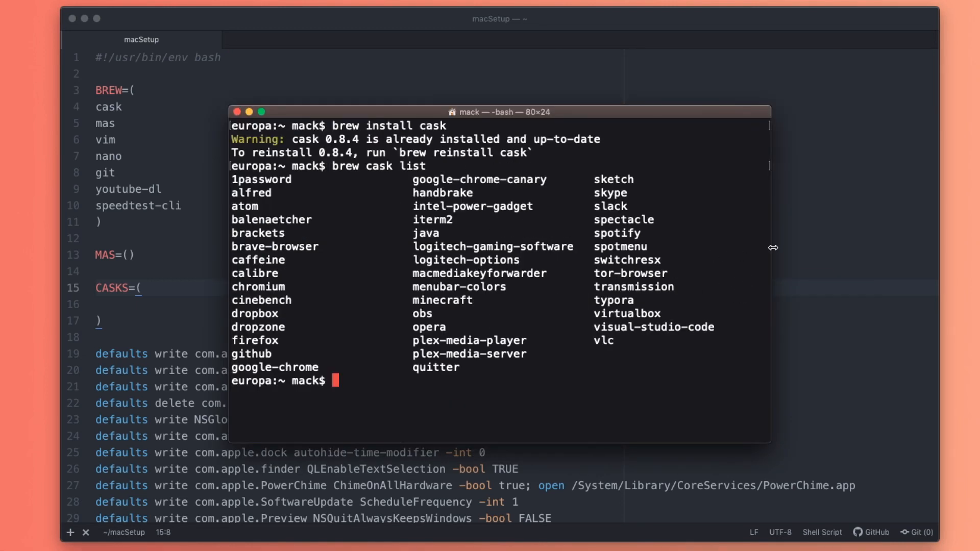
{"action": "left_click_drag", "start_coordinate": [773, 248], "coordinate": [596, 234]}
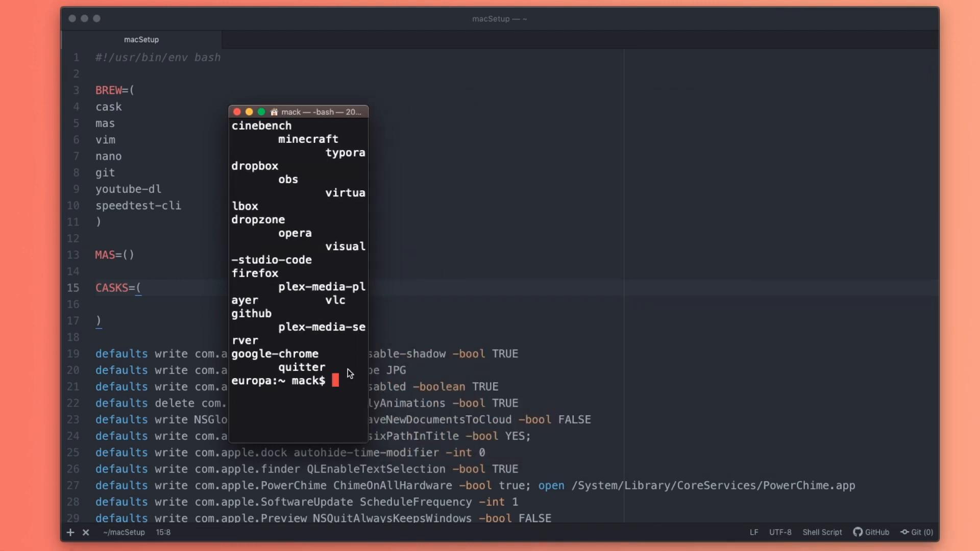
{"action": "type", "text": "brew cask"}
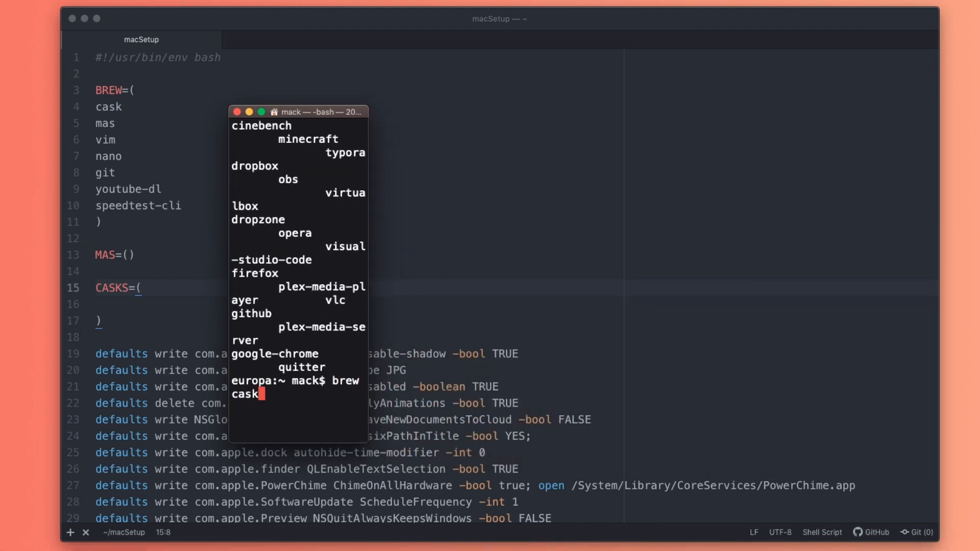
{"action": "key", "text": "Return"}
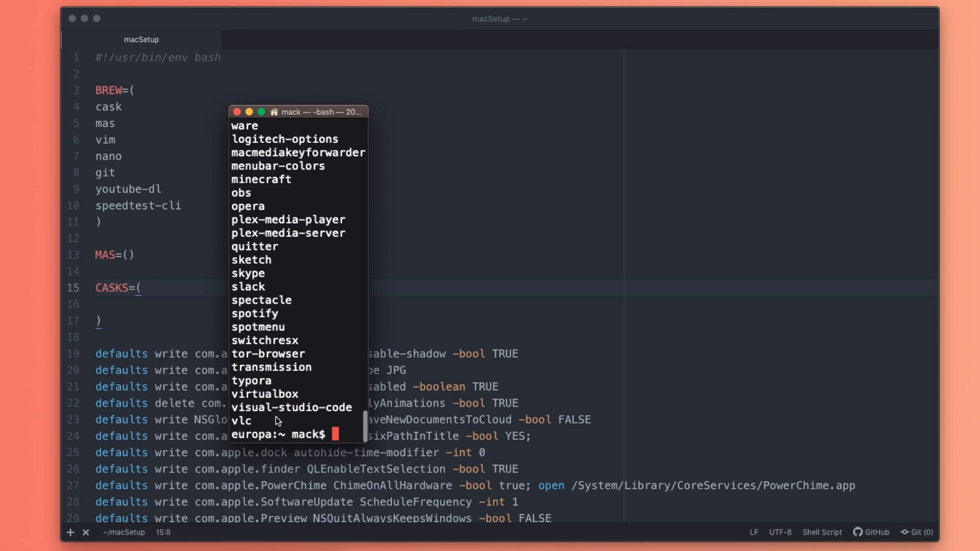
{"action": "type", "text": "brew cask list"}
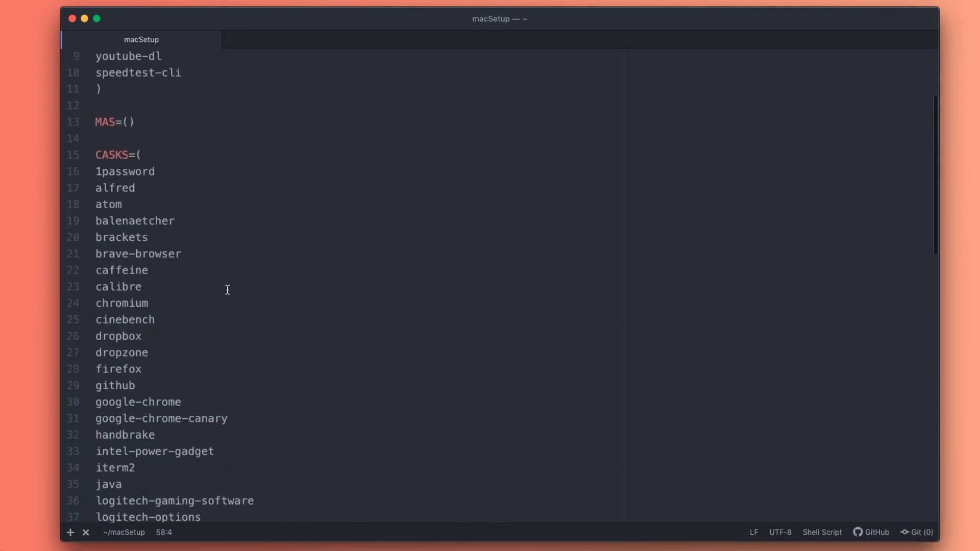
{"action": "scroll", "scroll_direction": "down", "scroll_amount": 3}
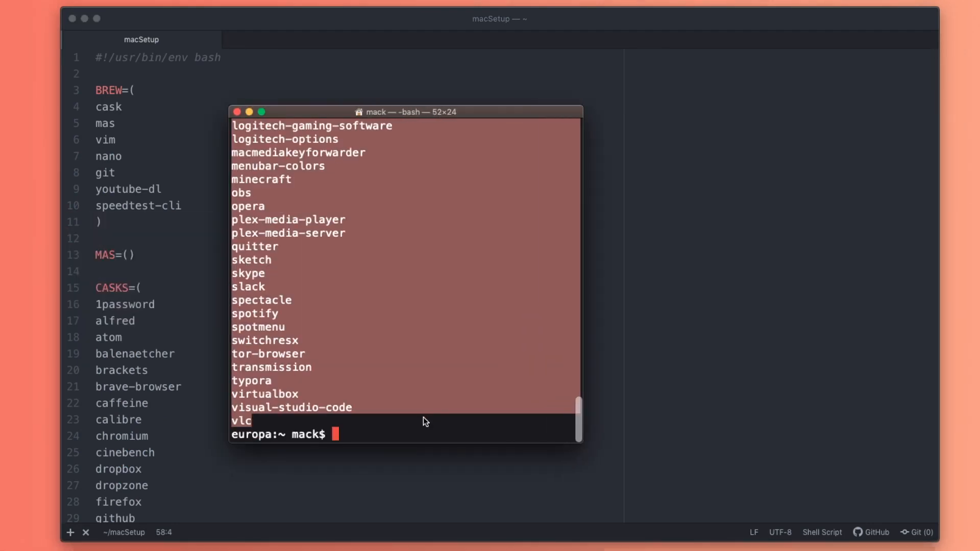
- List installed brew packages and App Store apps with brew list and mas list
{"action": "type", "text": "br"}
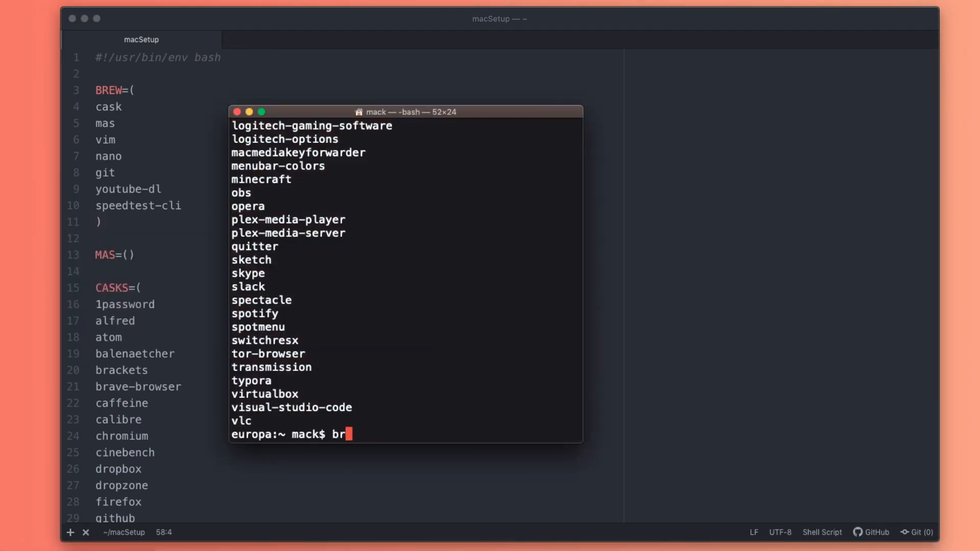
{"action": "key", "text": "Enter"}
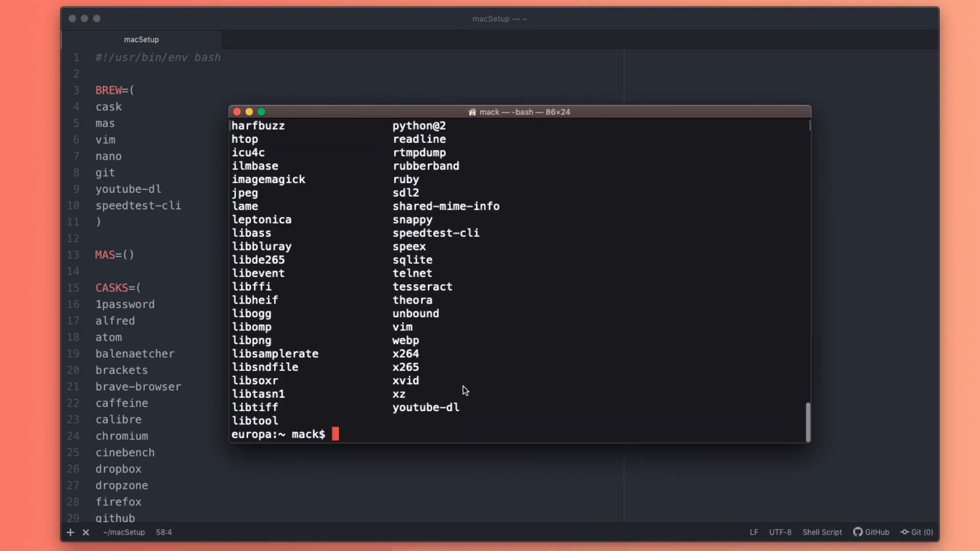
{"action": "type", "text": "mas list"}
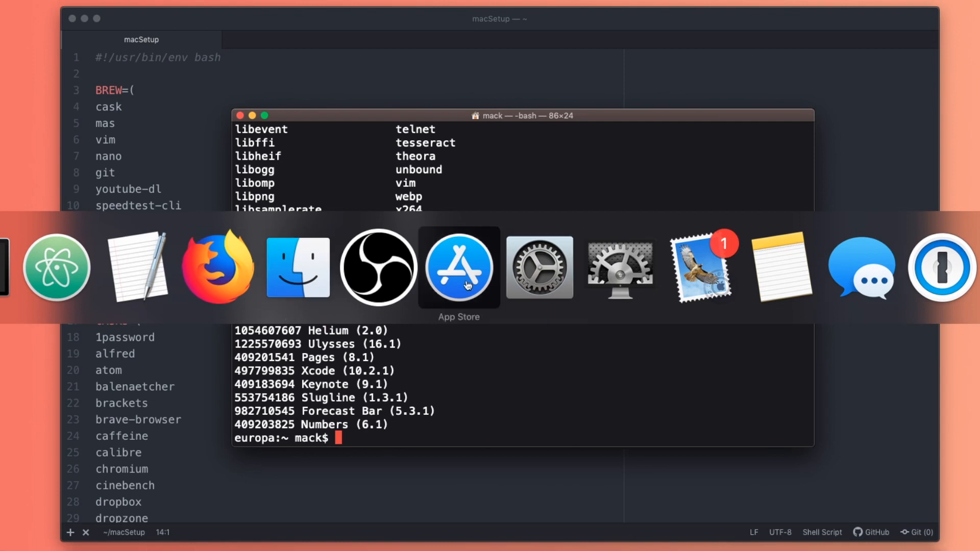
- Bring up the App Store and browse its Create category
{"action": "left_click", "coordinate": [459, 267]}
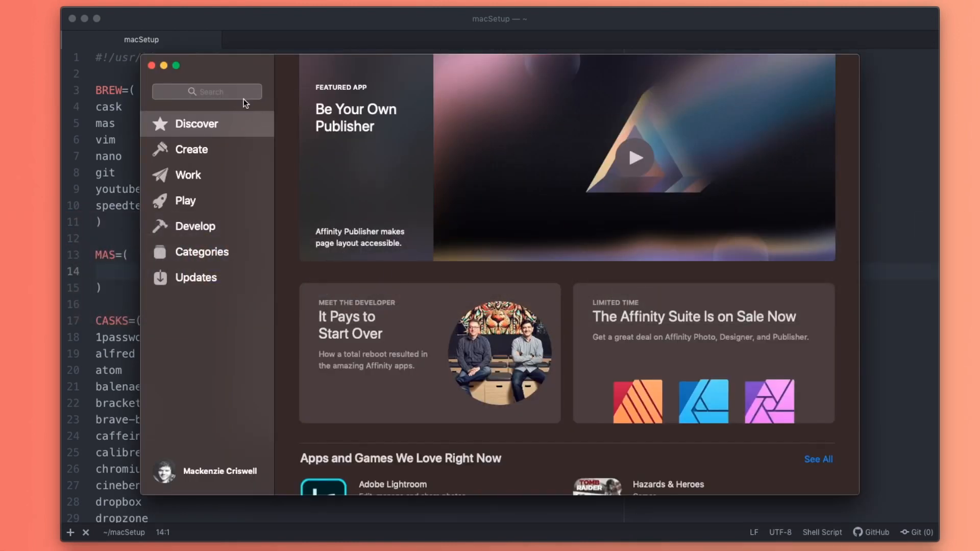
{"action": "scroll", "scroll_direction": "down", "scroll_amount": 3}
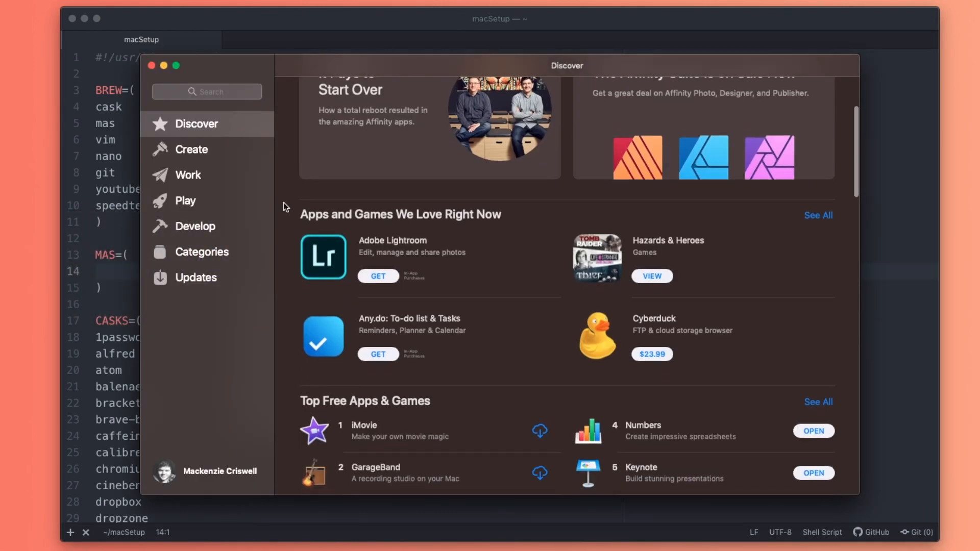
{"action": "left_click", "coordinate": [207, 91]}
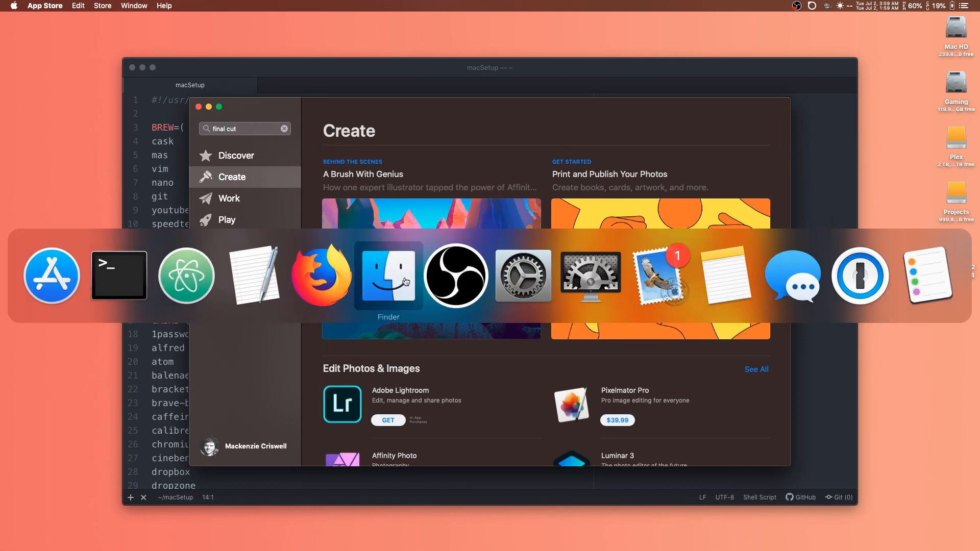
- Run `mas install slugline` in Terminal, which fails with an invalid-value error
{"action": "left_click", "coordinate": [118, 276]}
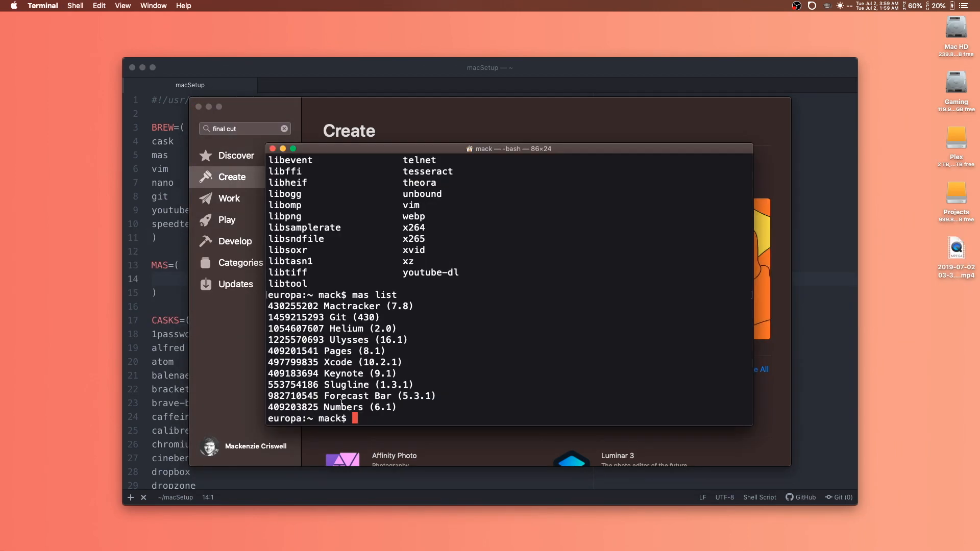
{"action": "type", "text": "mas inst"}
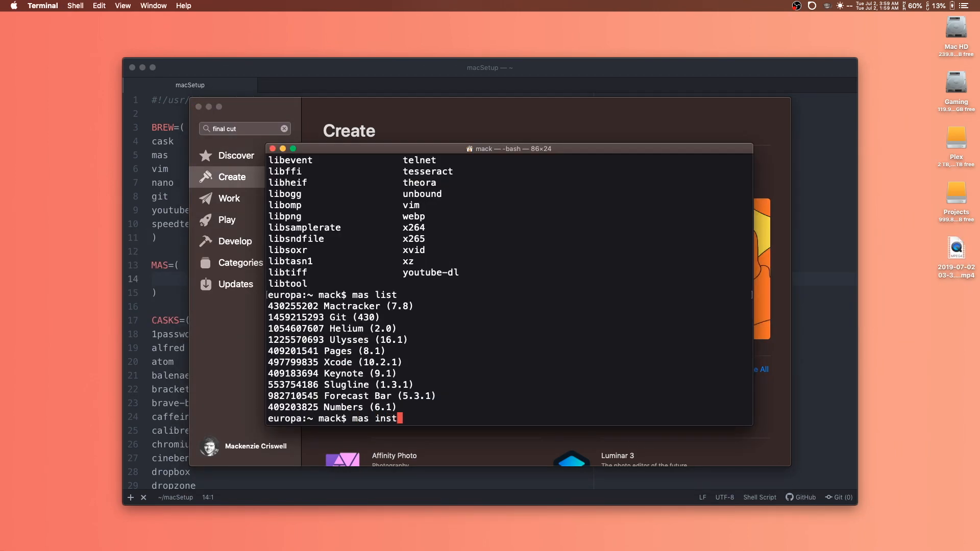
{"action": "type", "text": "all"}
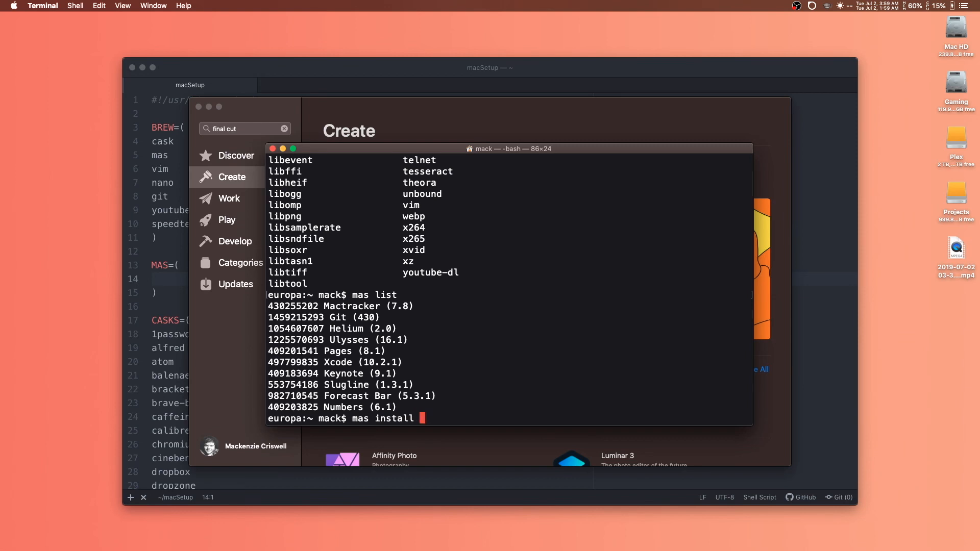
{"action": "type", "text": "slugline"}
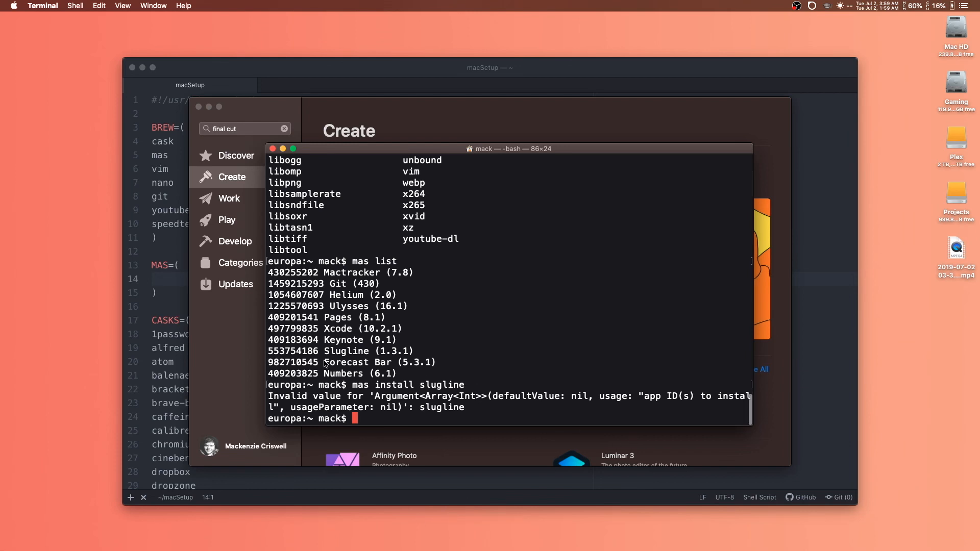
{"action": "double_click", "coordinate": [325, 362]}
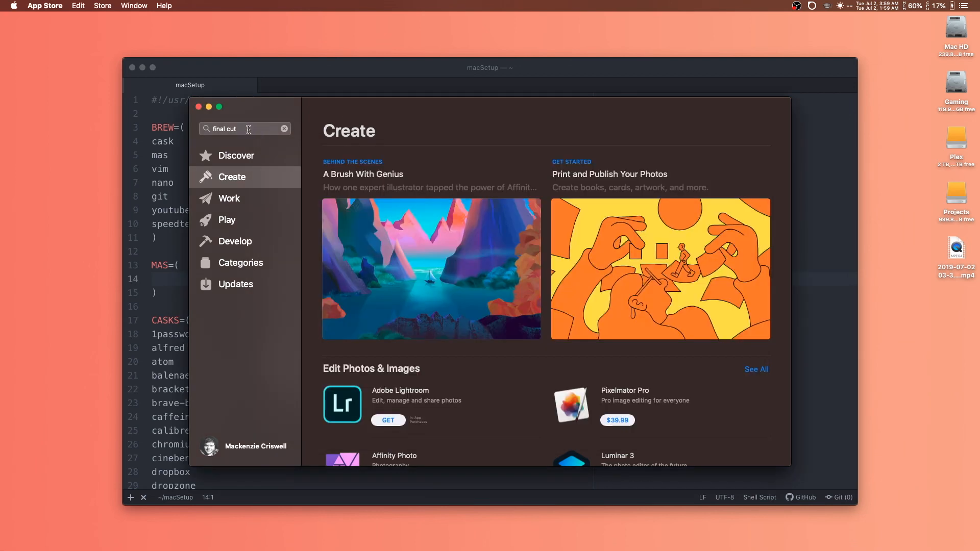
- Search the App Store for 'slugline' and open the Slugline result
{"action": "type", "text": "slugline"}
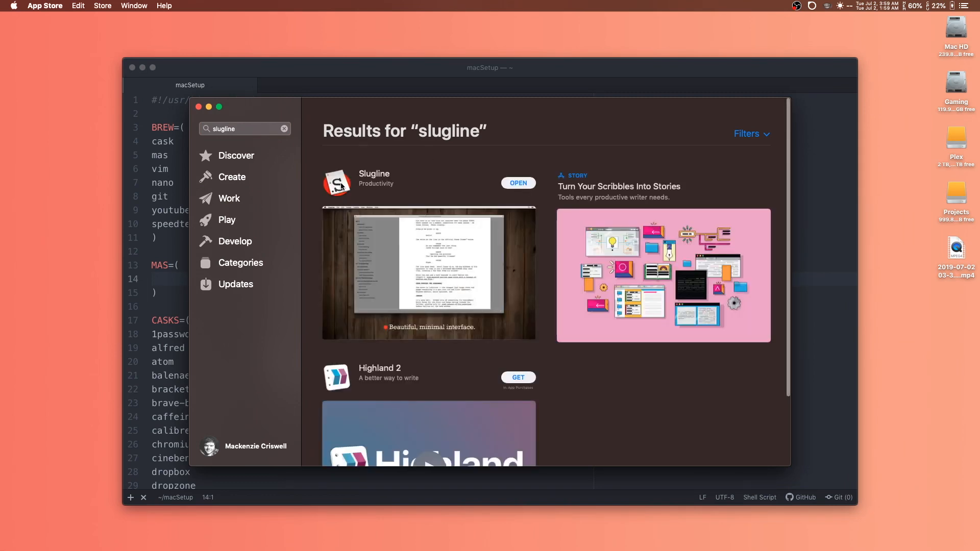
{"action": "left_click", "coordinate": [336, 182]}
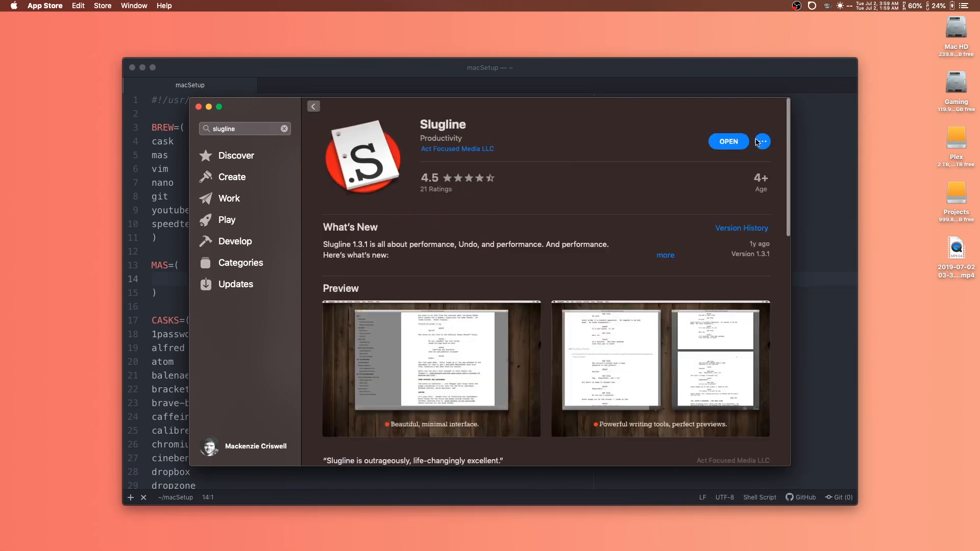
{"action": "left_click", "coordinate": [762, 142]}
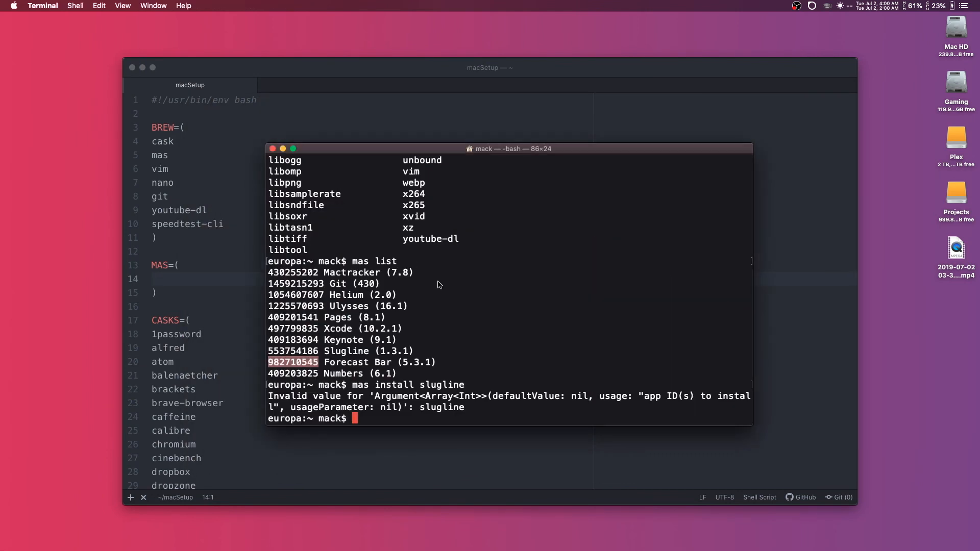
- Run `mas search slugline` to get Slugline's app ID 553754186
{"action": "type", "text": "mas s"}
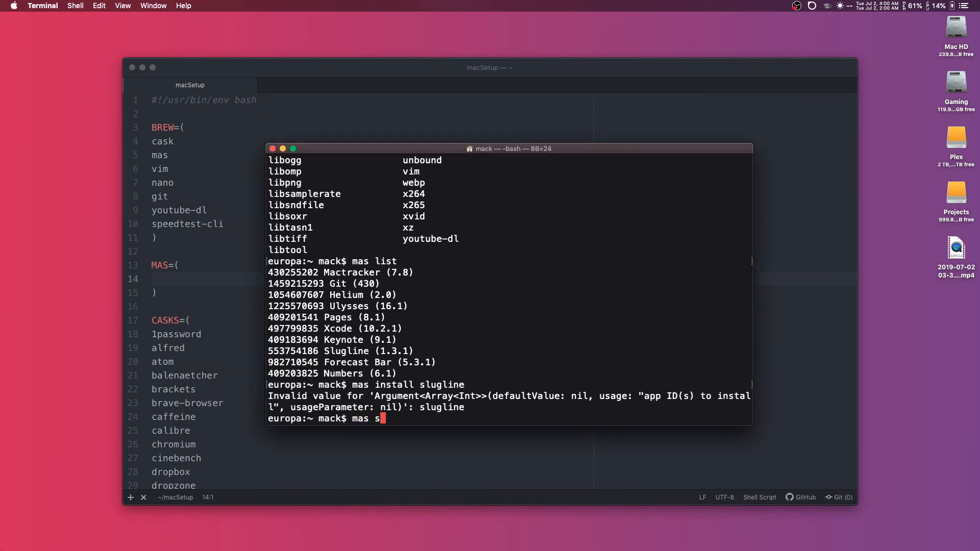
{"action": "type", "text": "earch slugline"}
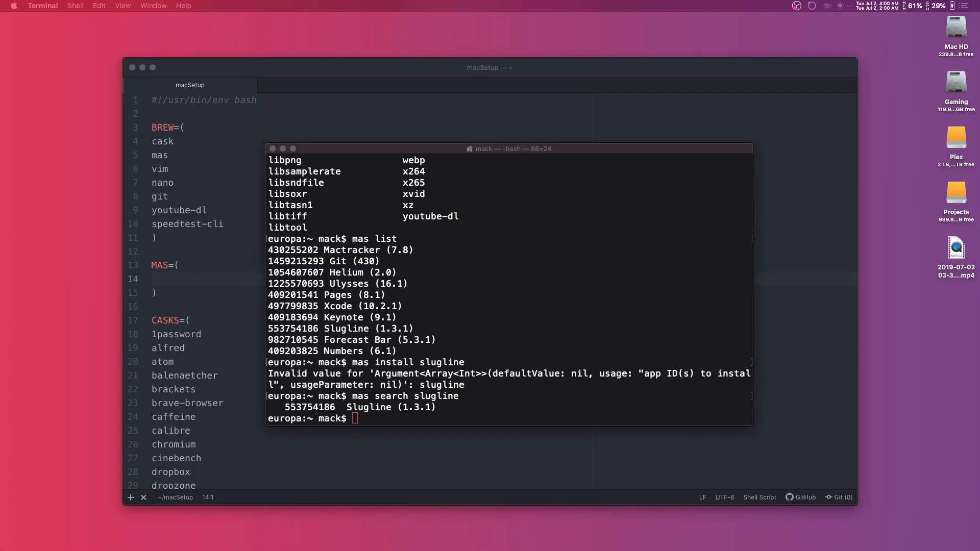
{"action": "mouse_move", "coordinate": [341, 223]}
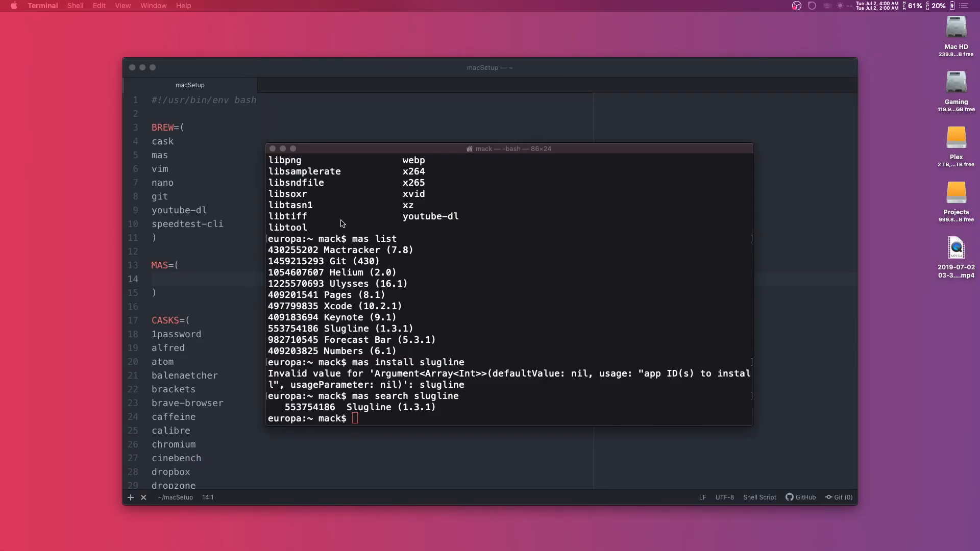
{"action": "left_click", "coordinate": [203, 264]}
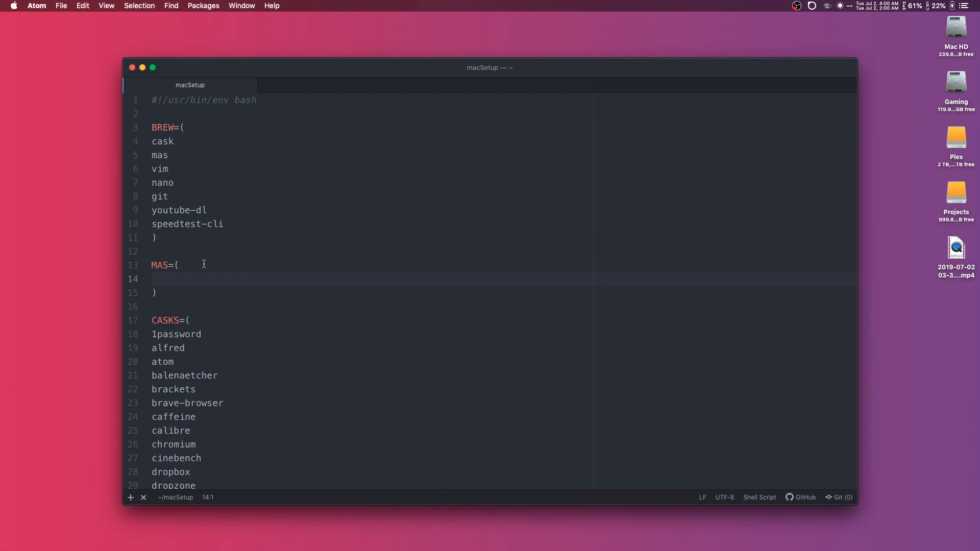
- Enter three placeholder app IDs in MAS, with '#Mactracker' and '#Final Cut Pro' comments
{"action": "type", "text": "019283012830"}
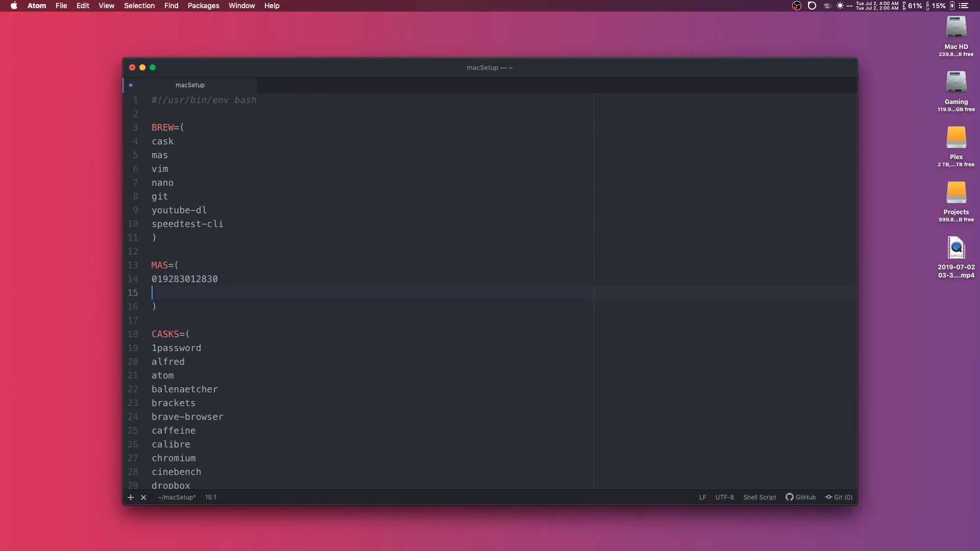
{"action": "type", "text": "#"}
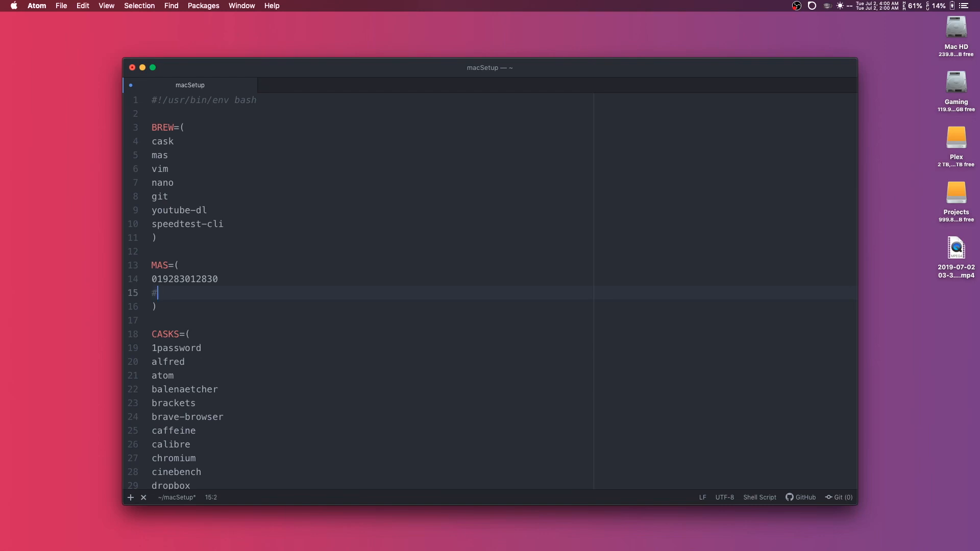
{"action": "type", "text": "Mactracker"}
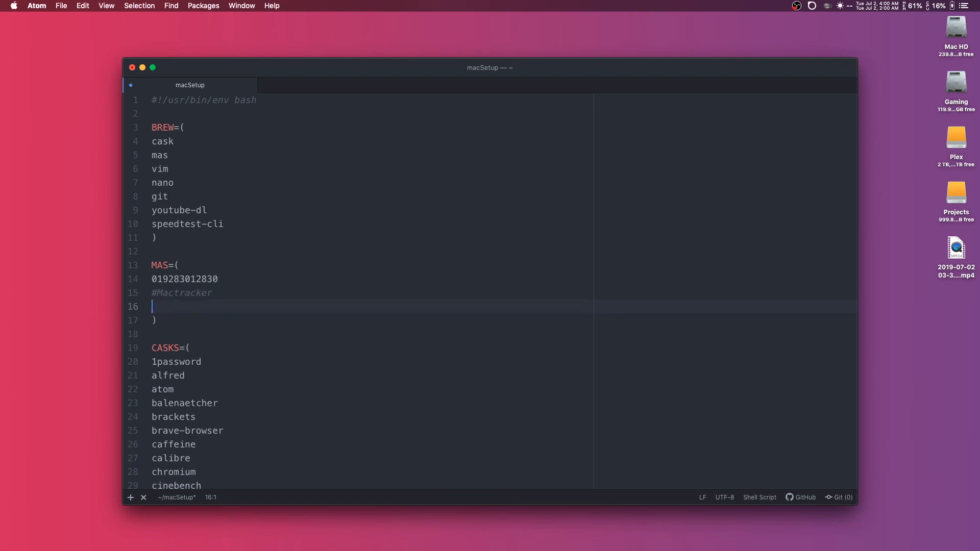
{"action": "type", "text": "093482308432"}
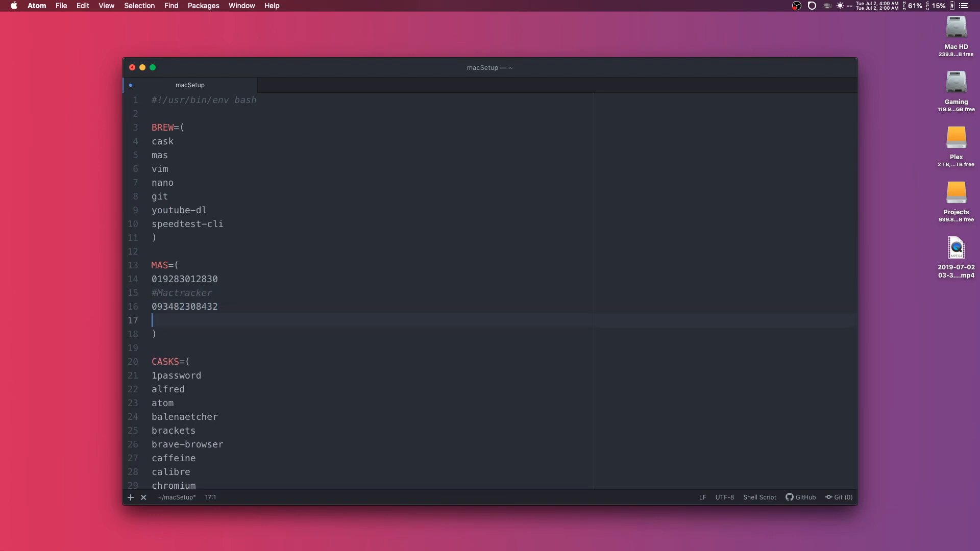
{"action": "type", "text": "#Final Cut Lib"}
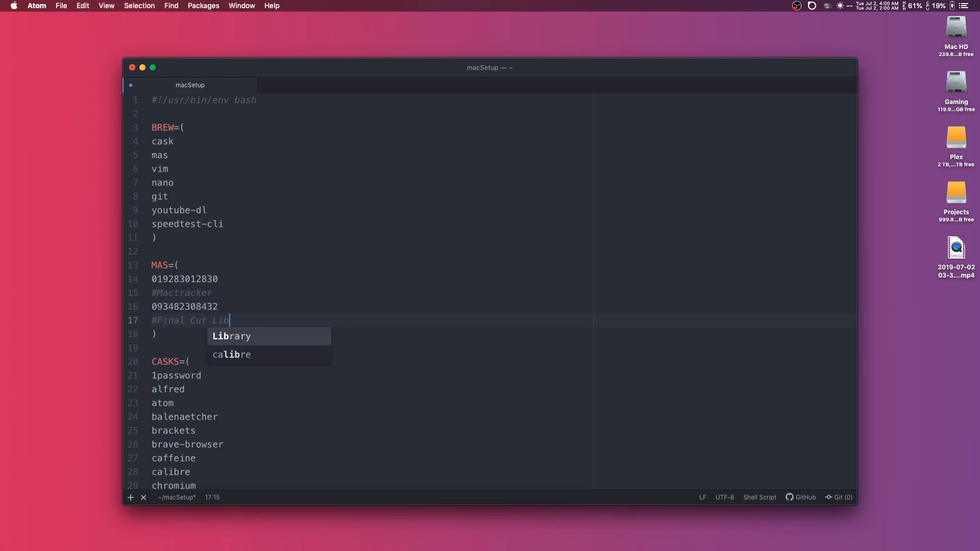
{"action": "type", "text": "Pro"}
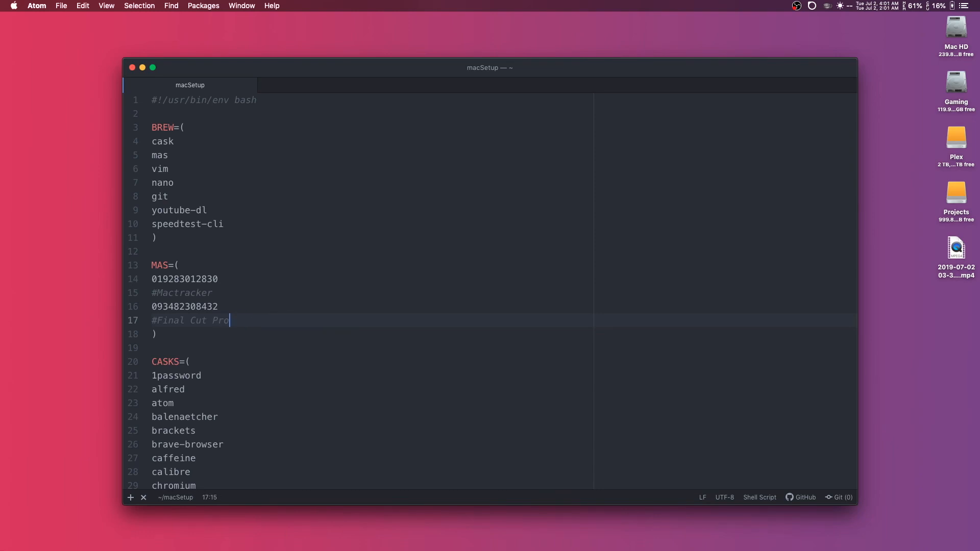
{"action": "type", "text": "109890123"}
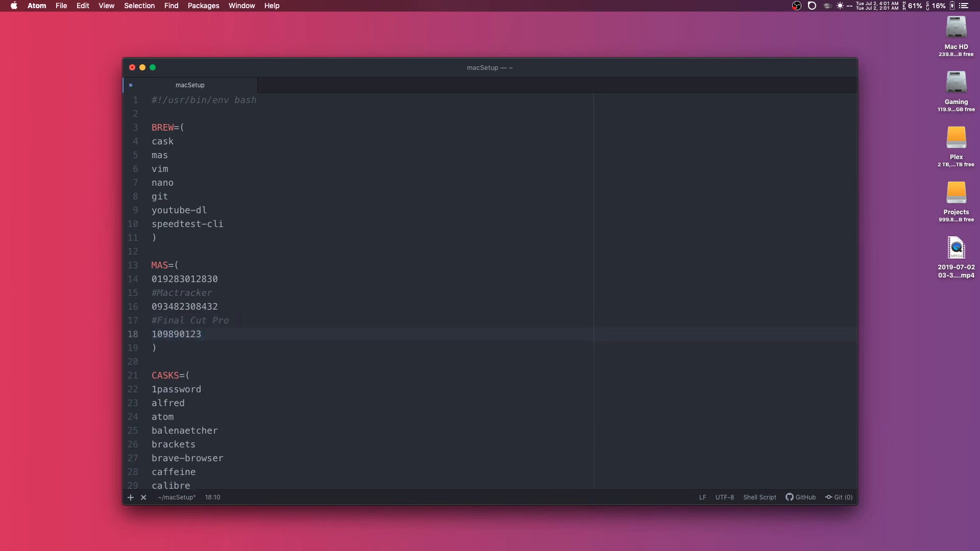
{"action": "type", "text": "89023"}
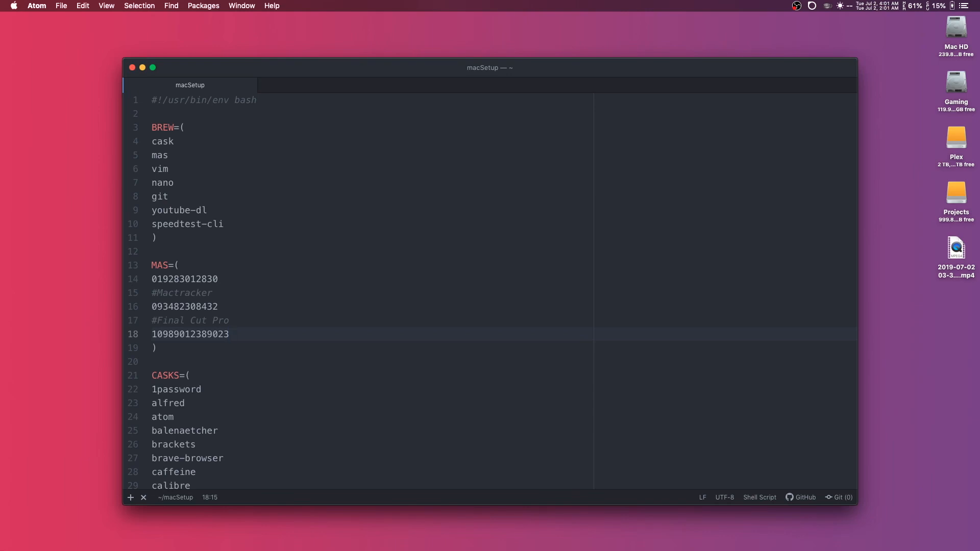
{"action": "left_click", "coordinate": [229, 334]}
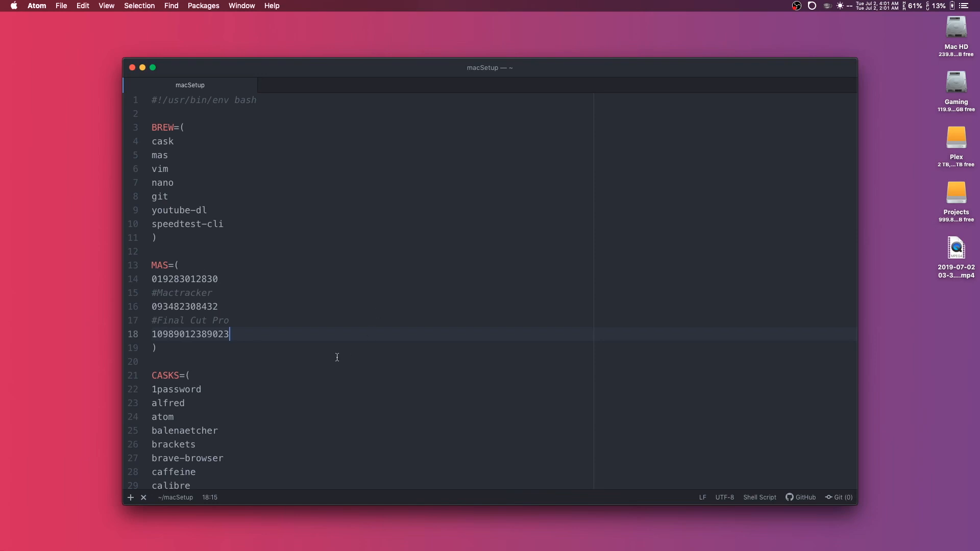
{"action": "scroll", "scroll_direction": "down", "scroll_amount": 3}
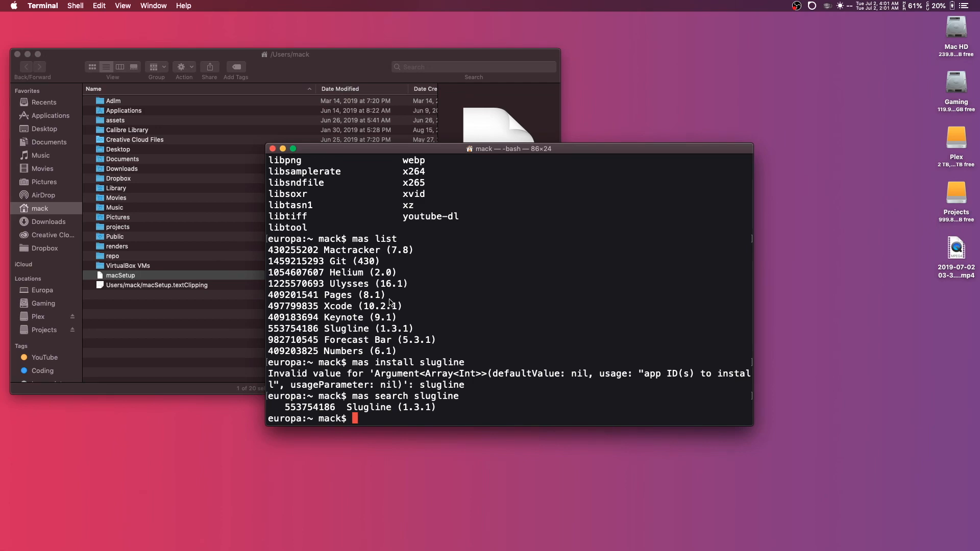
- Enter `chmod +x macSetup` in Terminal to make the script executable
{"action": "type", "text": "chm"}
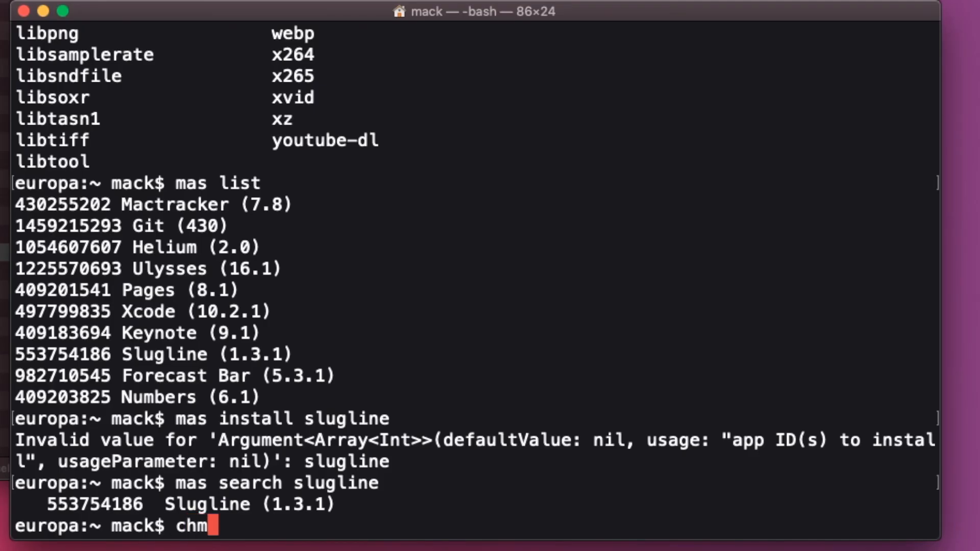
{"action": "key", "text": "Backspace"}
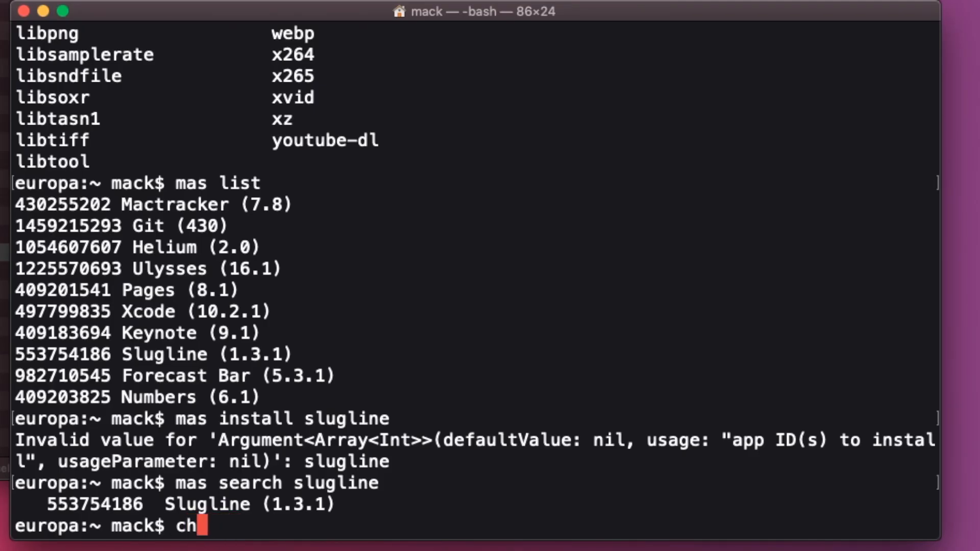
{"action": "type", "text": "mod"}
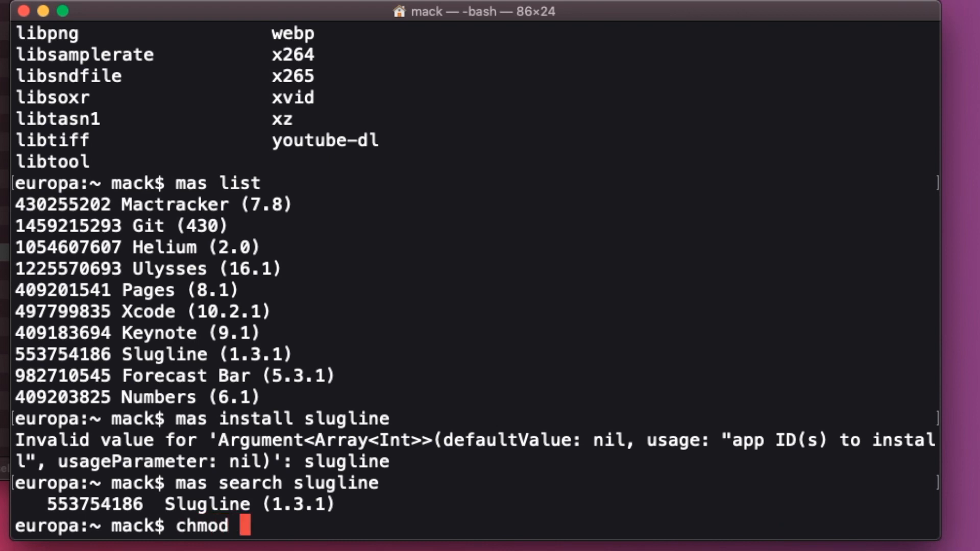
{"action": "type", "text": "+x"}
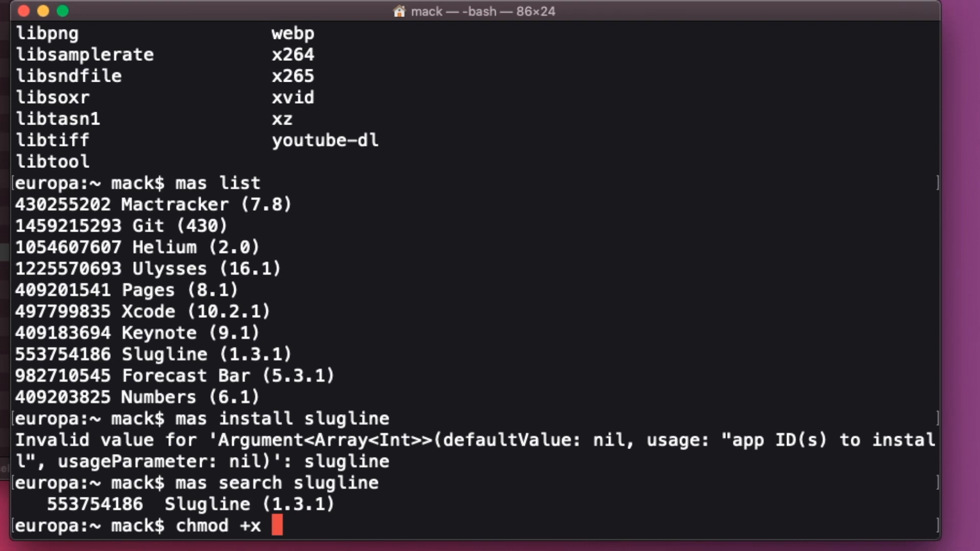
{"action": "type", "text": "mac"}
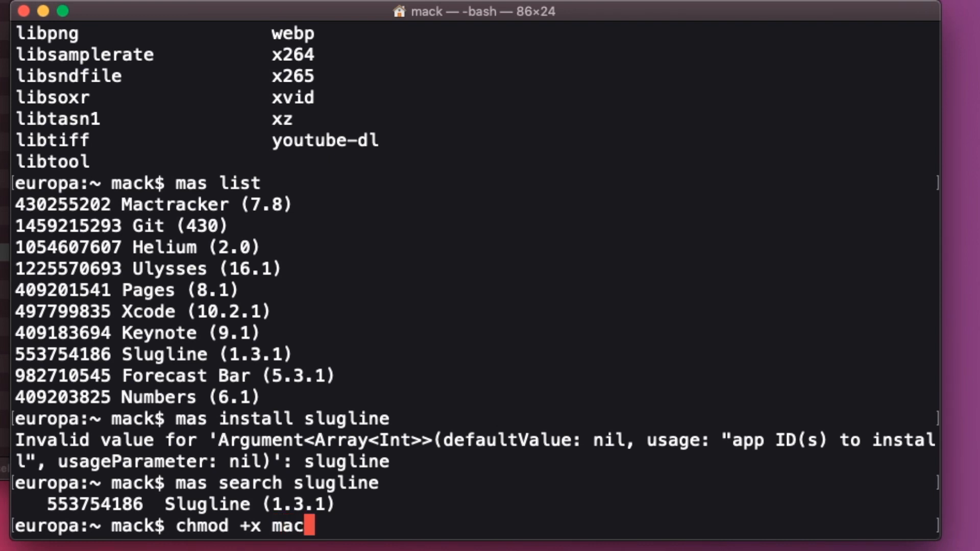
{"action": "type", "text": "Setup"}
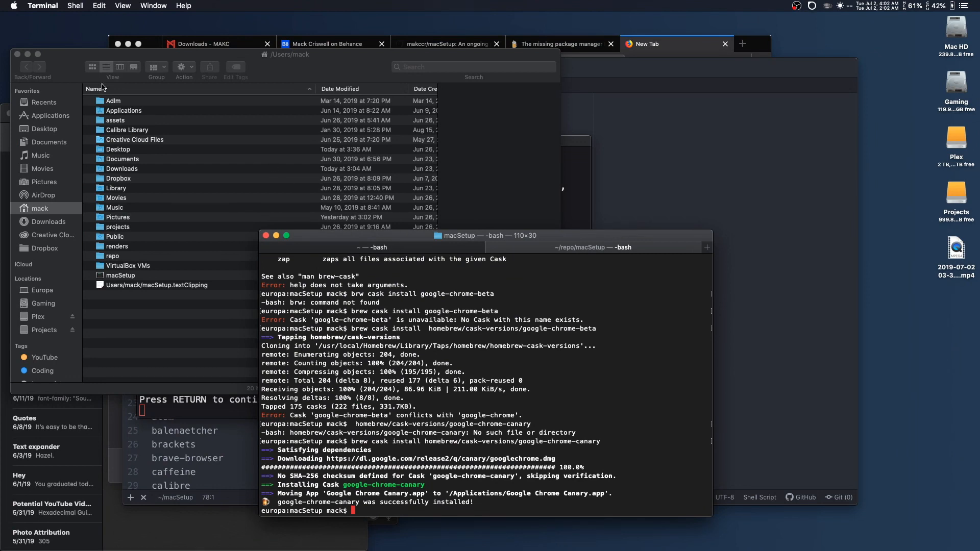
{"action": "mouse_move", "coordinate": [382, 269]}
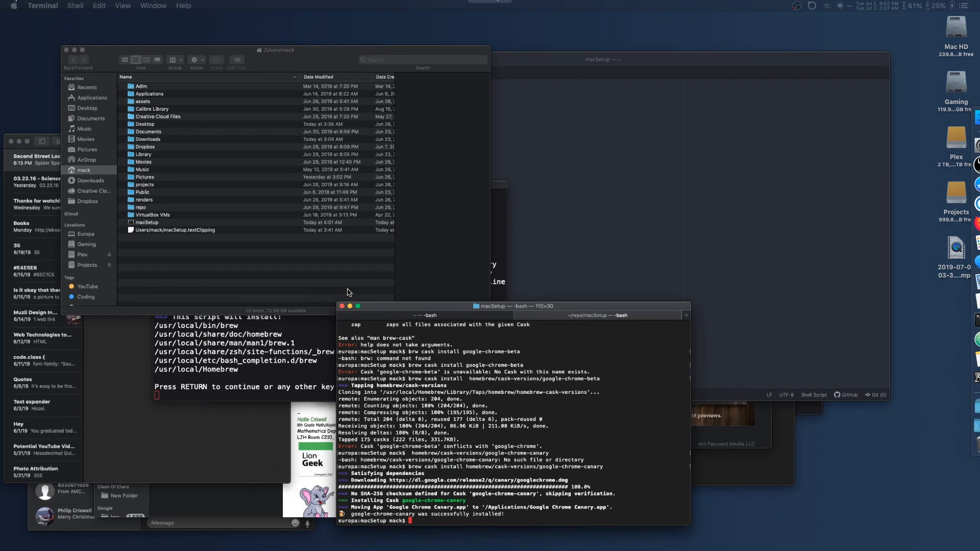
- Run ./macSetup and wait for Homebrew's 'Press RETURN to continue' prompt
{"action": "key", "text": "Mission_Control"}
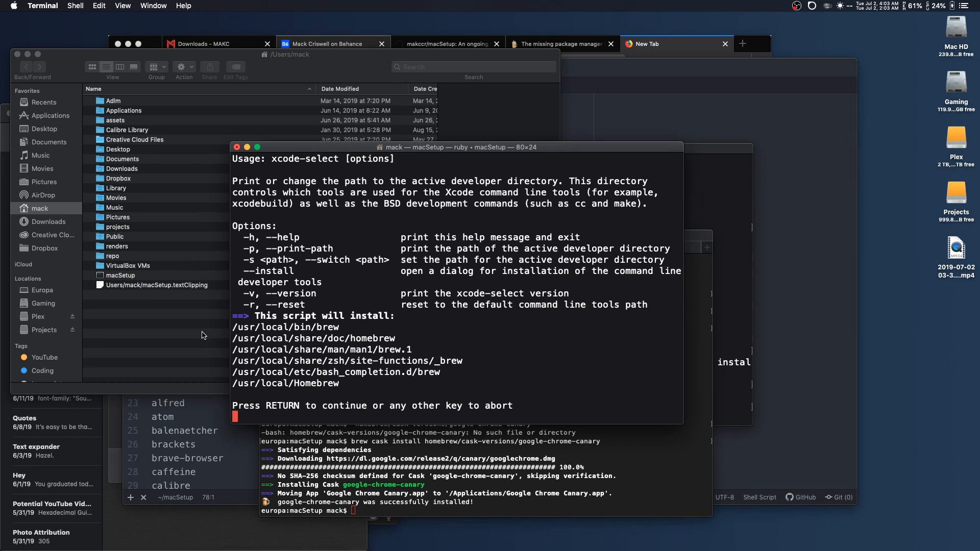
{"action": "mouse_move", "coordinate": [261, 345]}
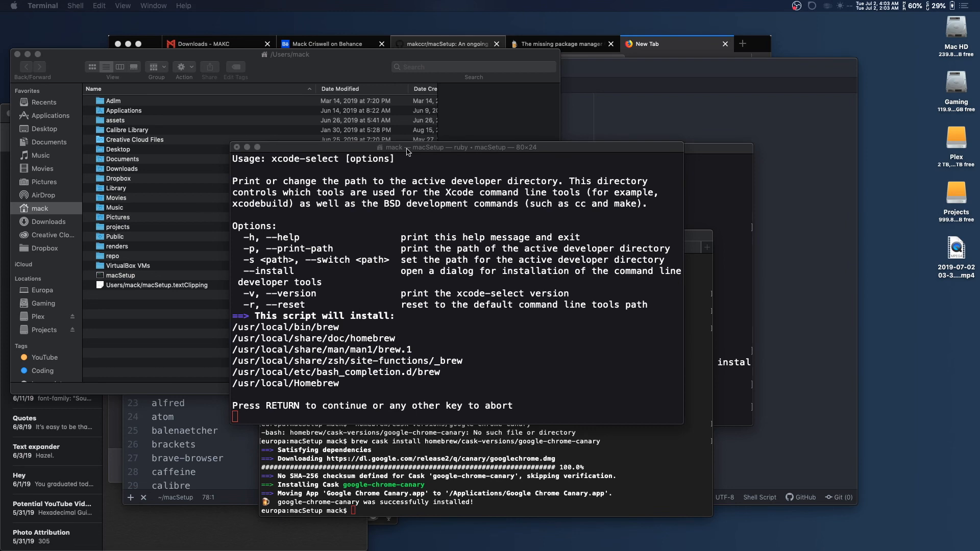
{"action": "mouse_move", "coordinate": [474, 240]}
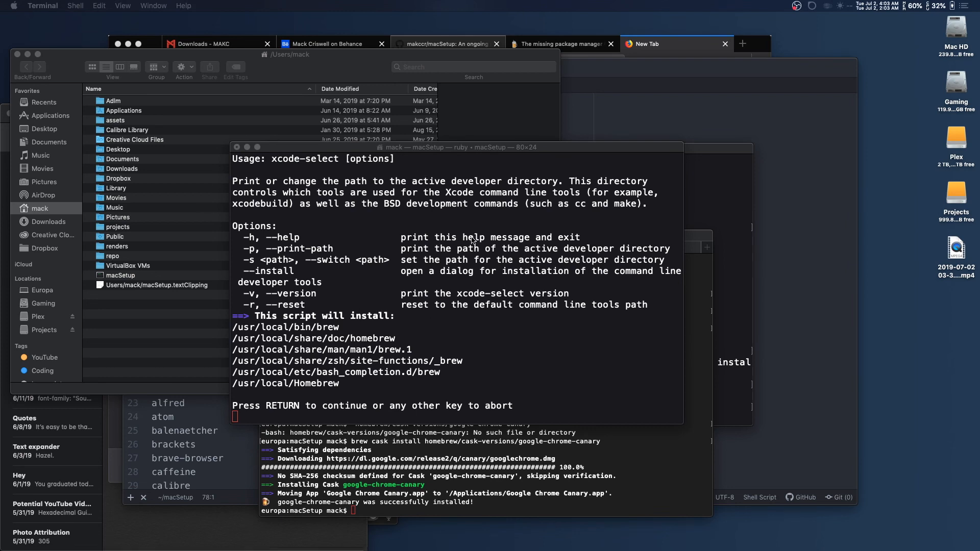